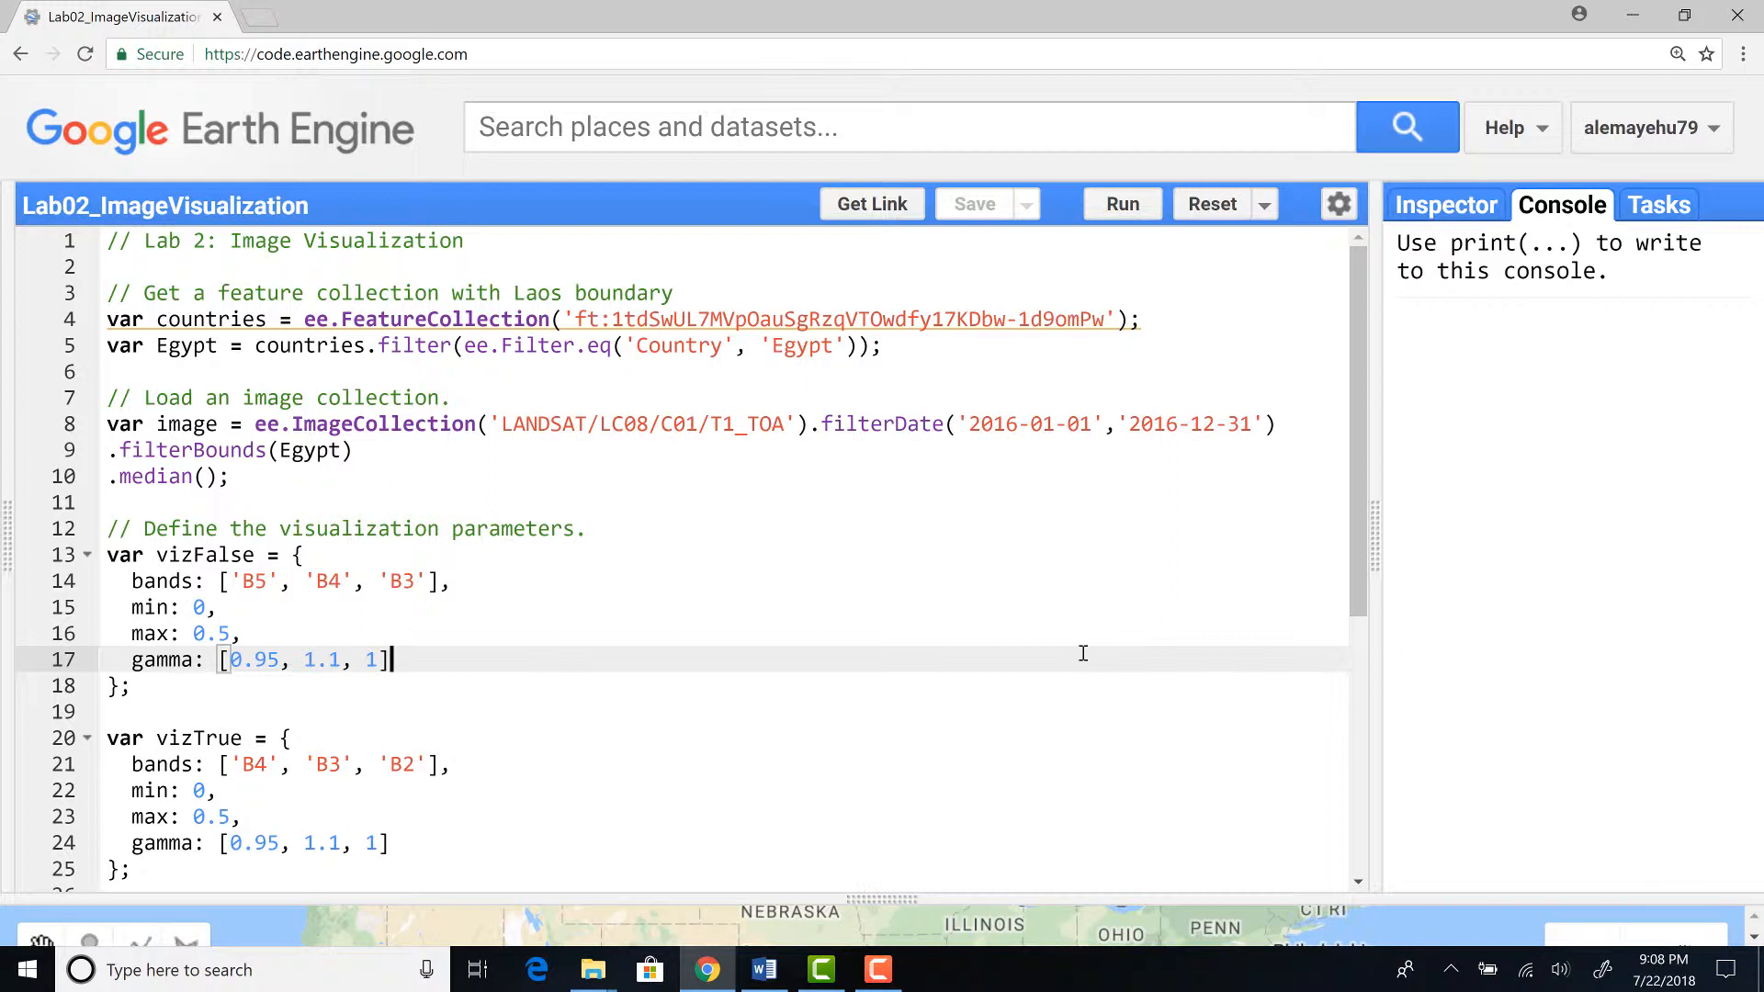
mouse_move(909, 542)
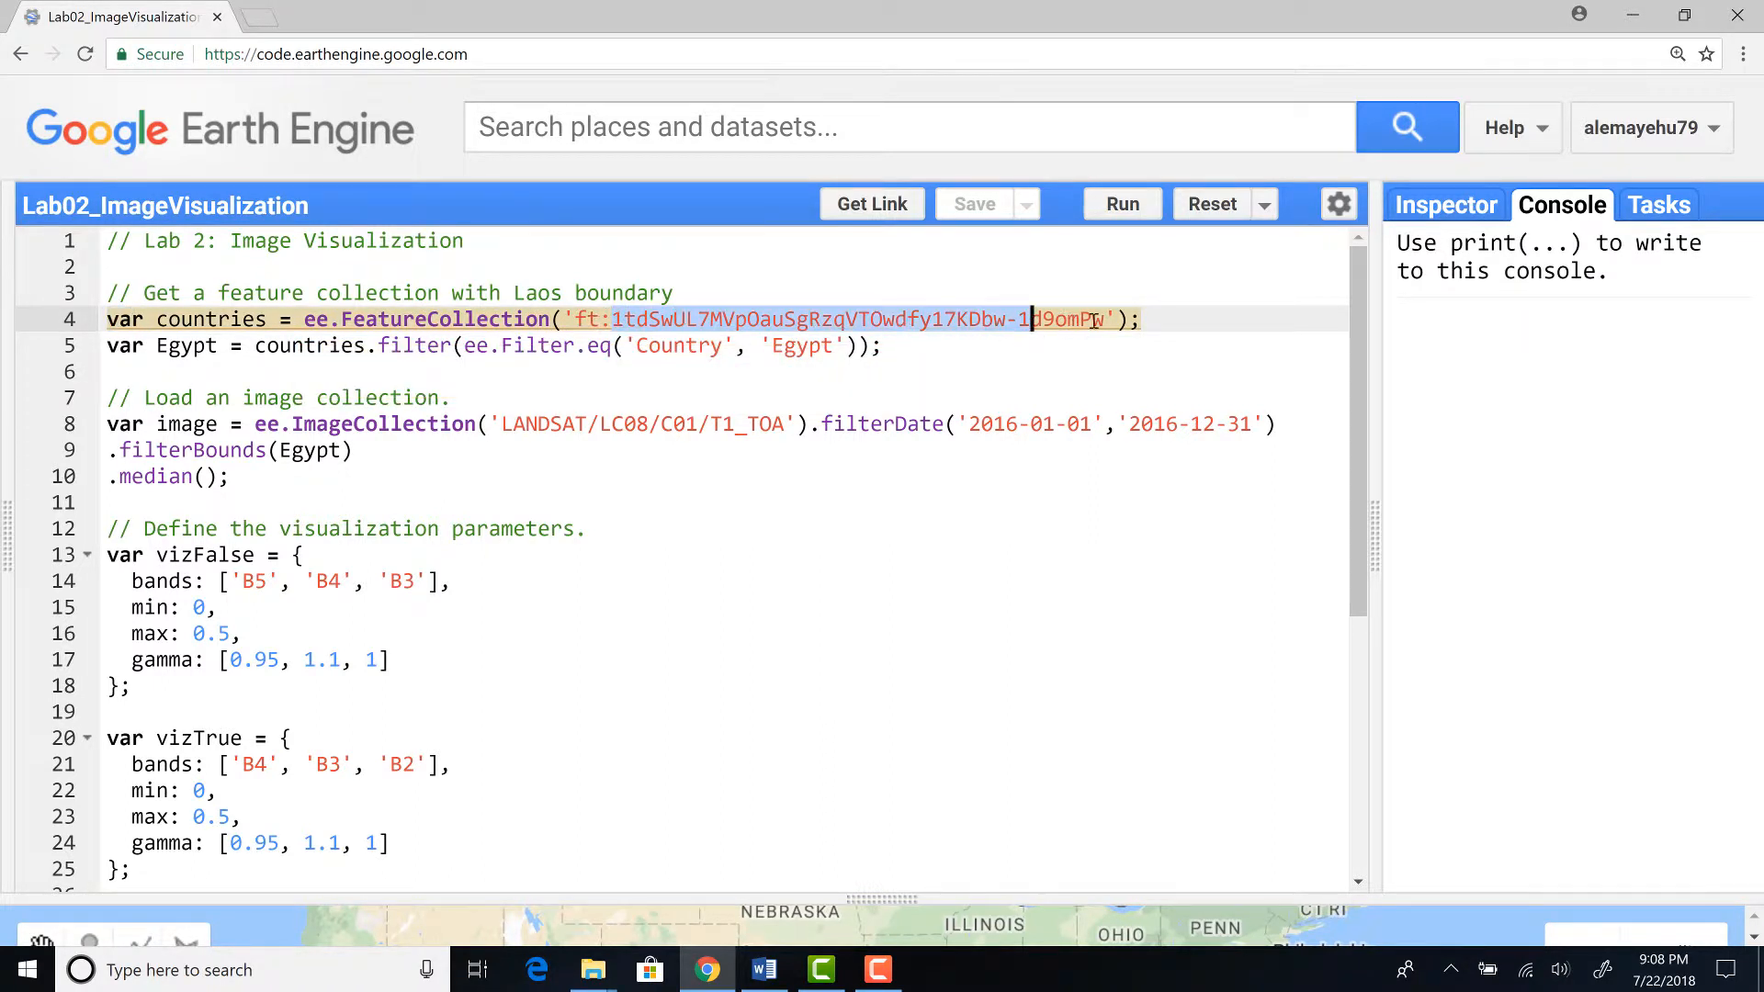
Run the script and review the collection filtering code, highlighting the filterBounds step on Egypt.
left_click(1142, 318)
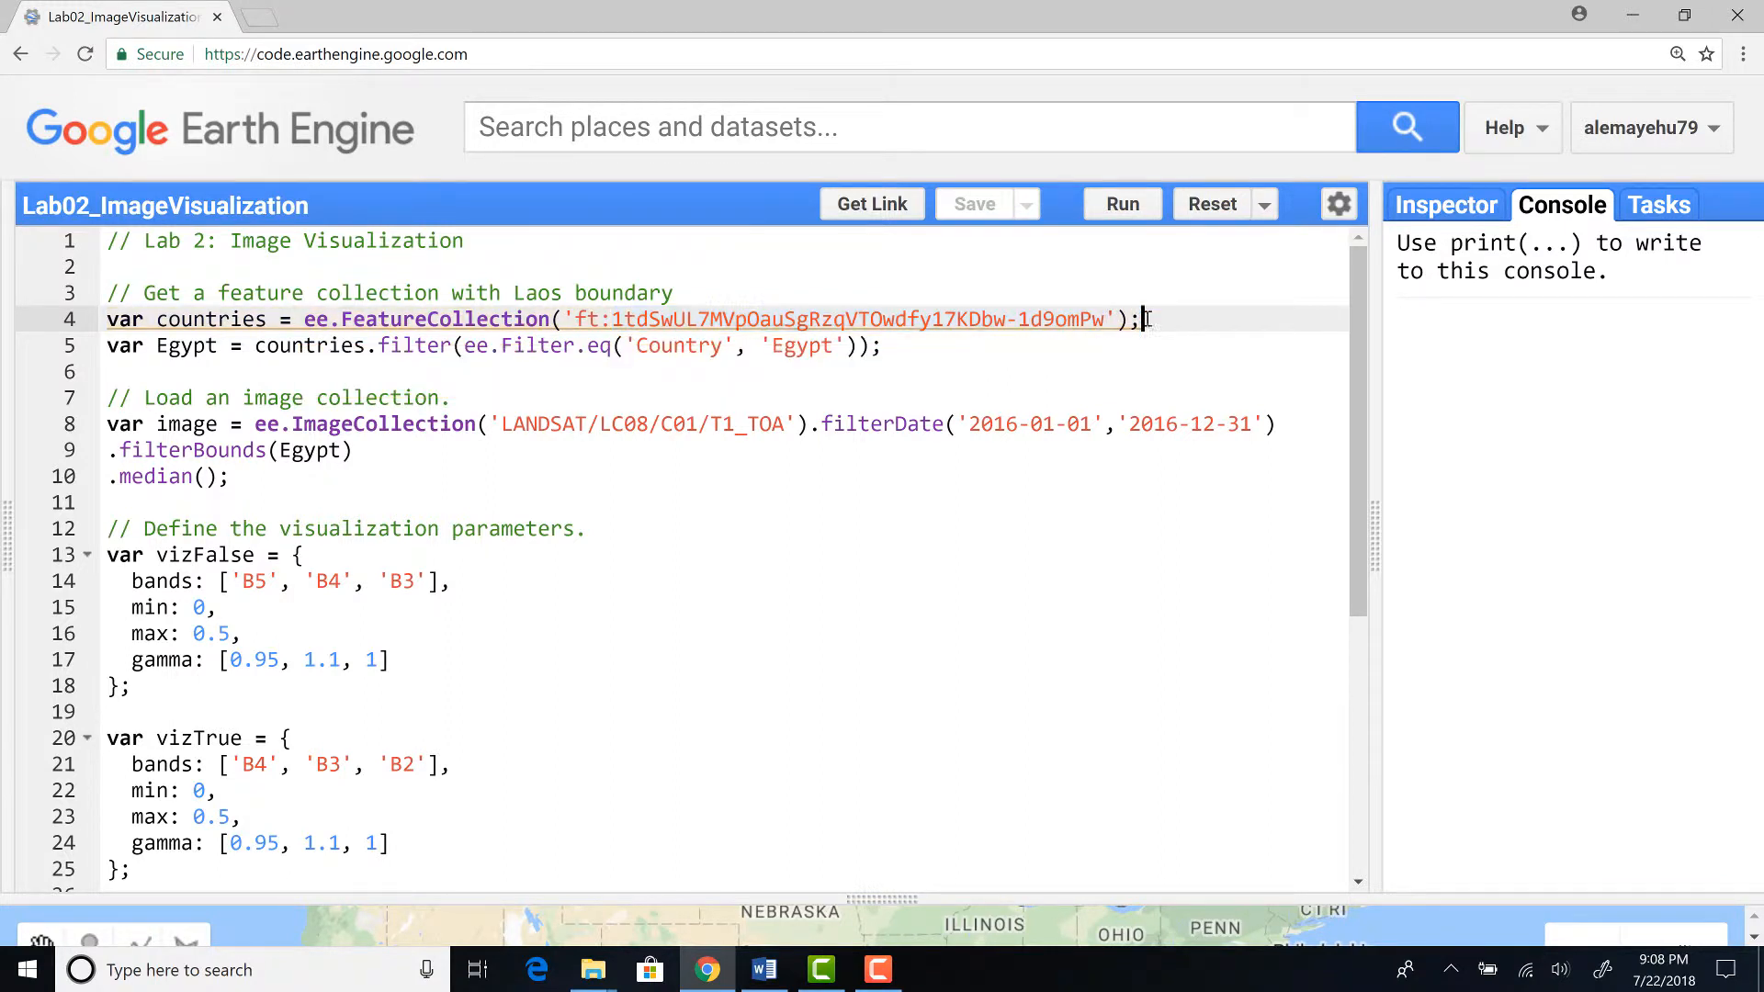
mouse_move(775, 279)
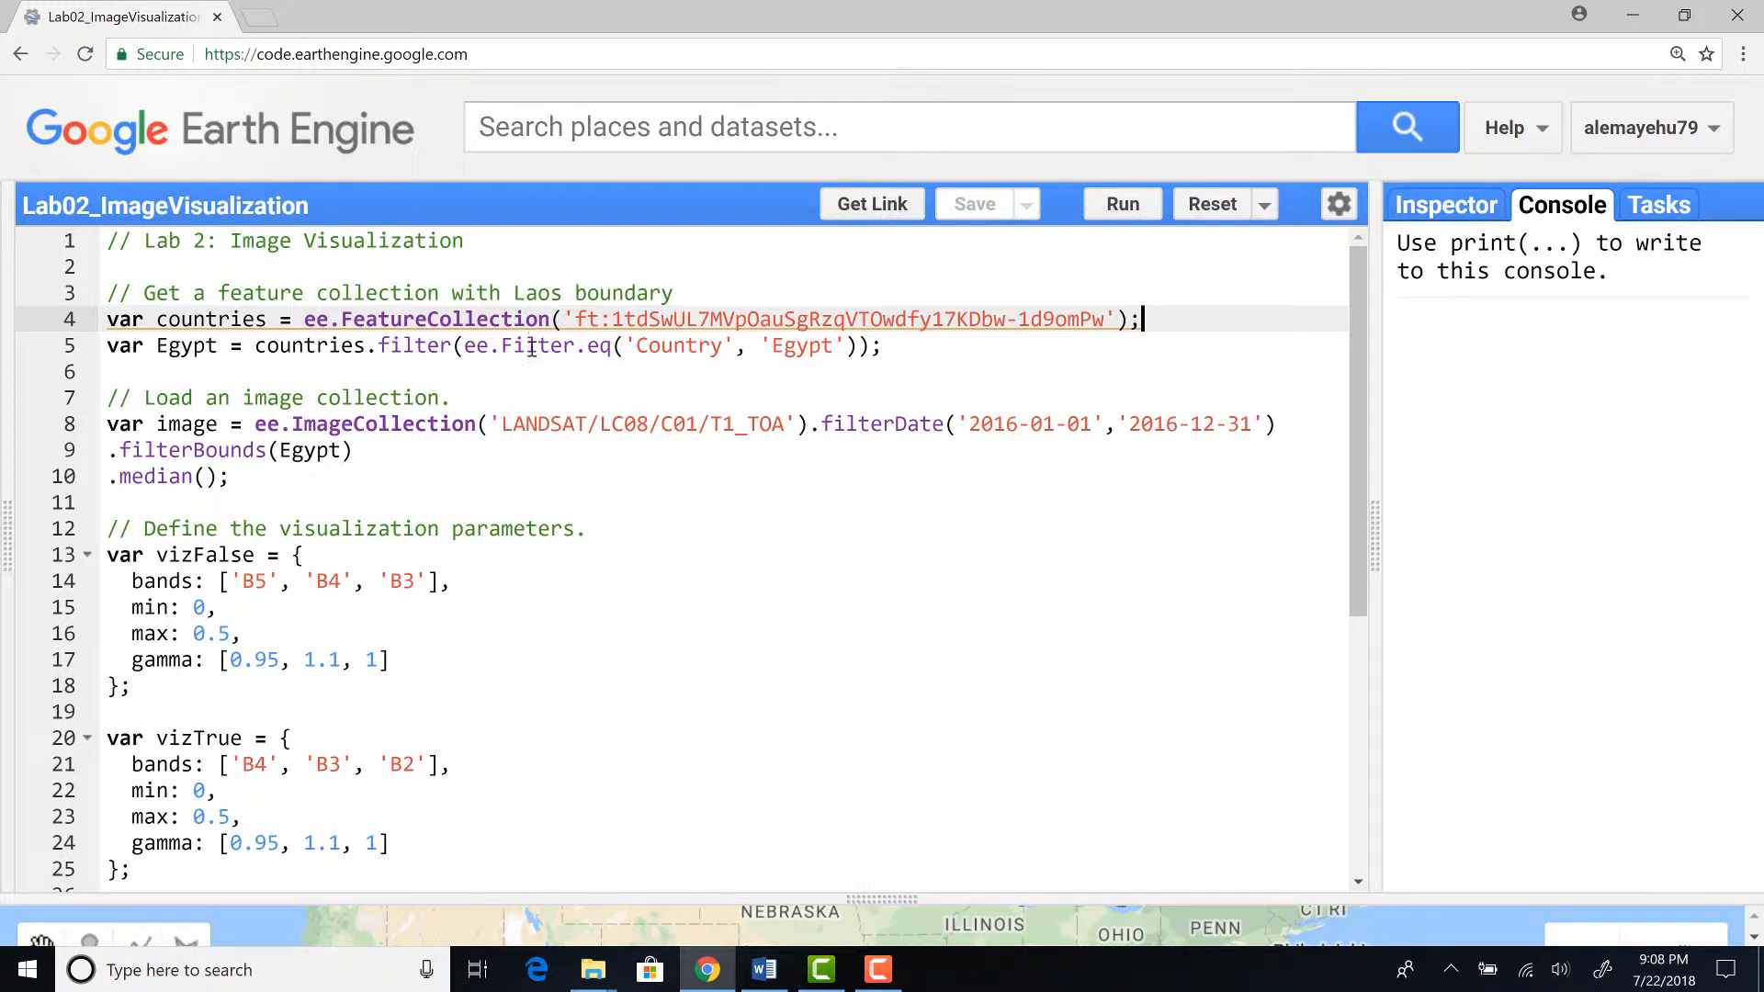
mouse_move(608, 353)
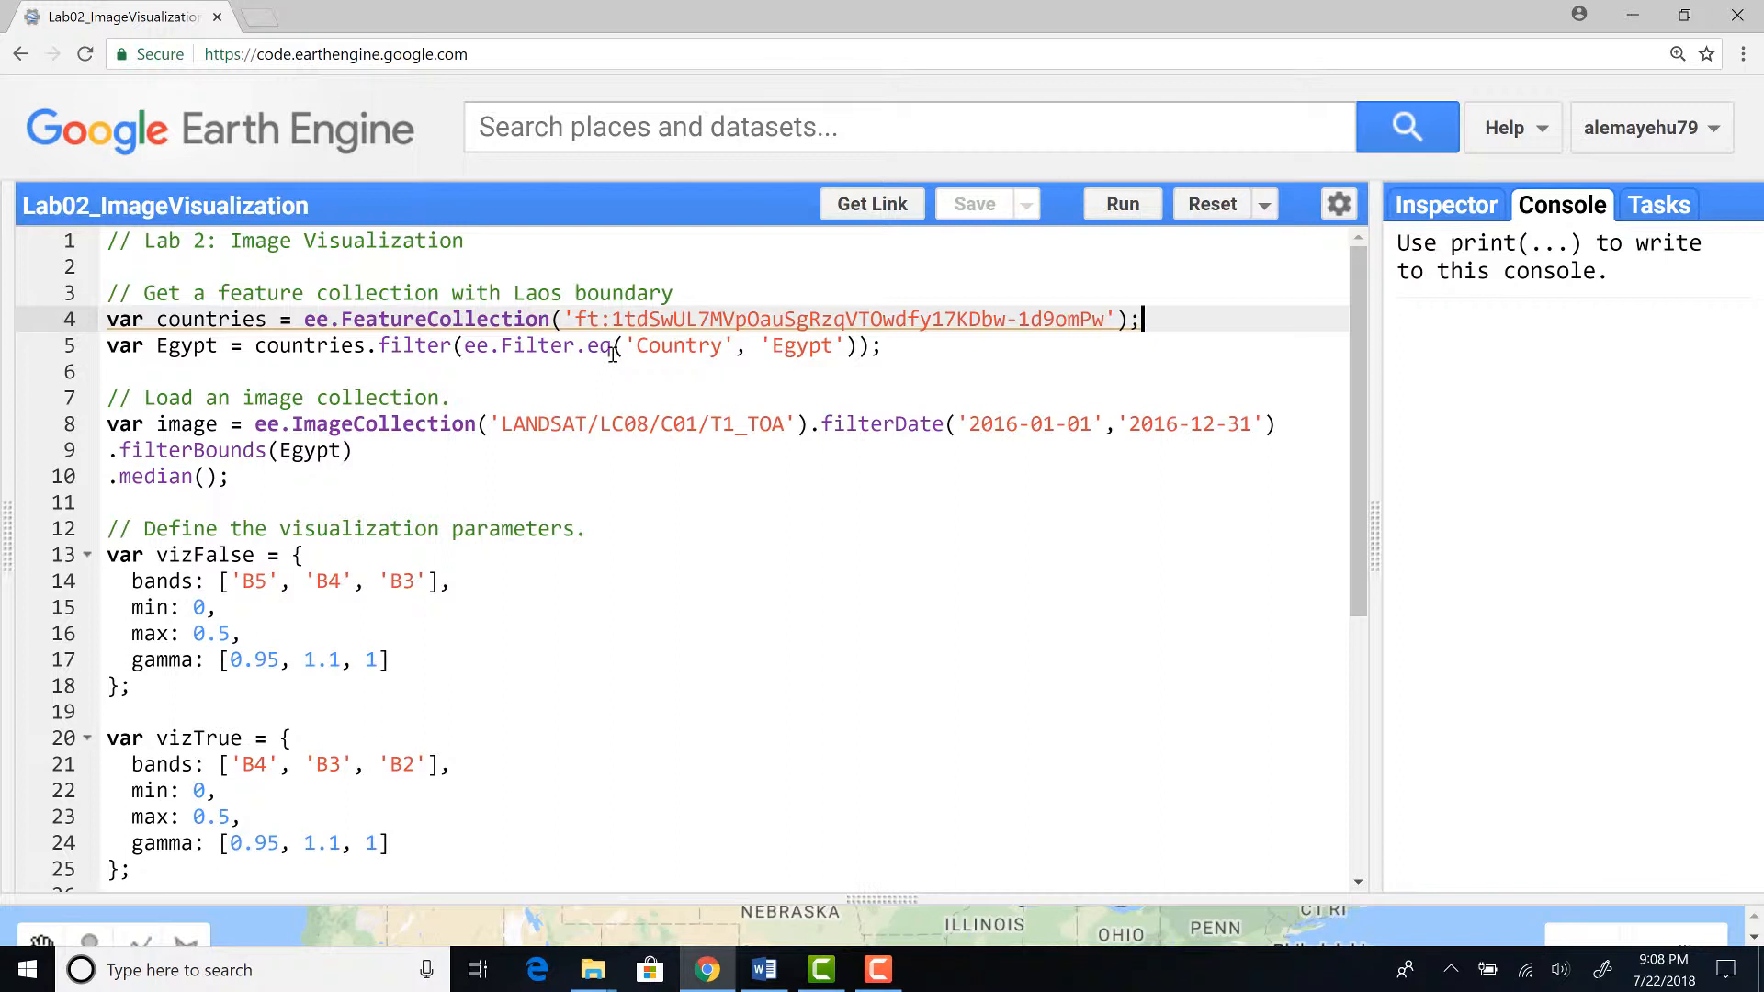
mouse_move(709, 346)
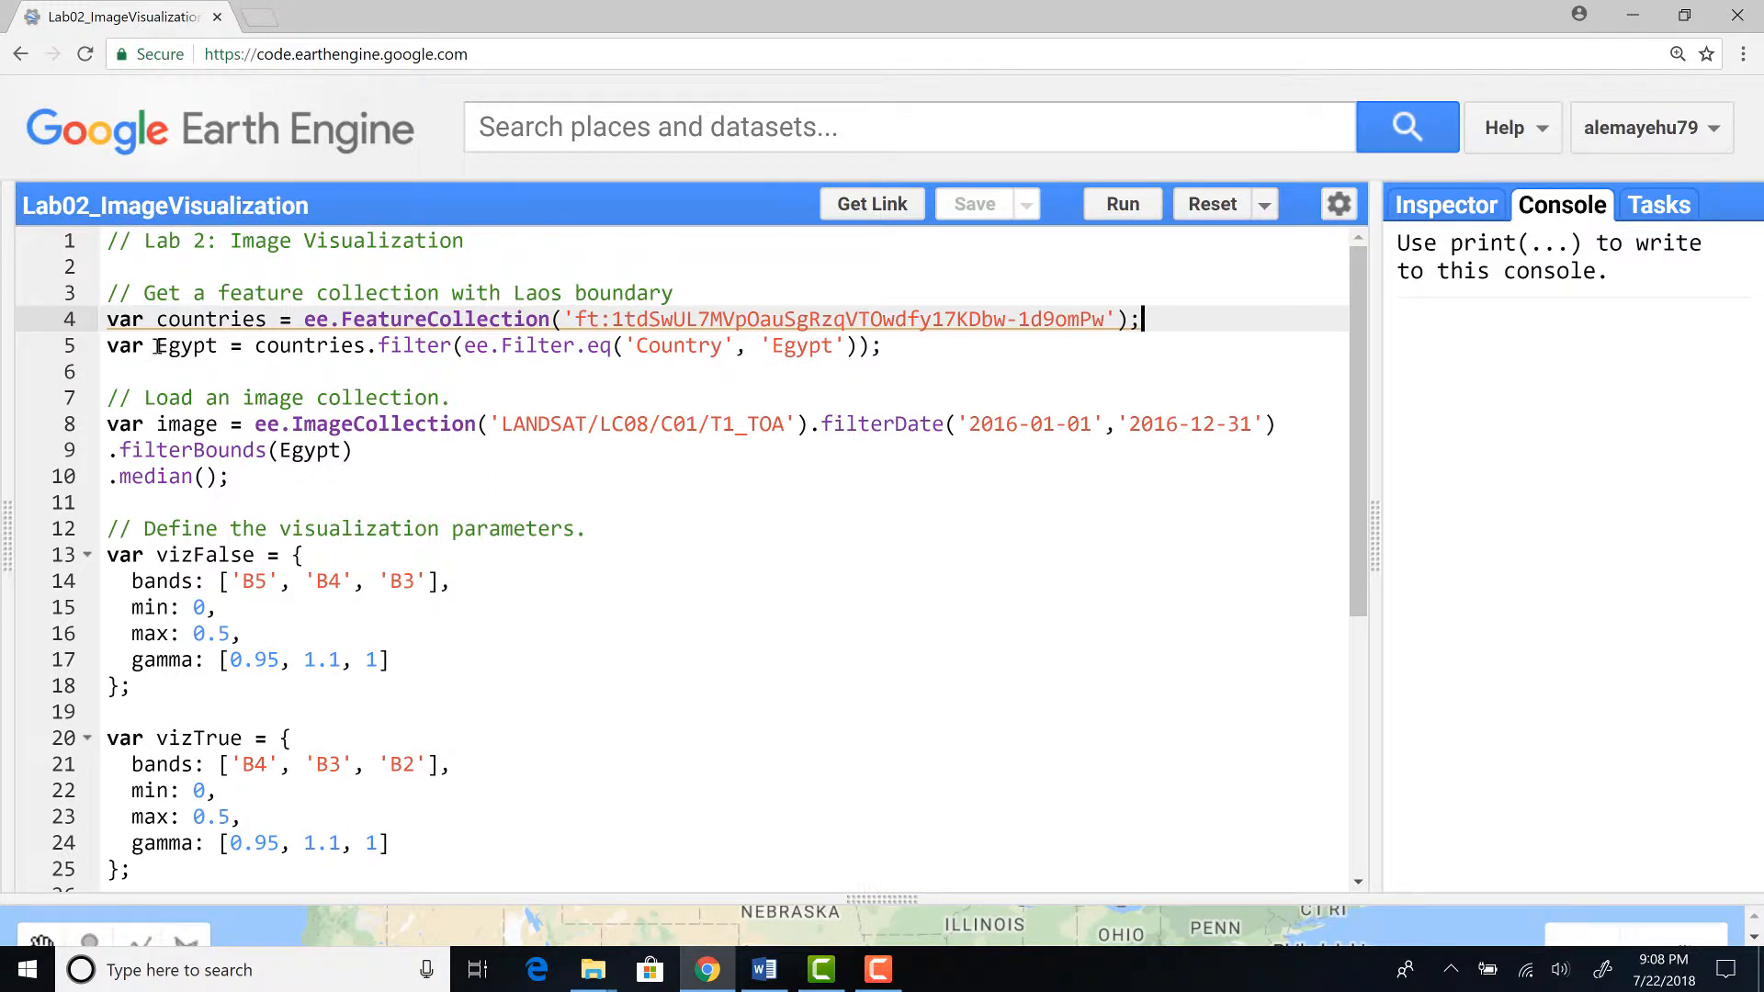
double_click(183, 345)
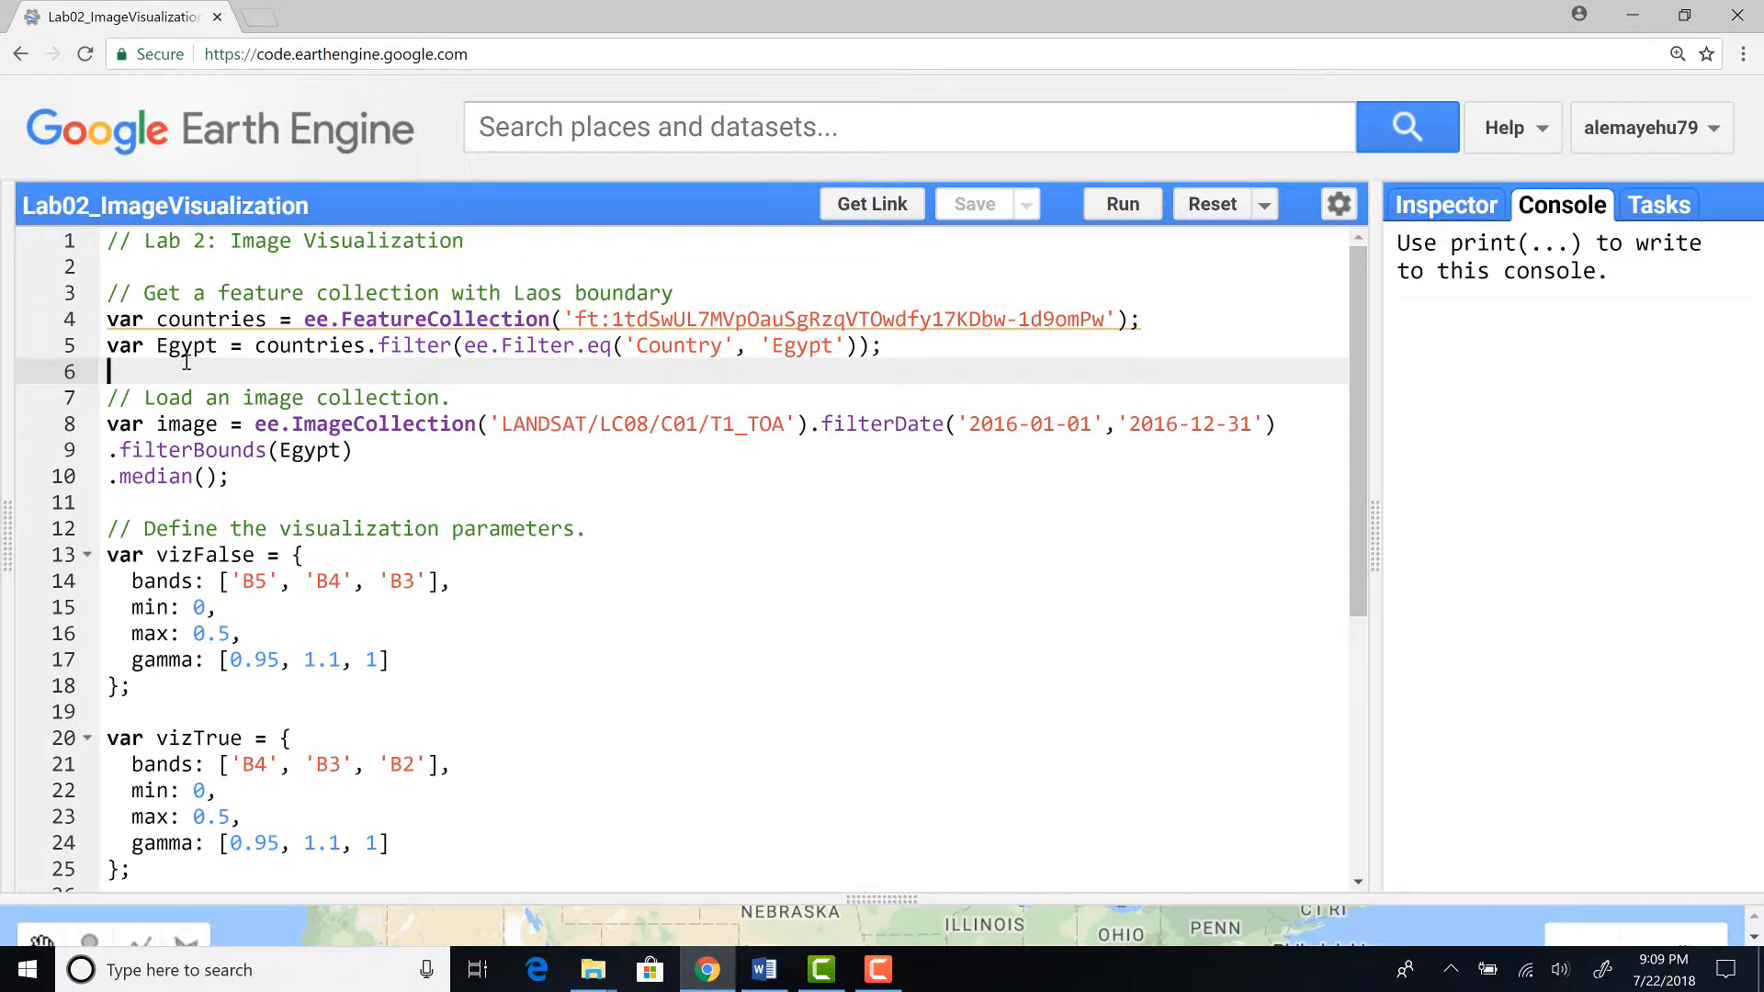
mouse_move(174, 424)
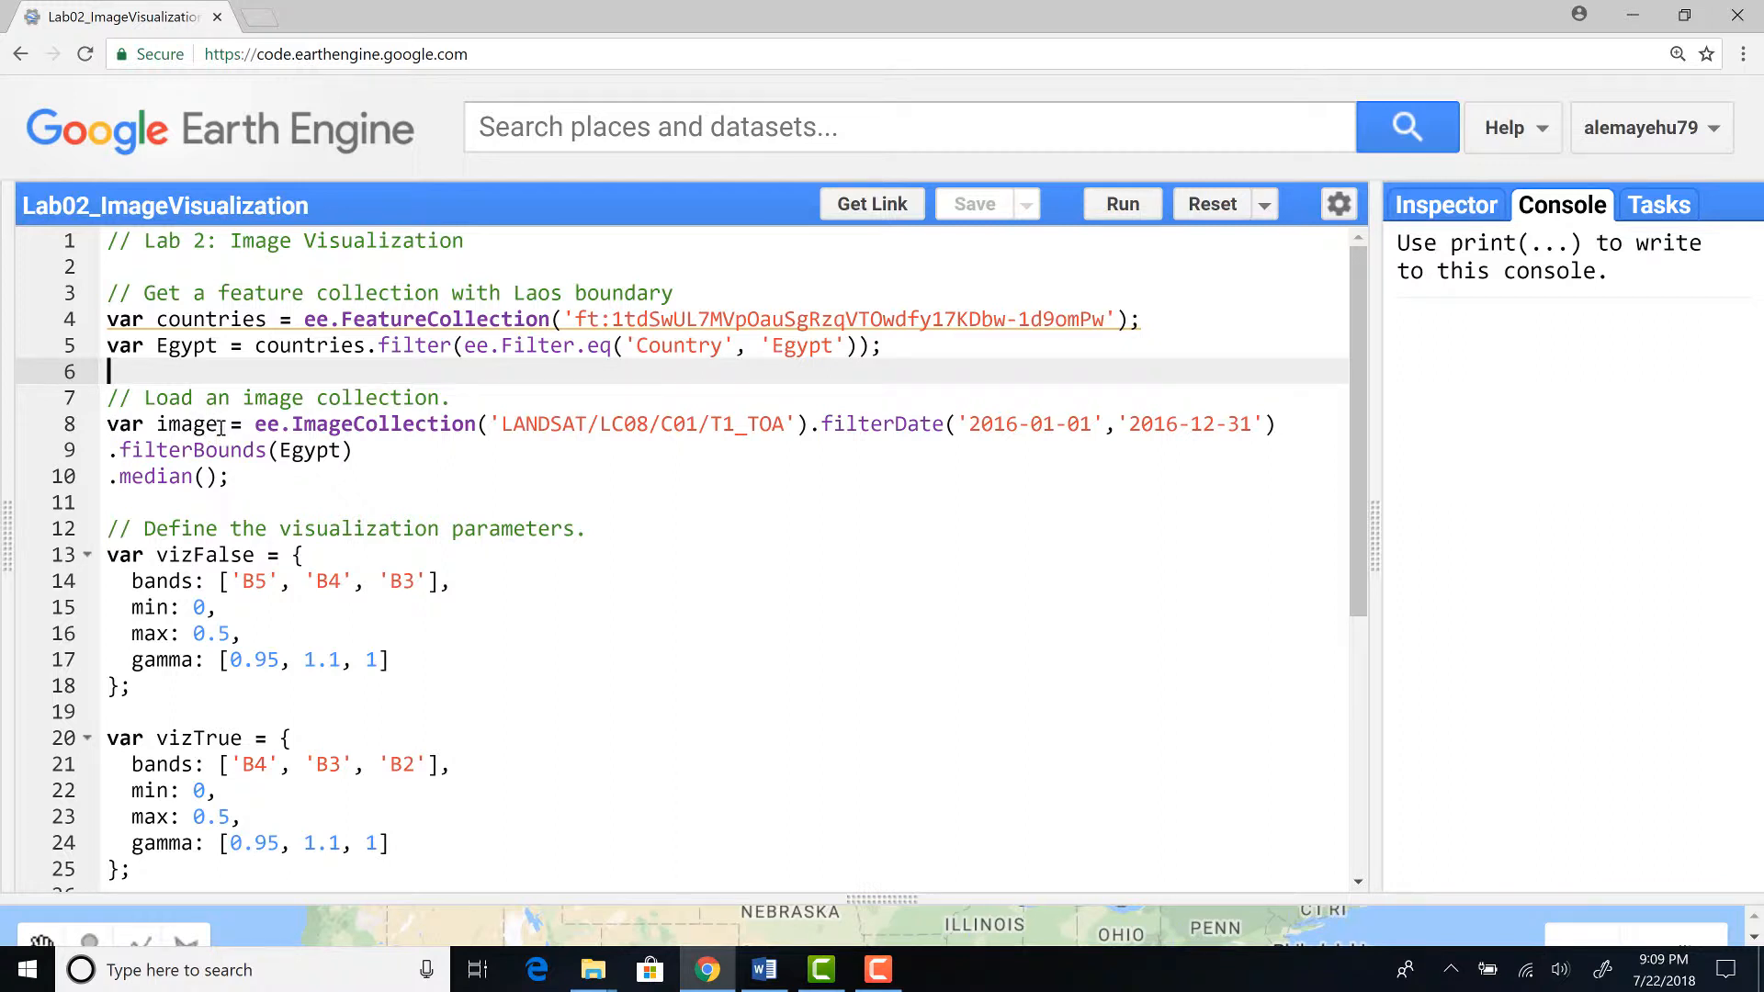
double_click(183, 425)
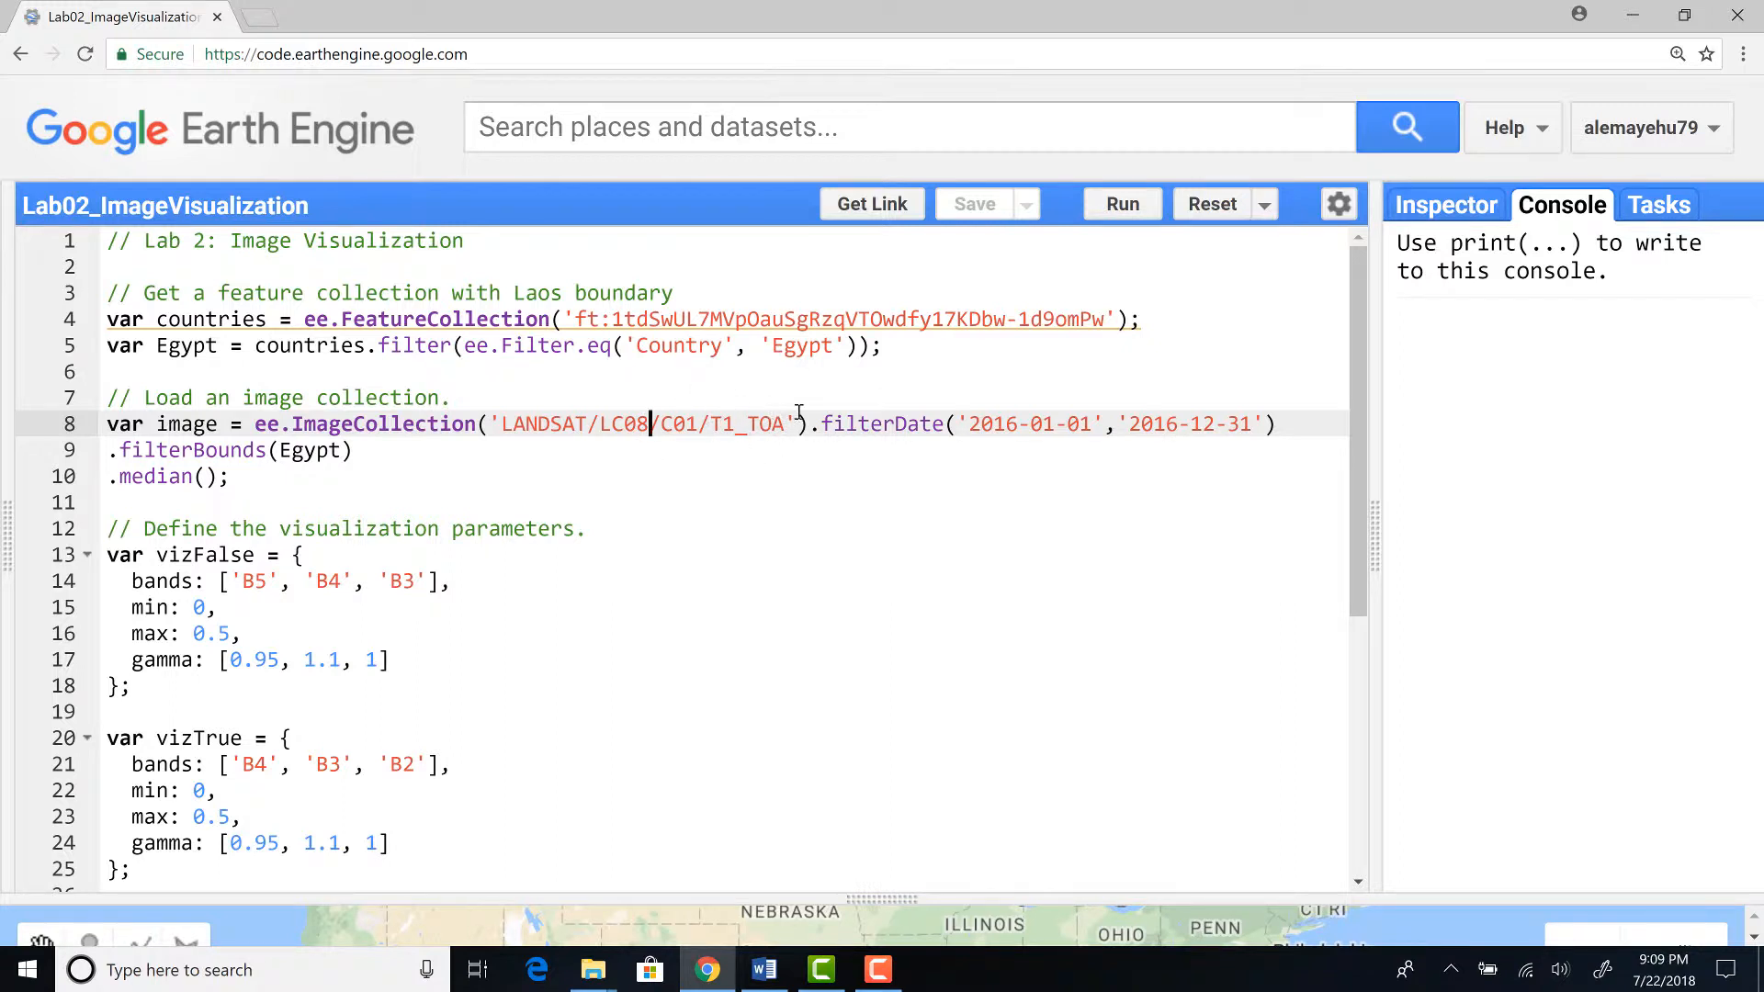
mouse_move(816, 424)
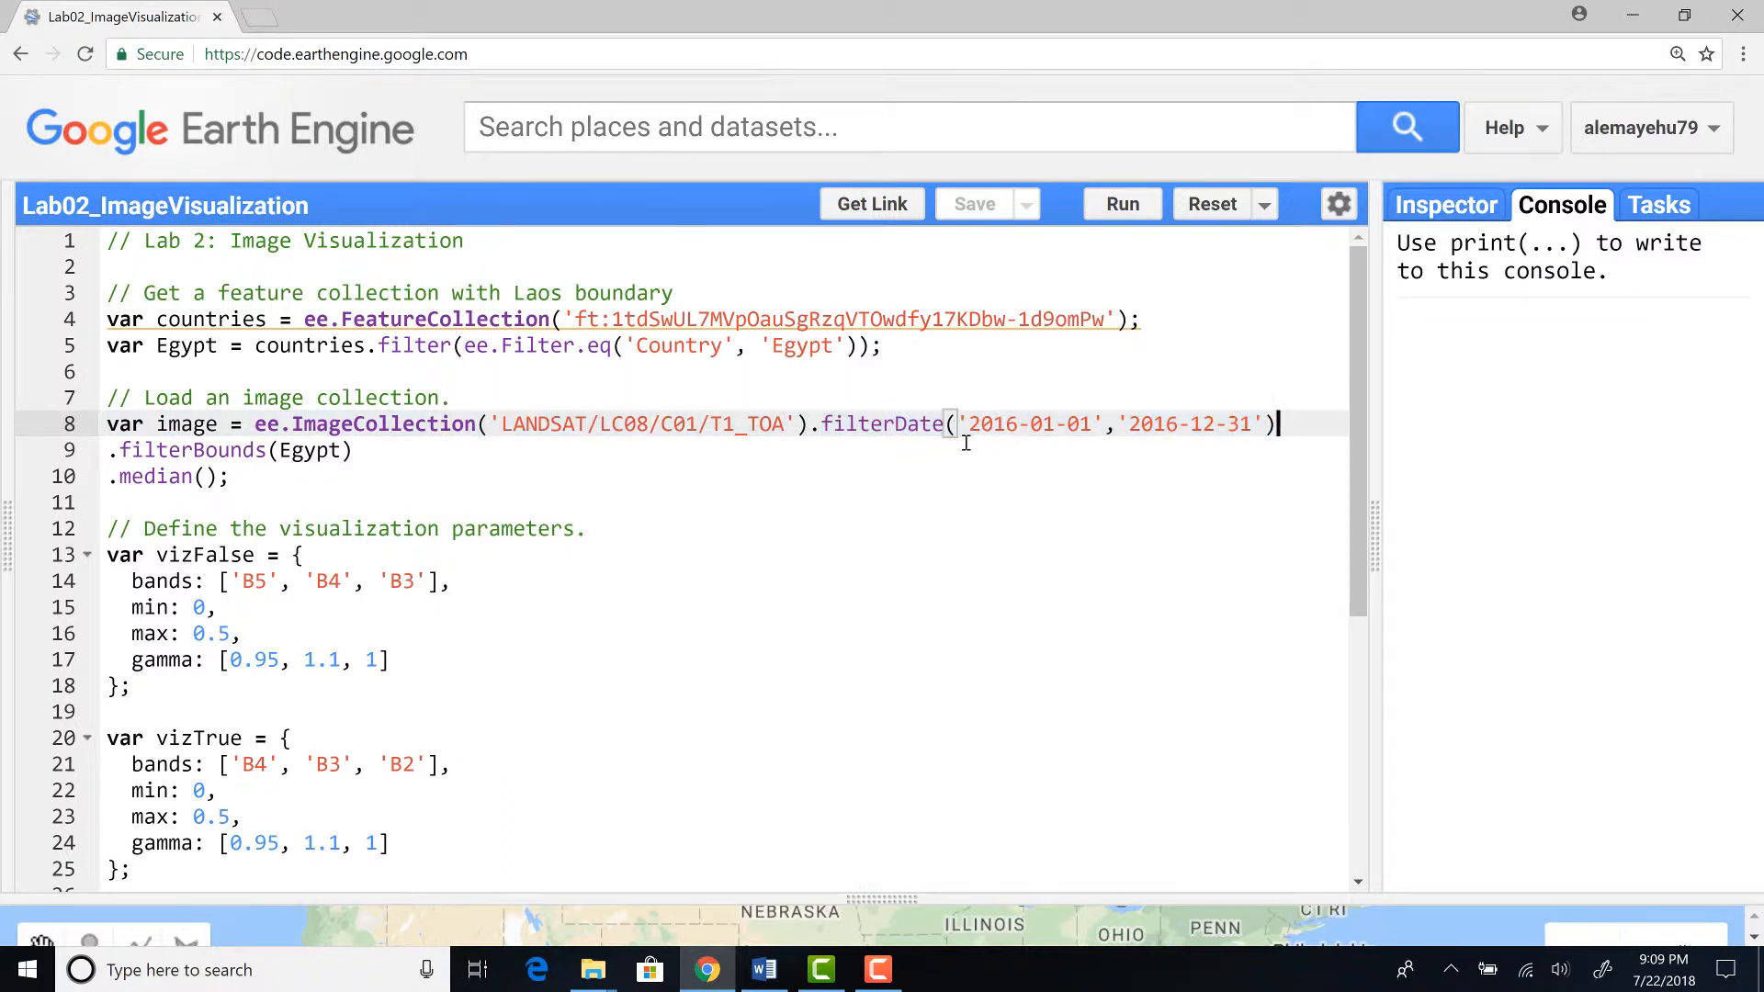
mouse_move(975, 424)
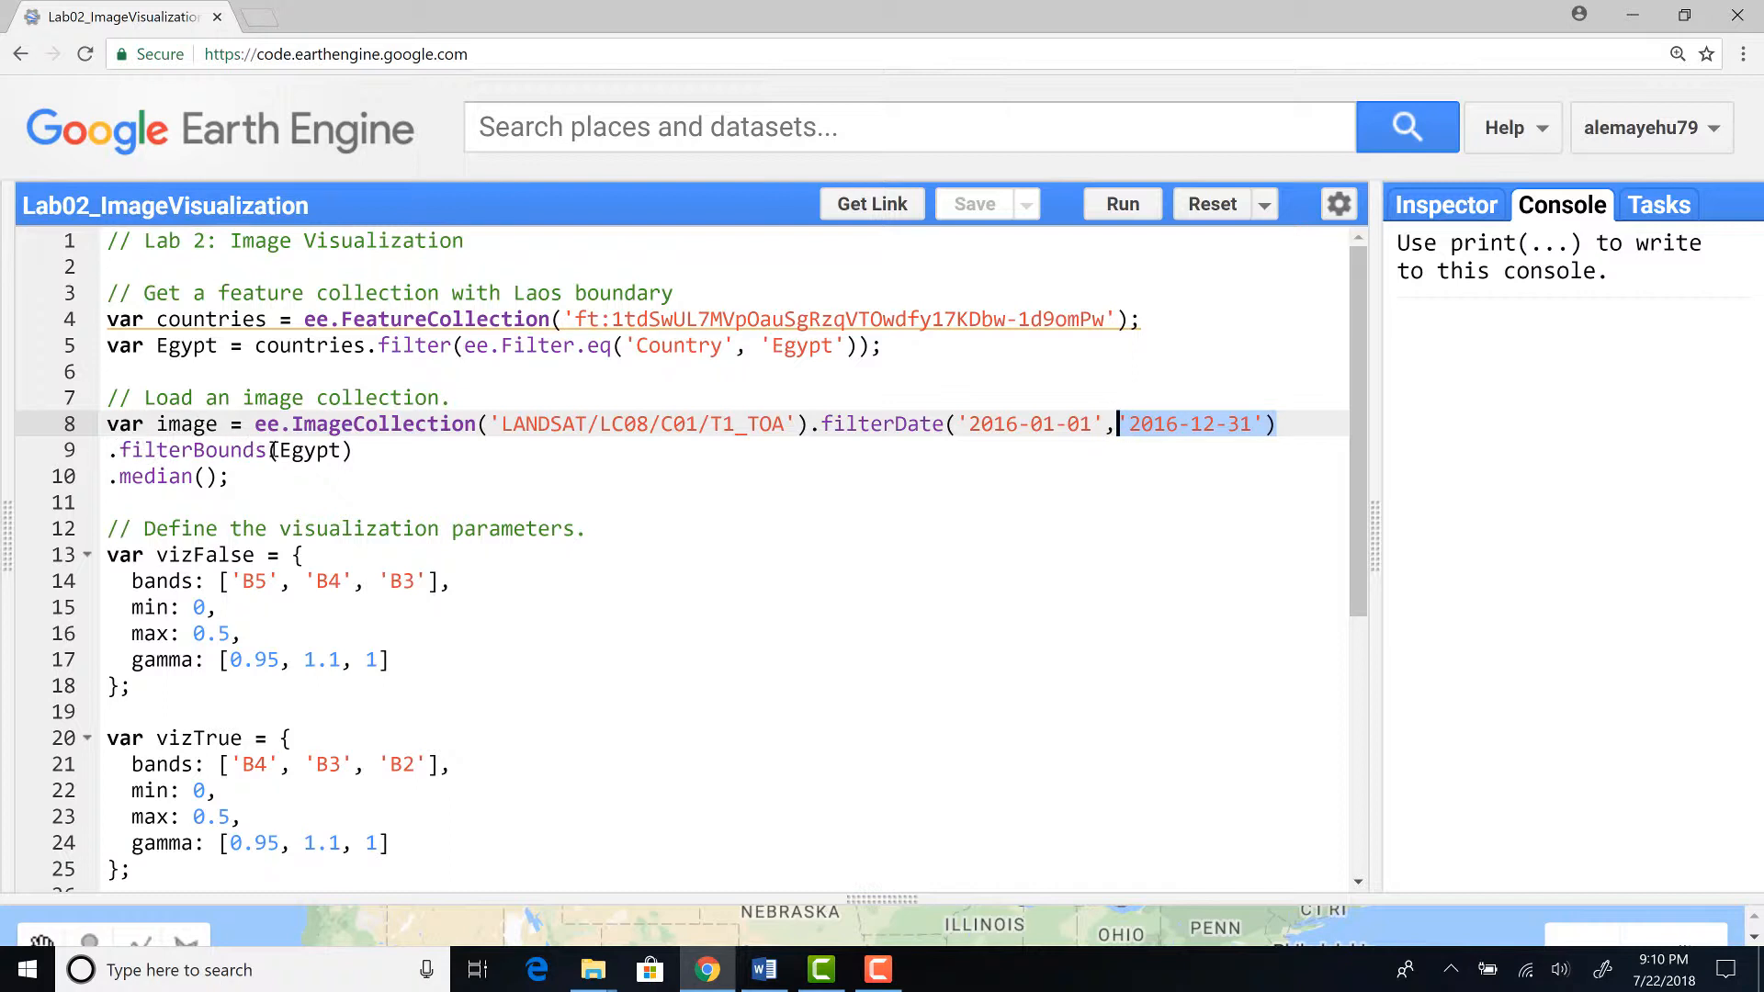
double_click(193, 450)
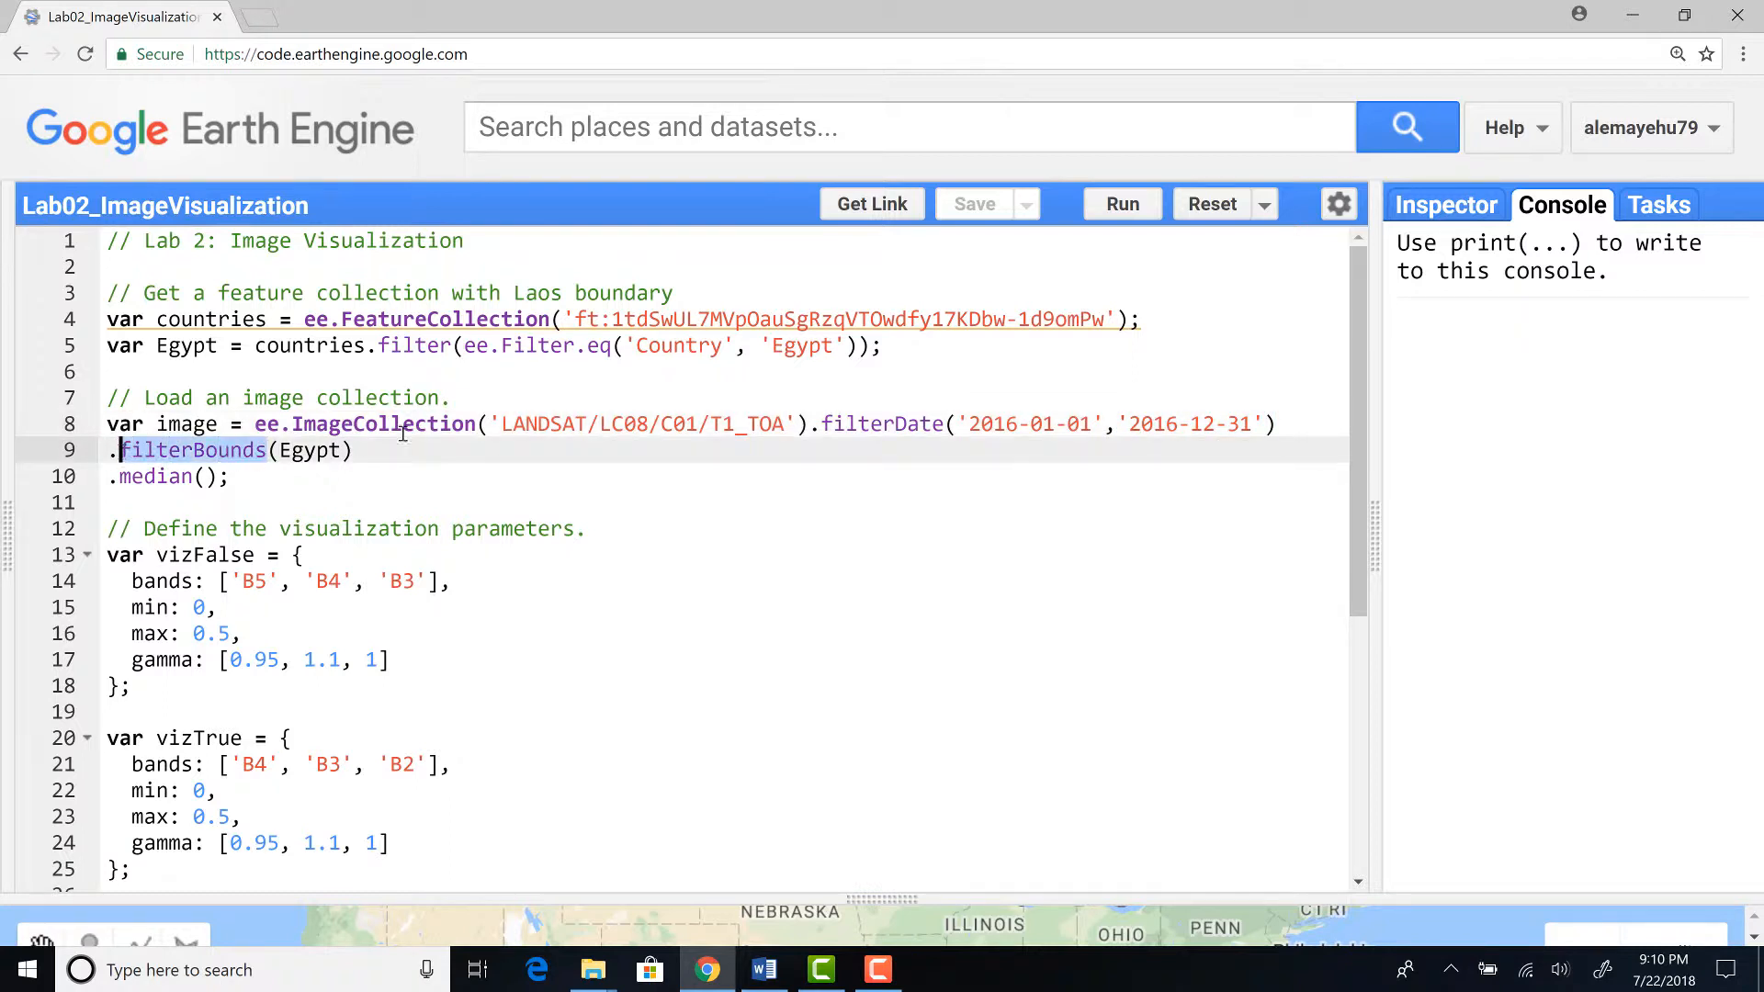
left_click(306, 450)
type("f")
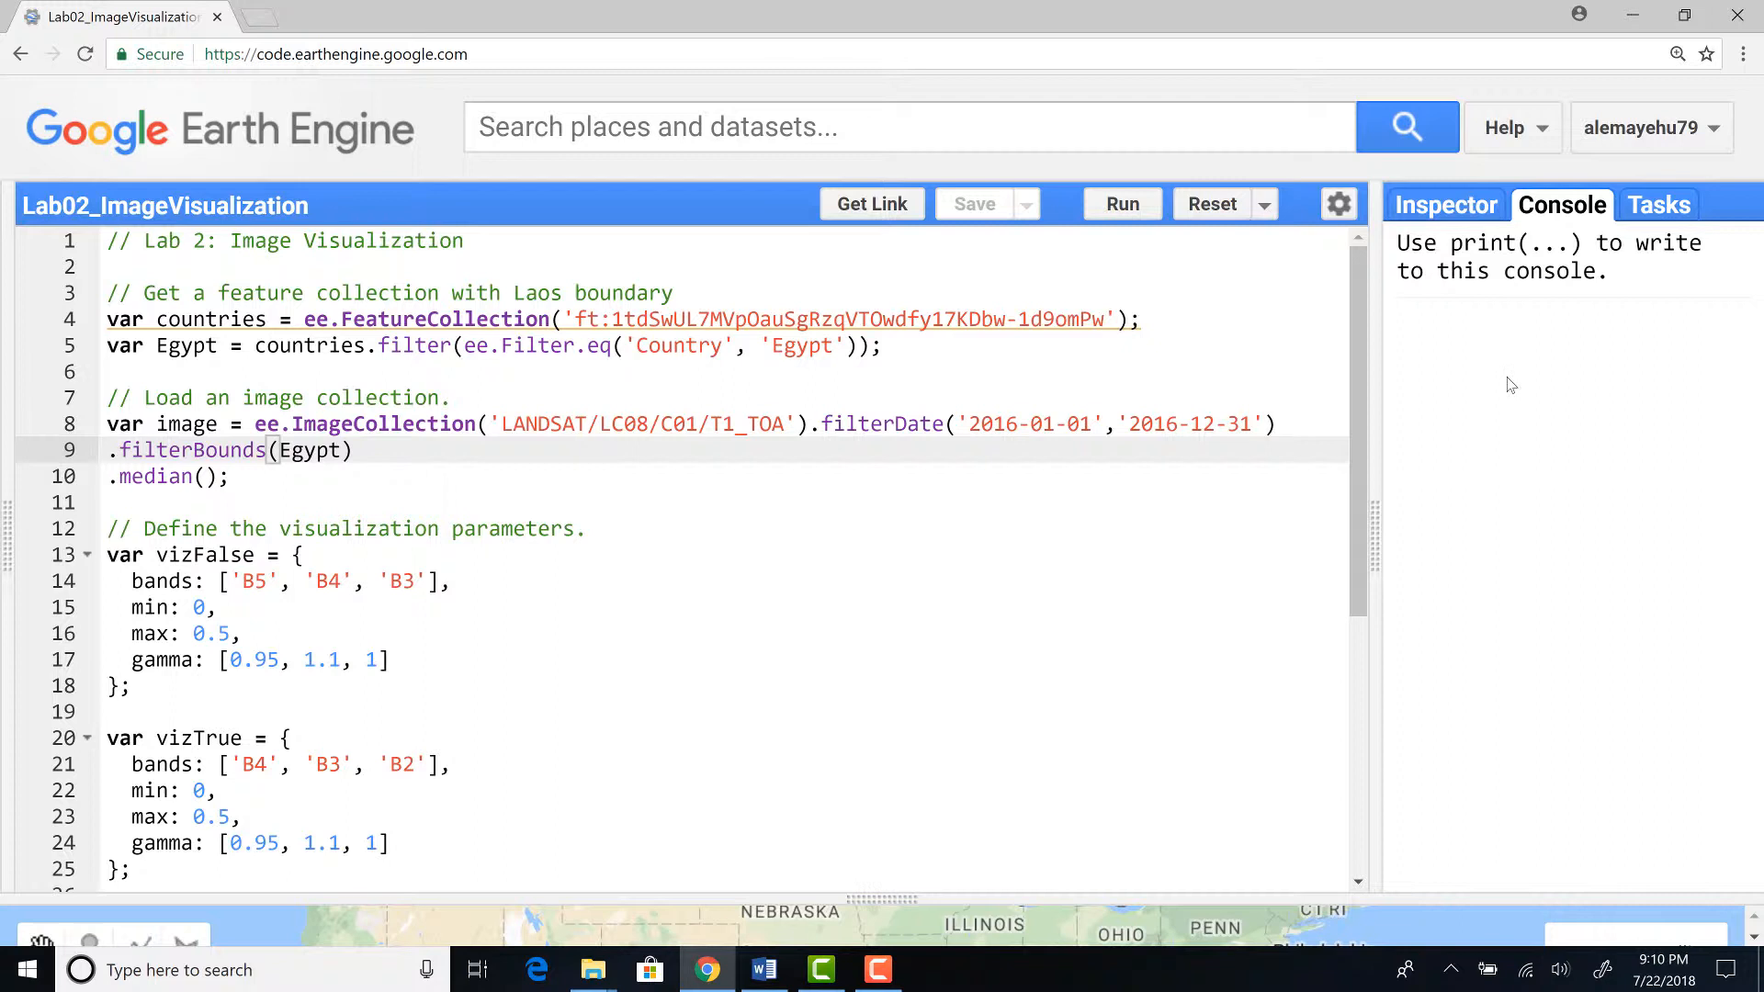
mouse_move(988, 424)
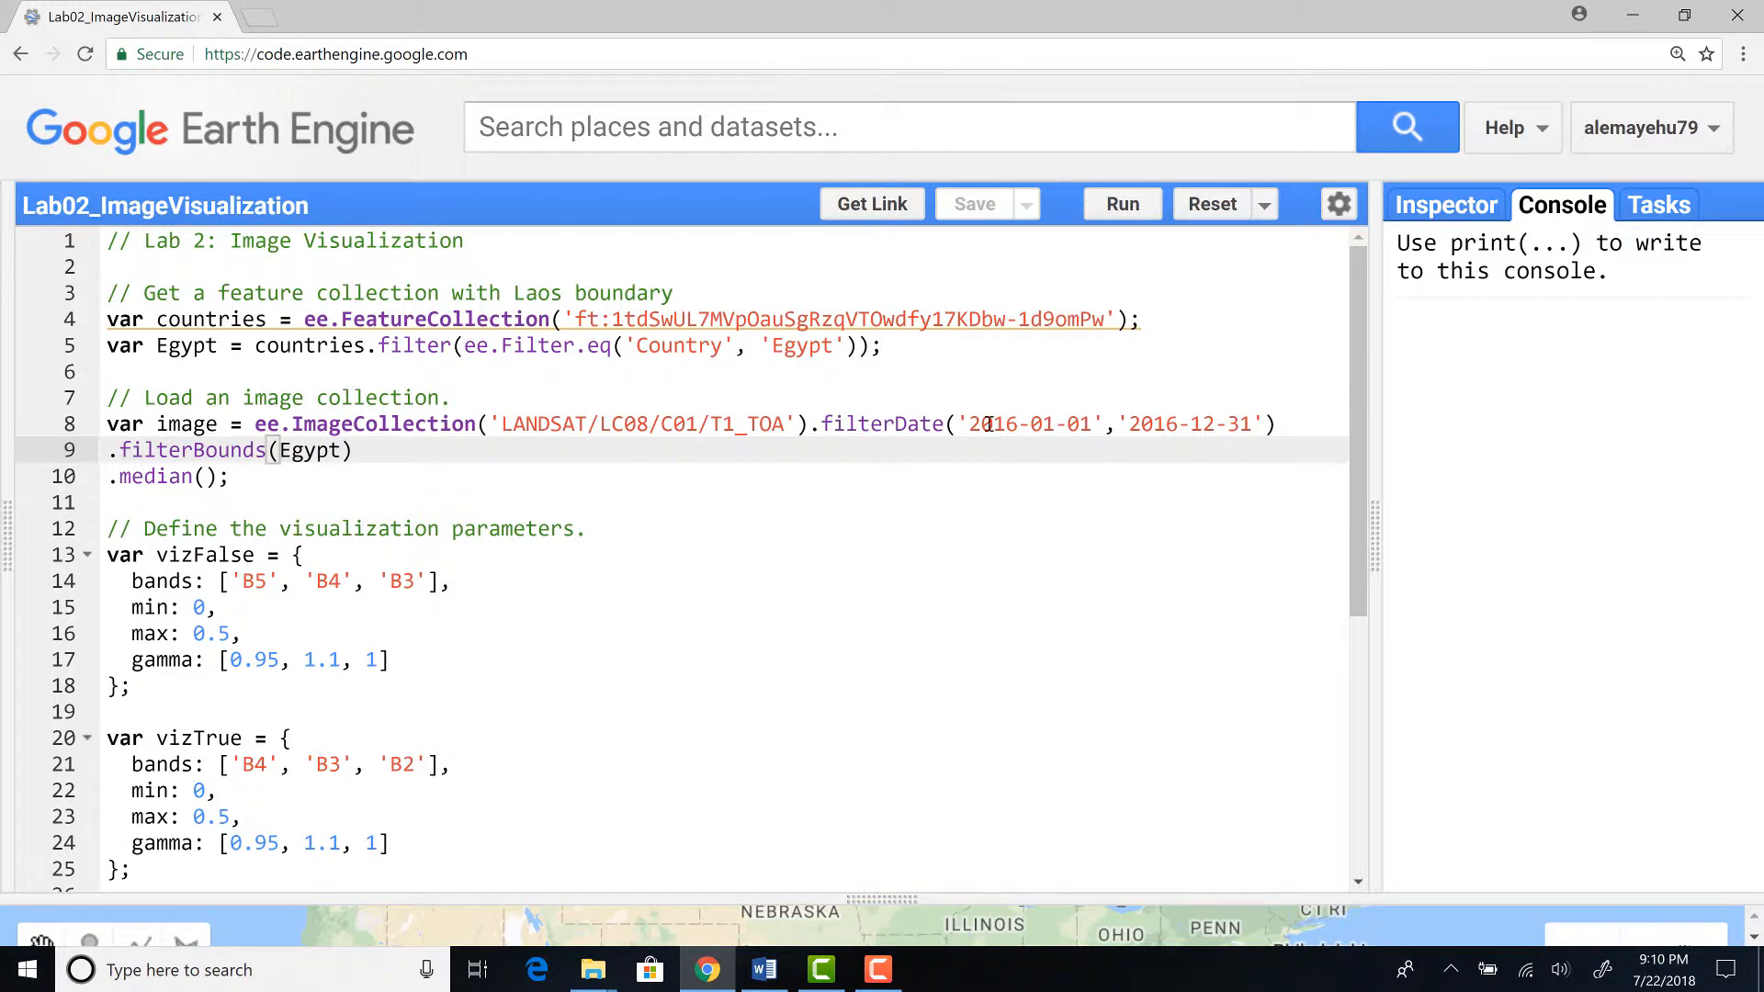
mouse_move(1062, 457)
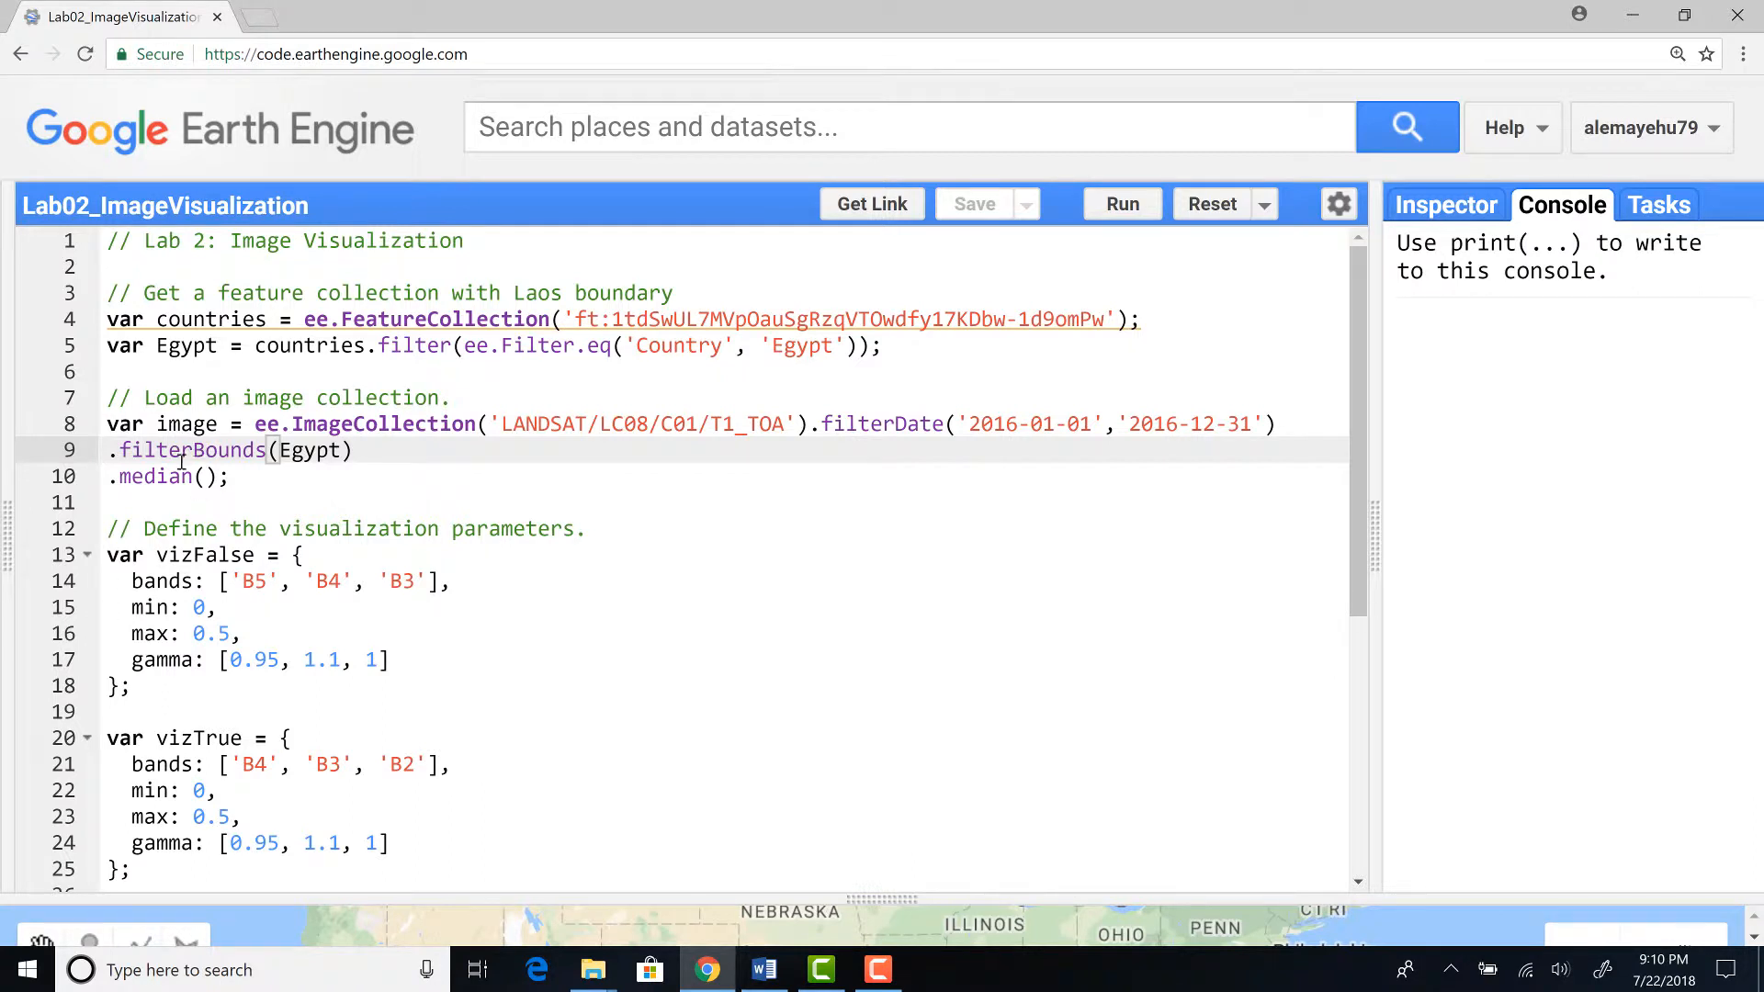
left_click(204, 476)
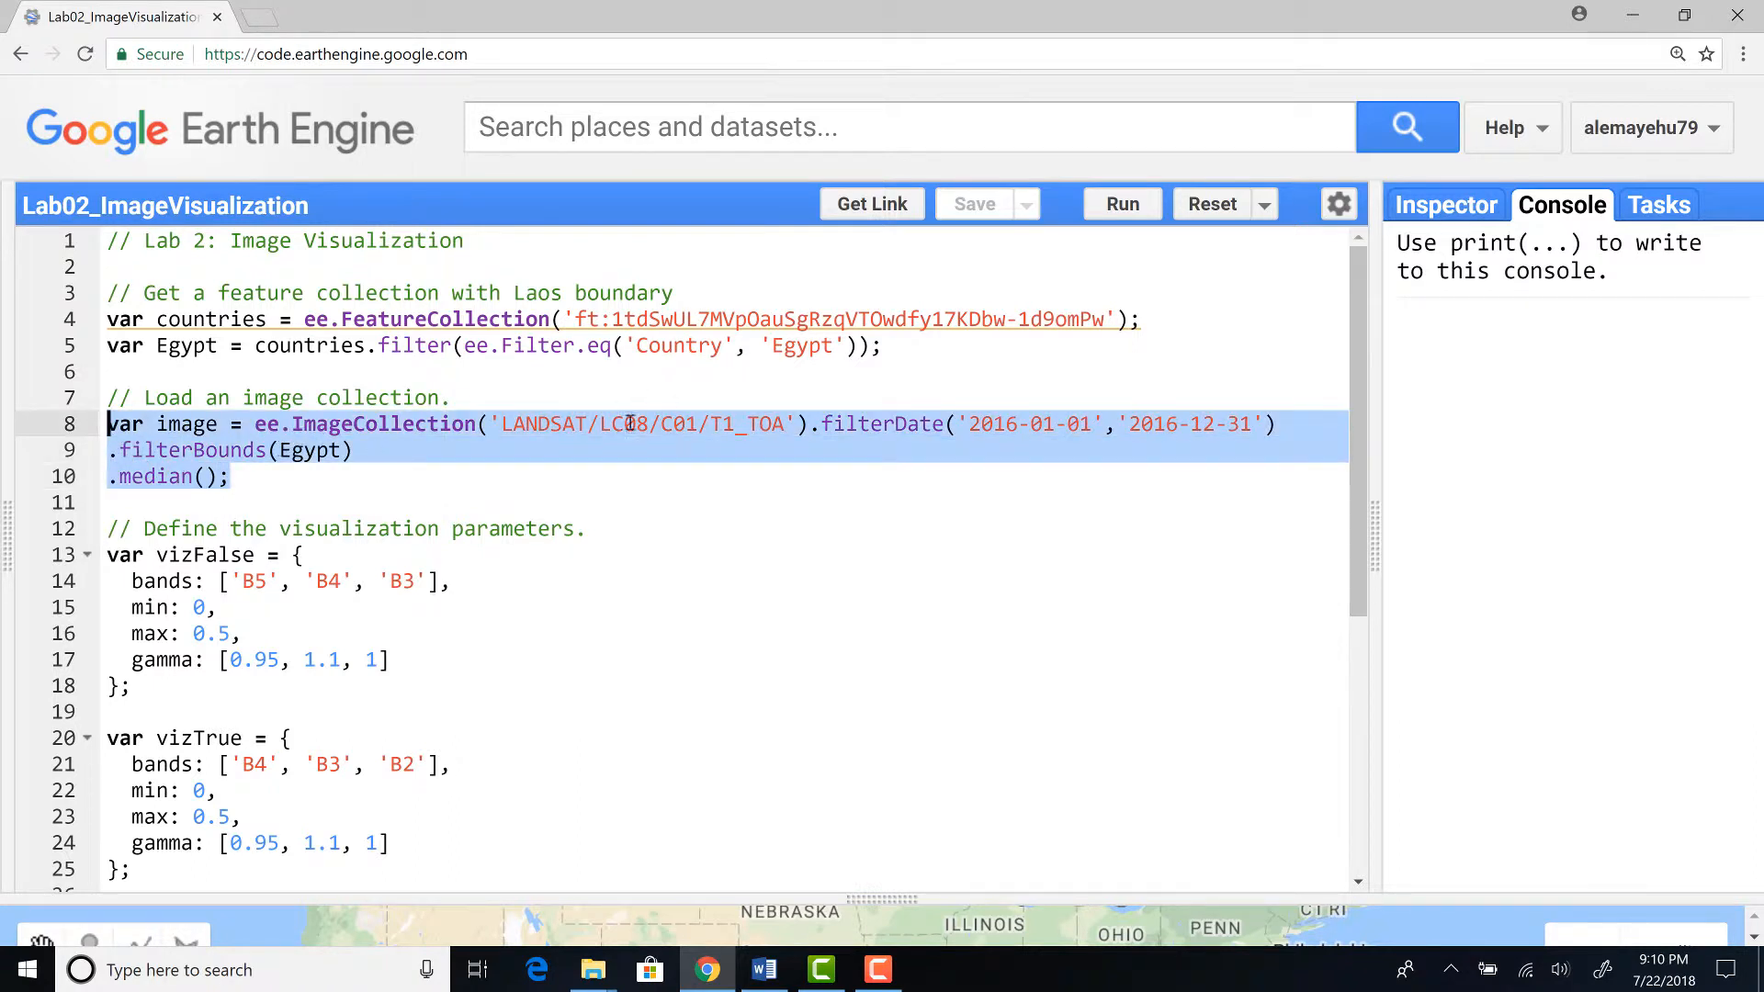
Review the median composite code and highlight the image variable used by the True Color layer.
scroll("down", 3)
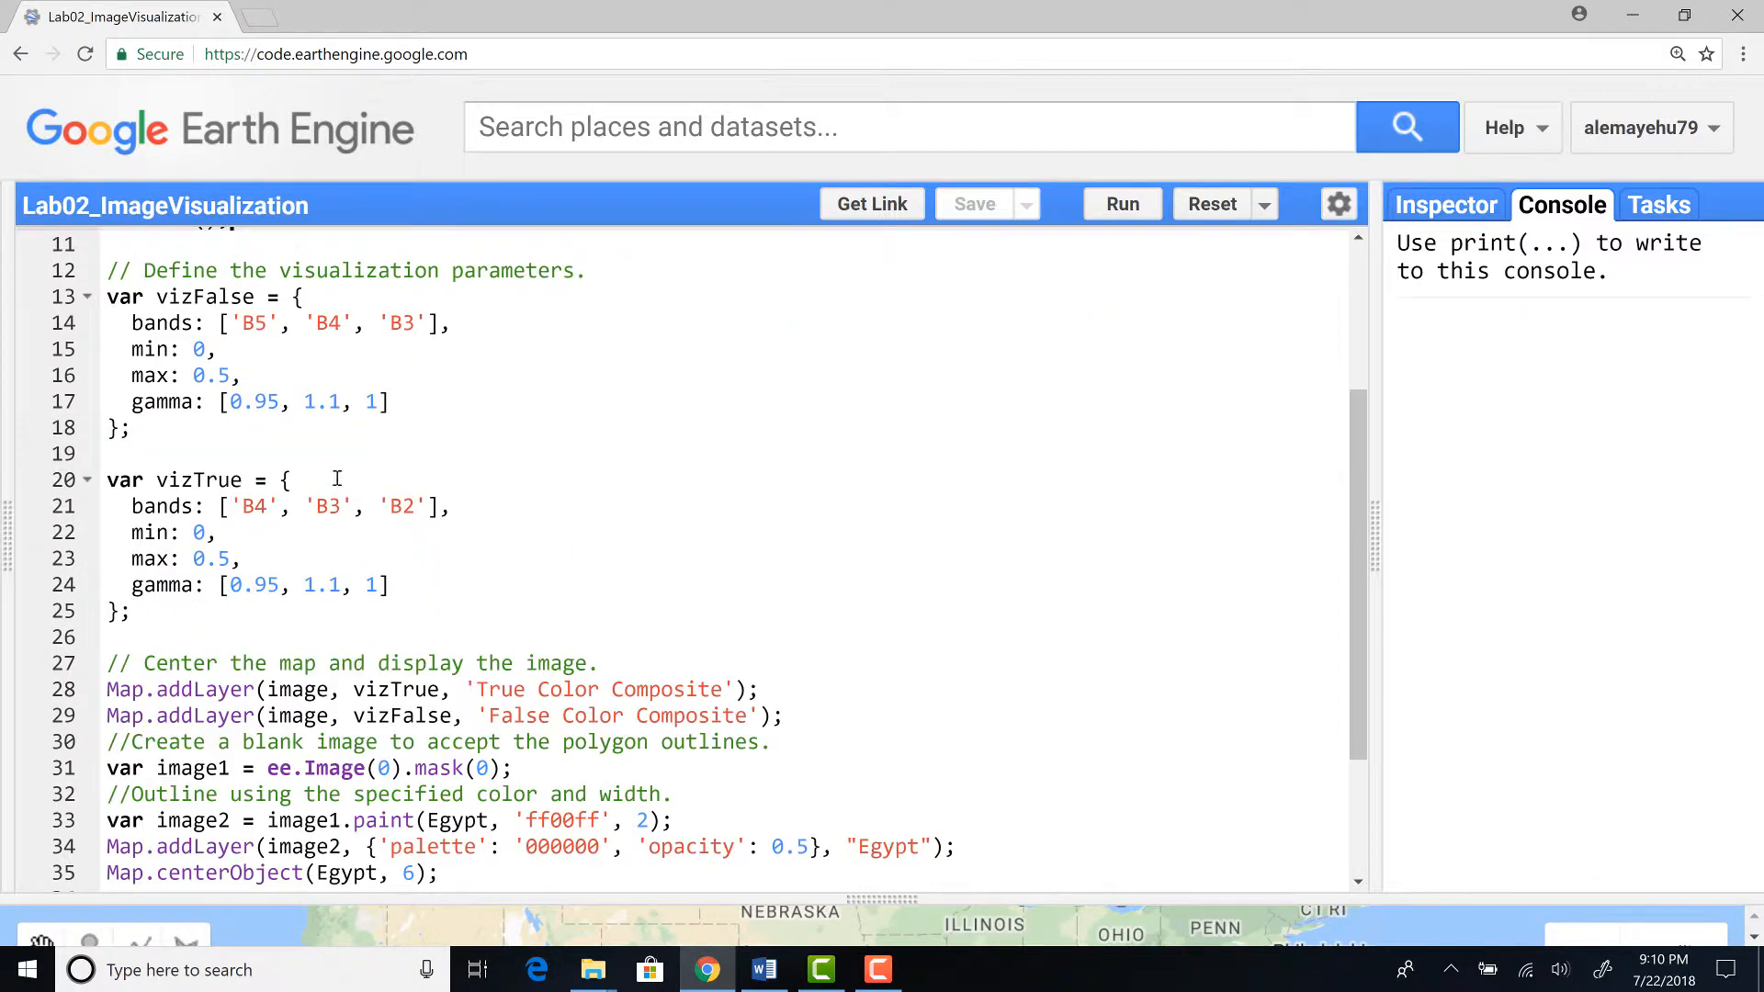
scroll("up", 3)
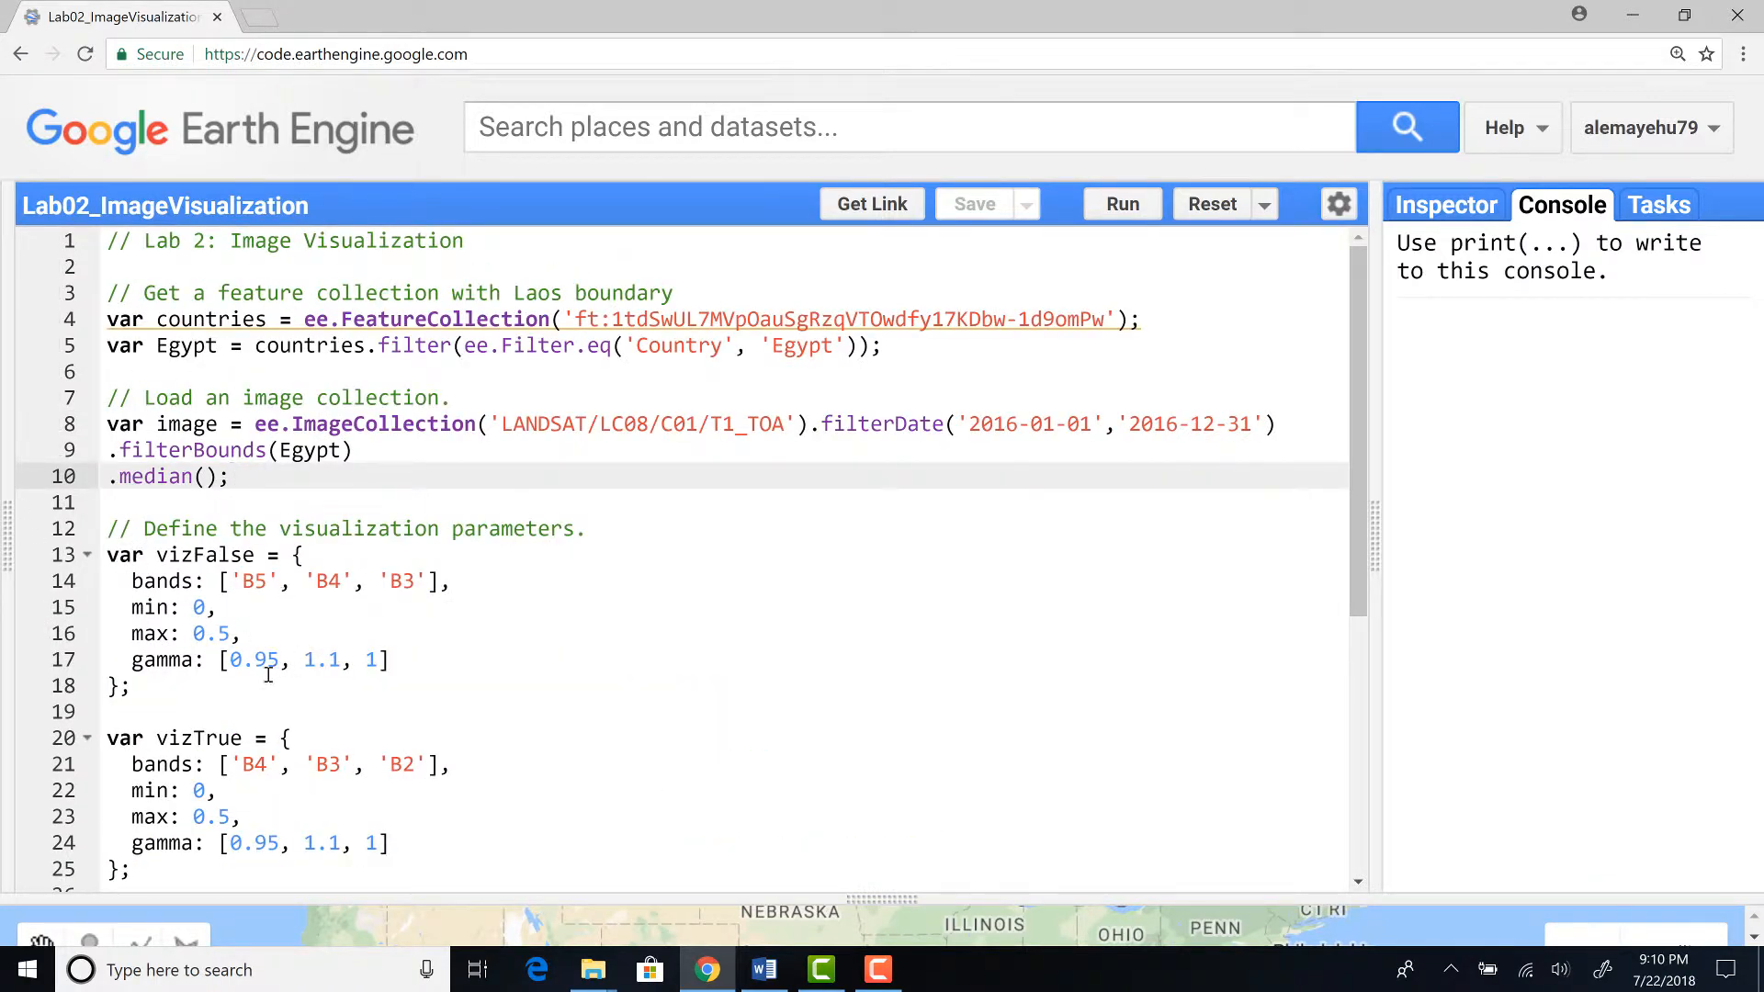
left_click(134, 580)
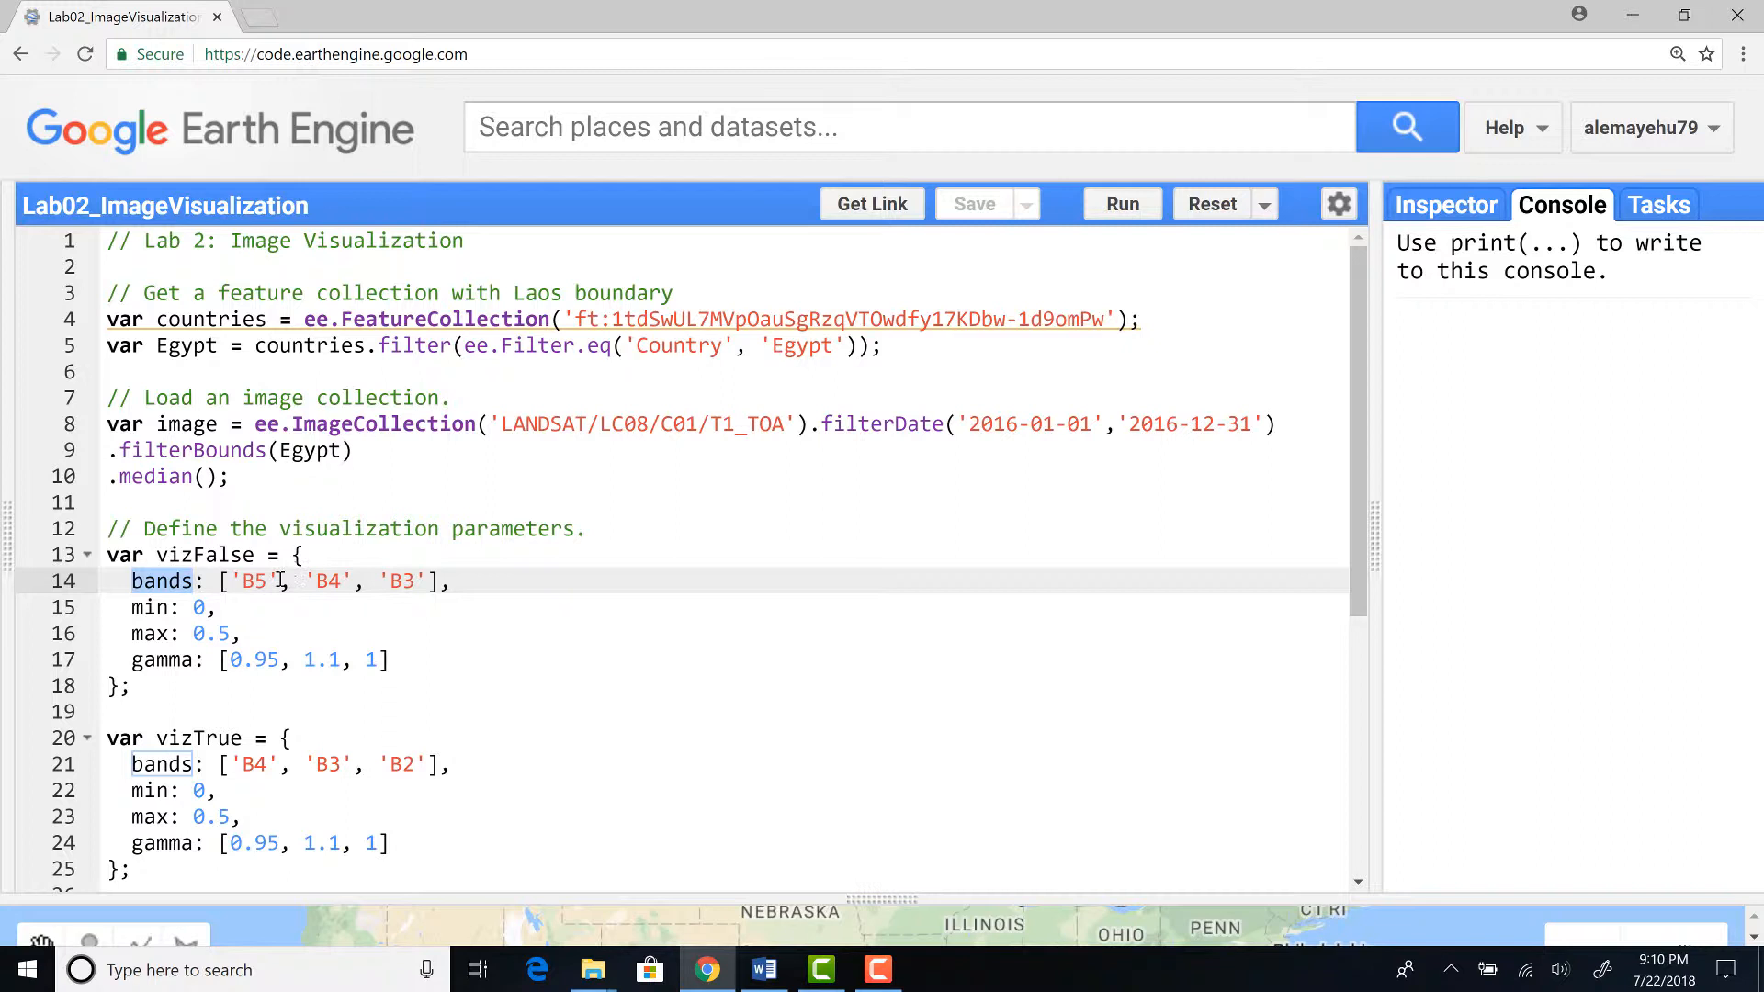
left_click(184, 606)
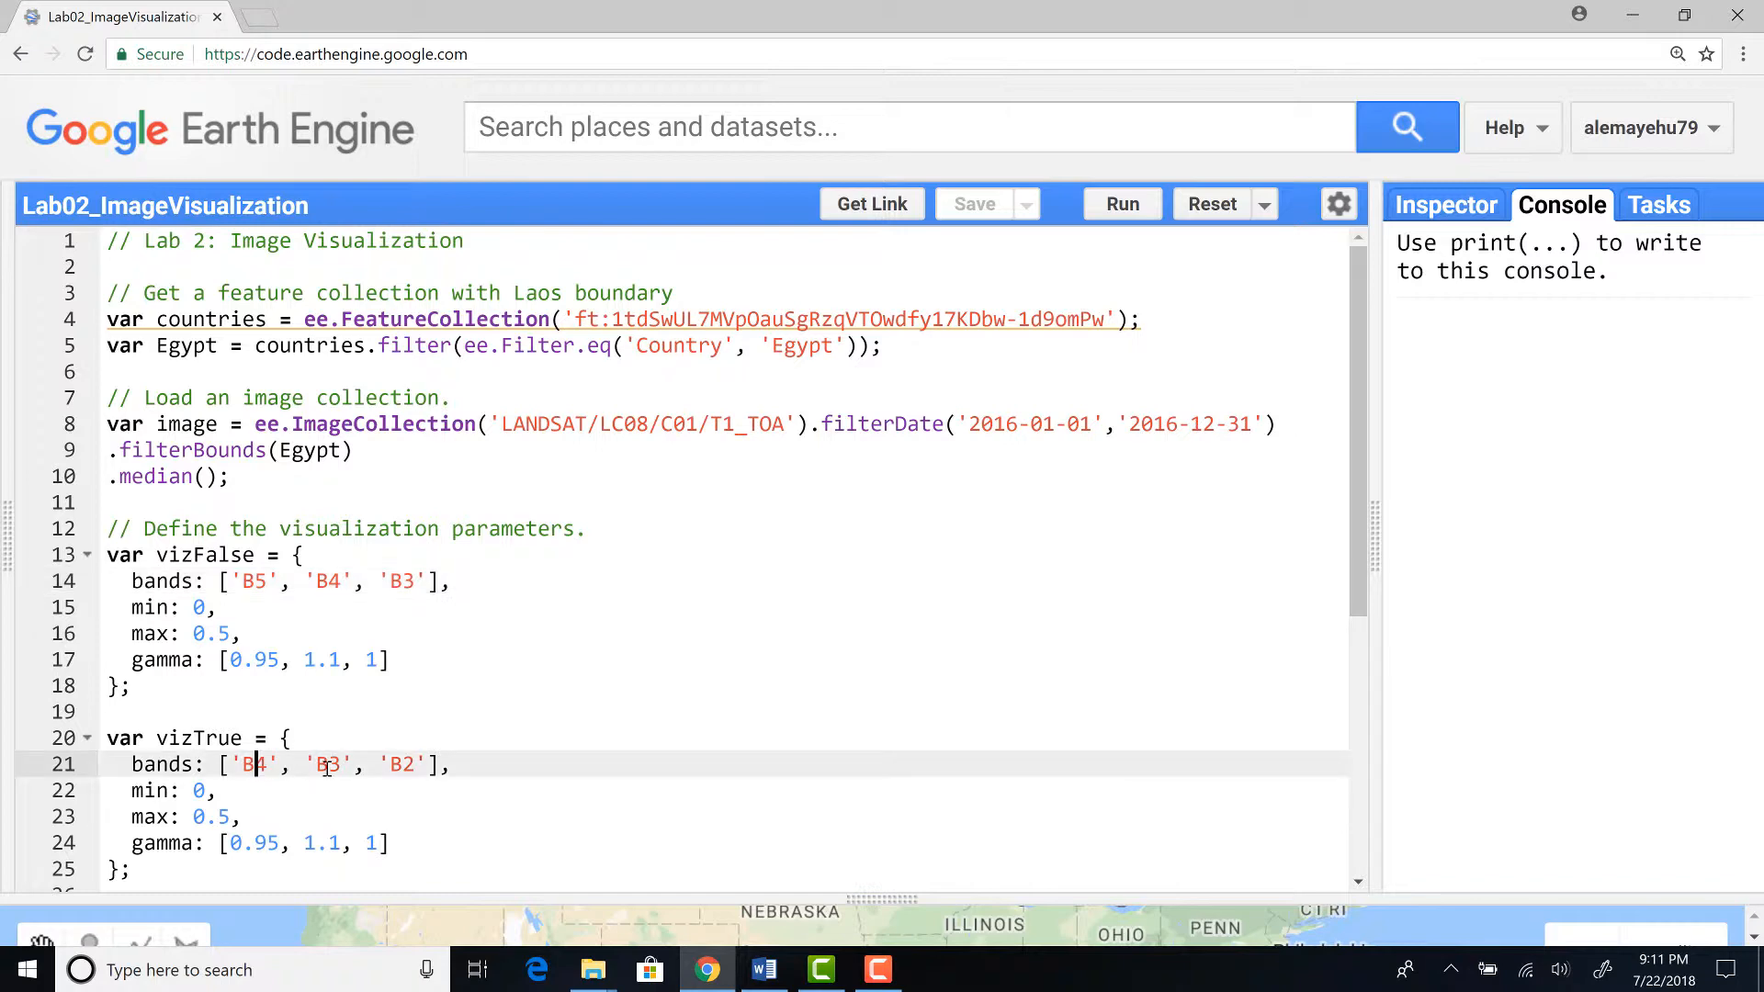
scroll("down", 3)
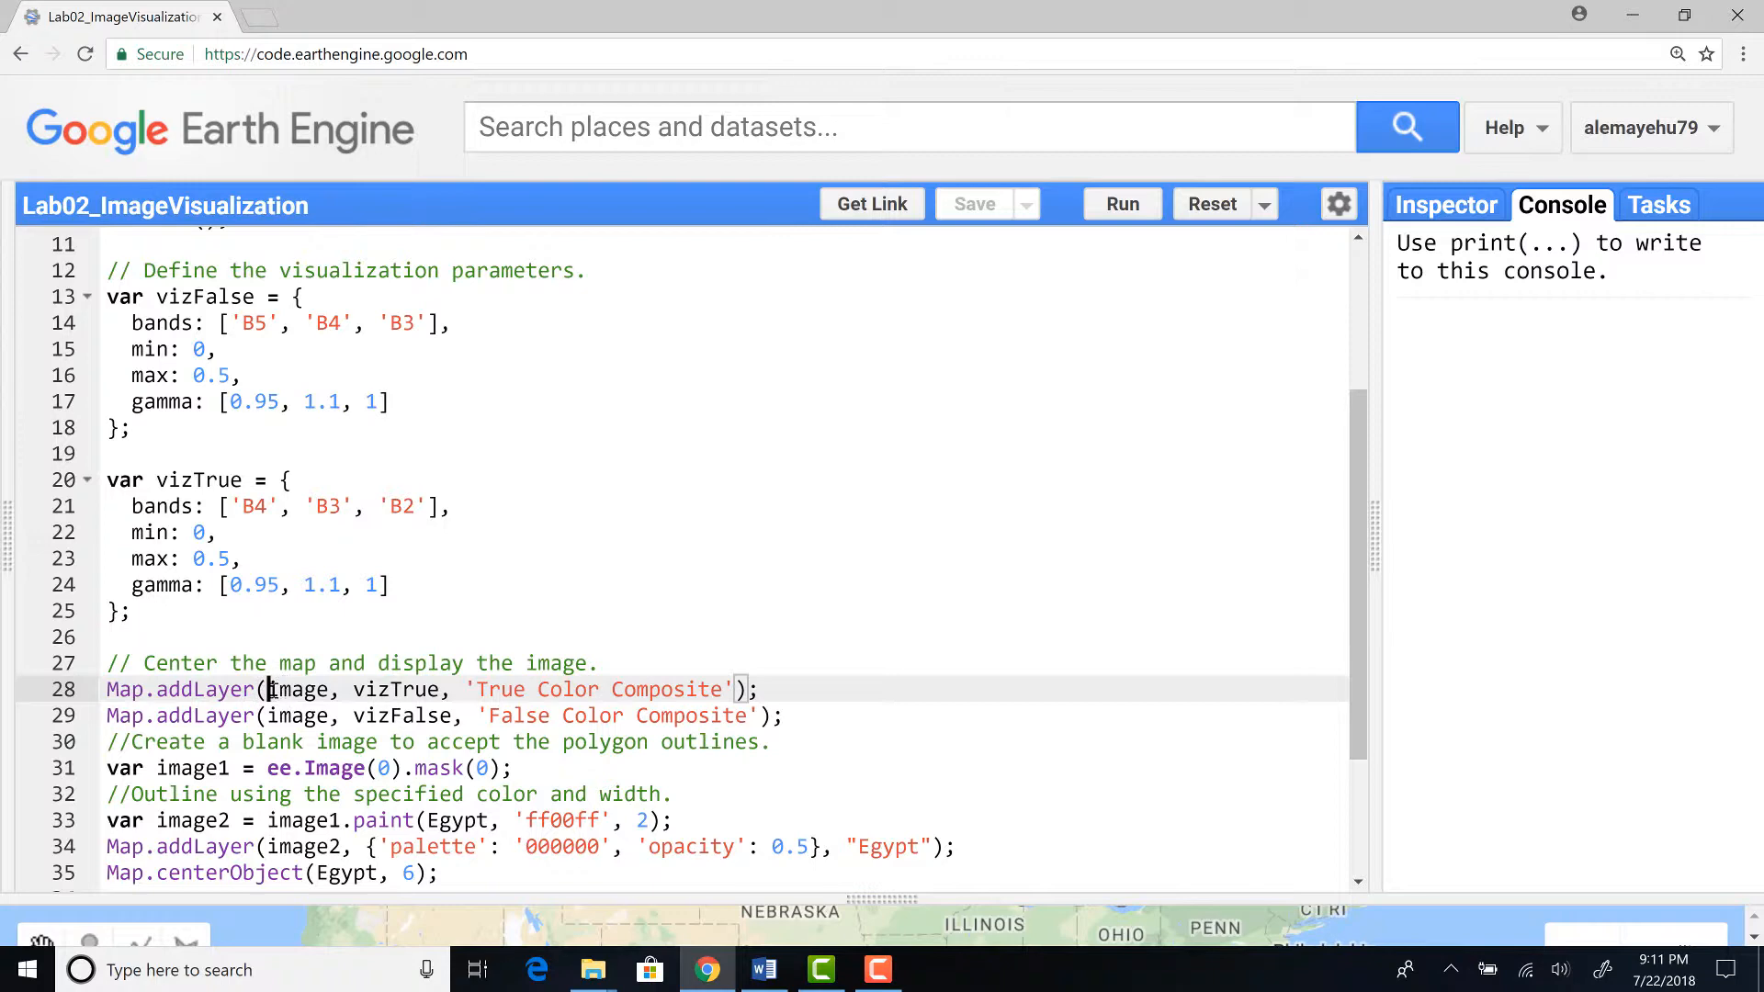
double_click(300, 689)
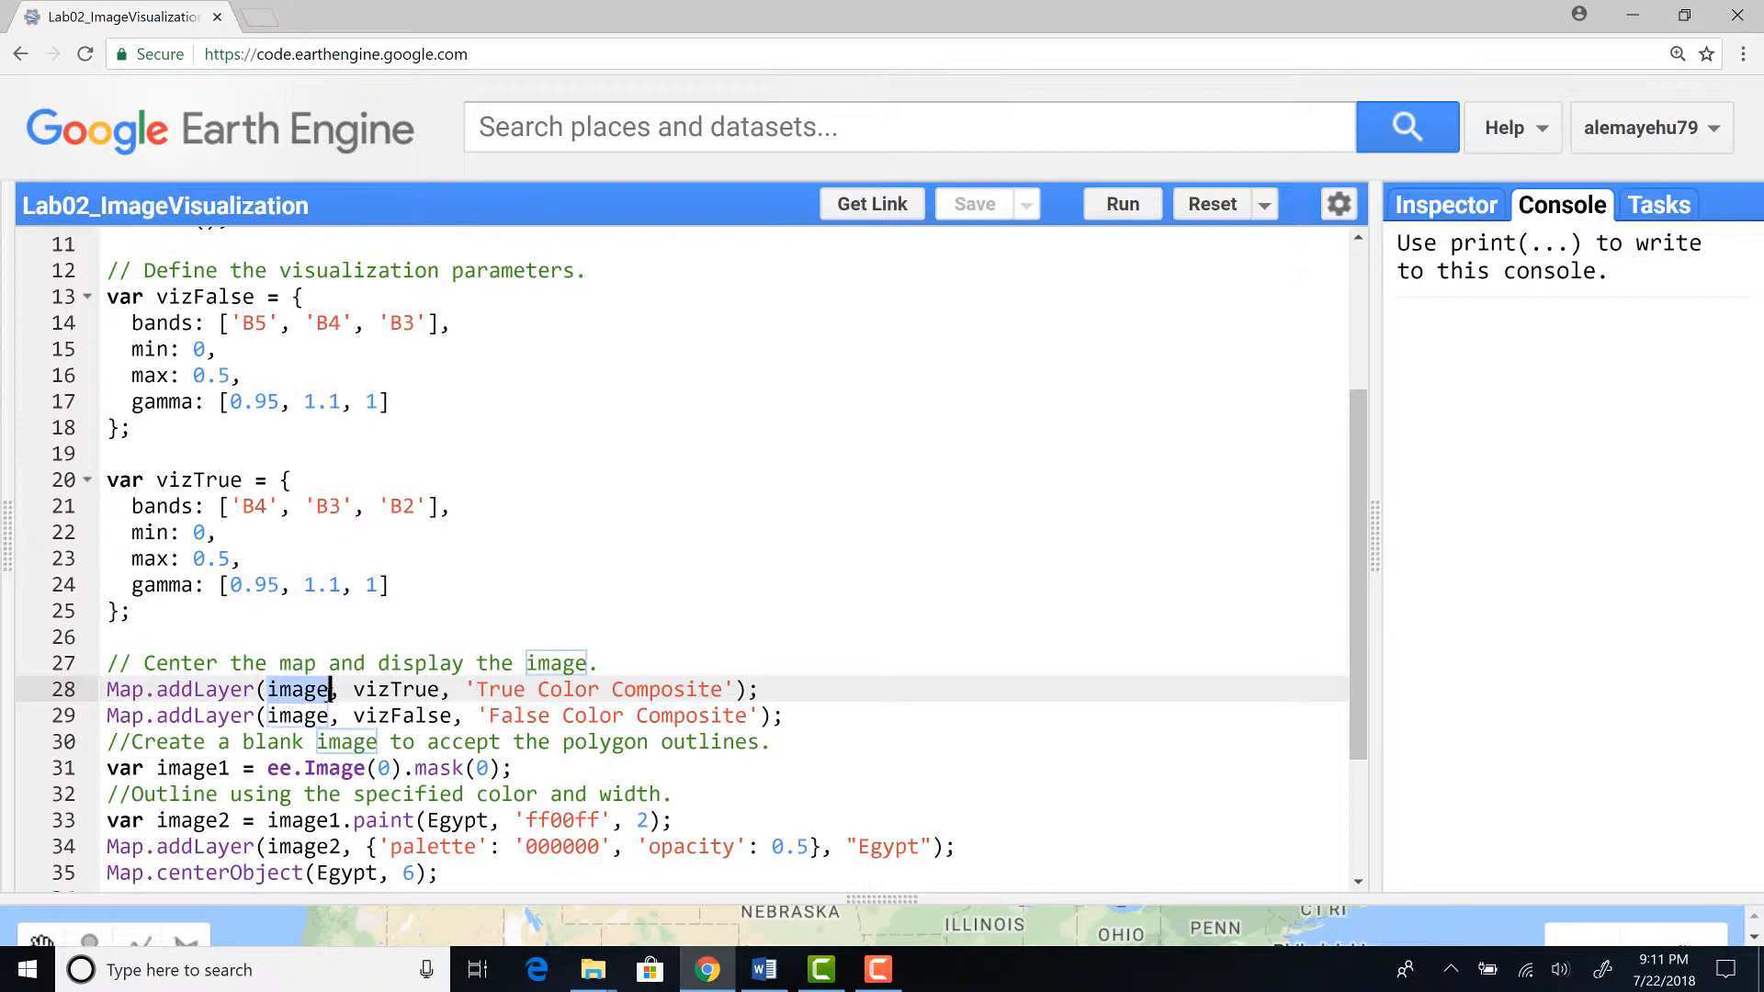
scroll("up", 3)
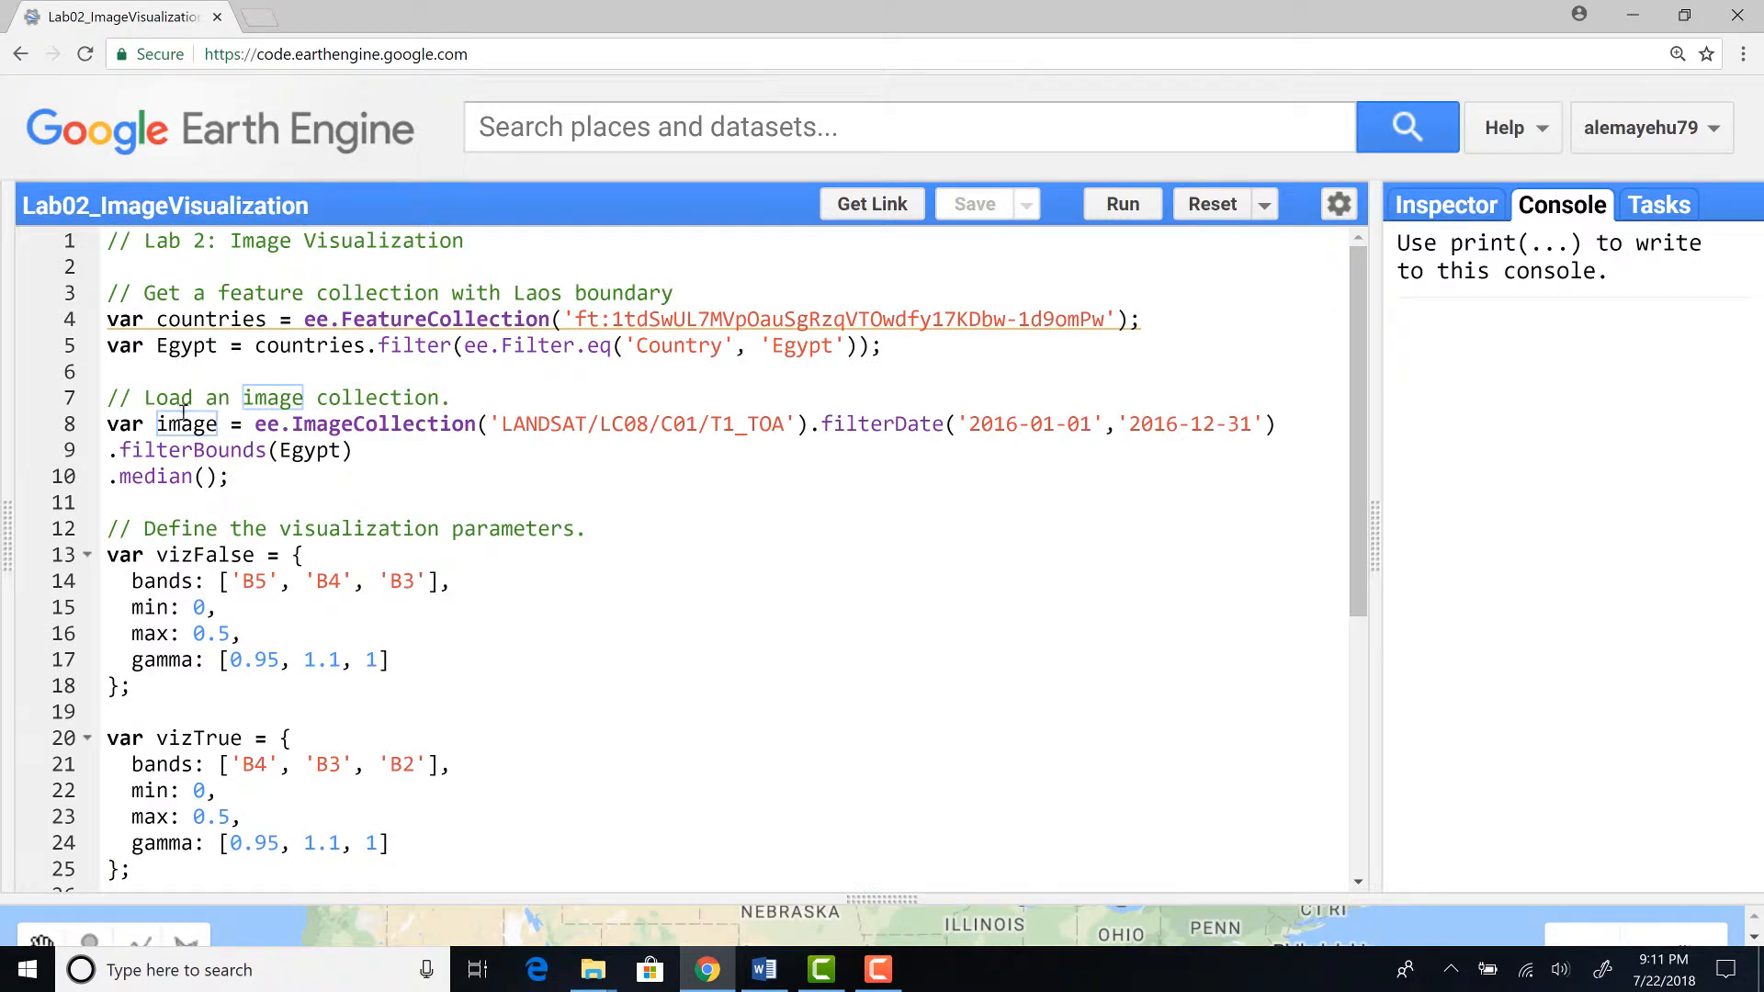
scroll("down", 3)
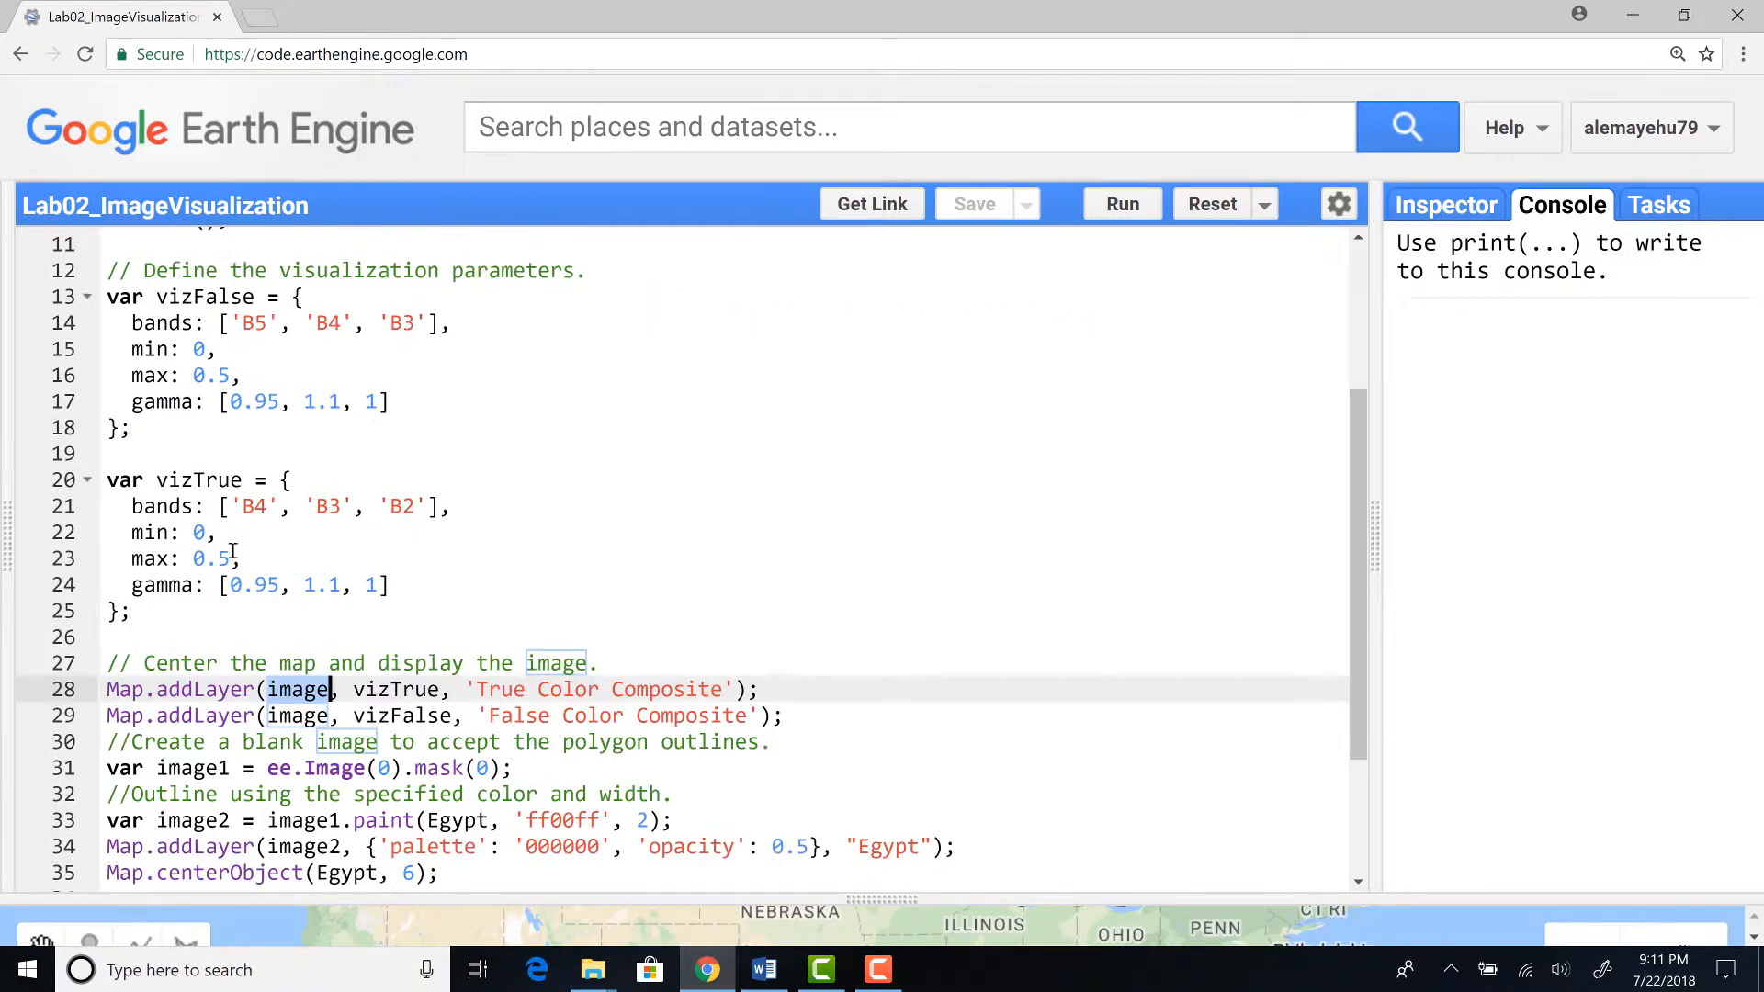
left_click(371, 689)
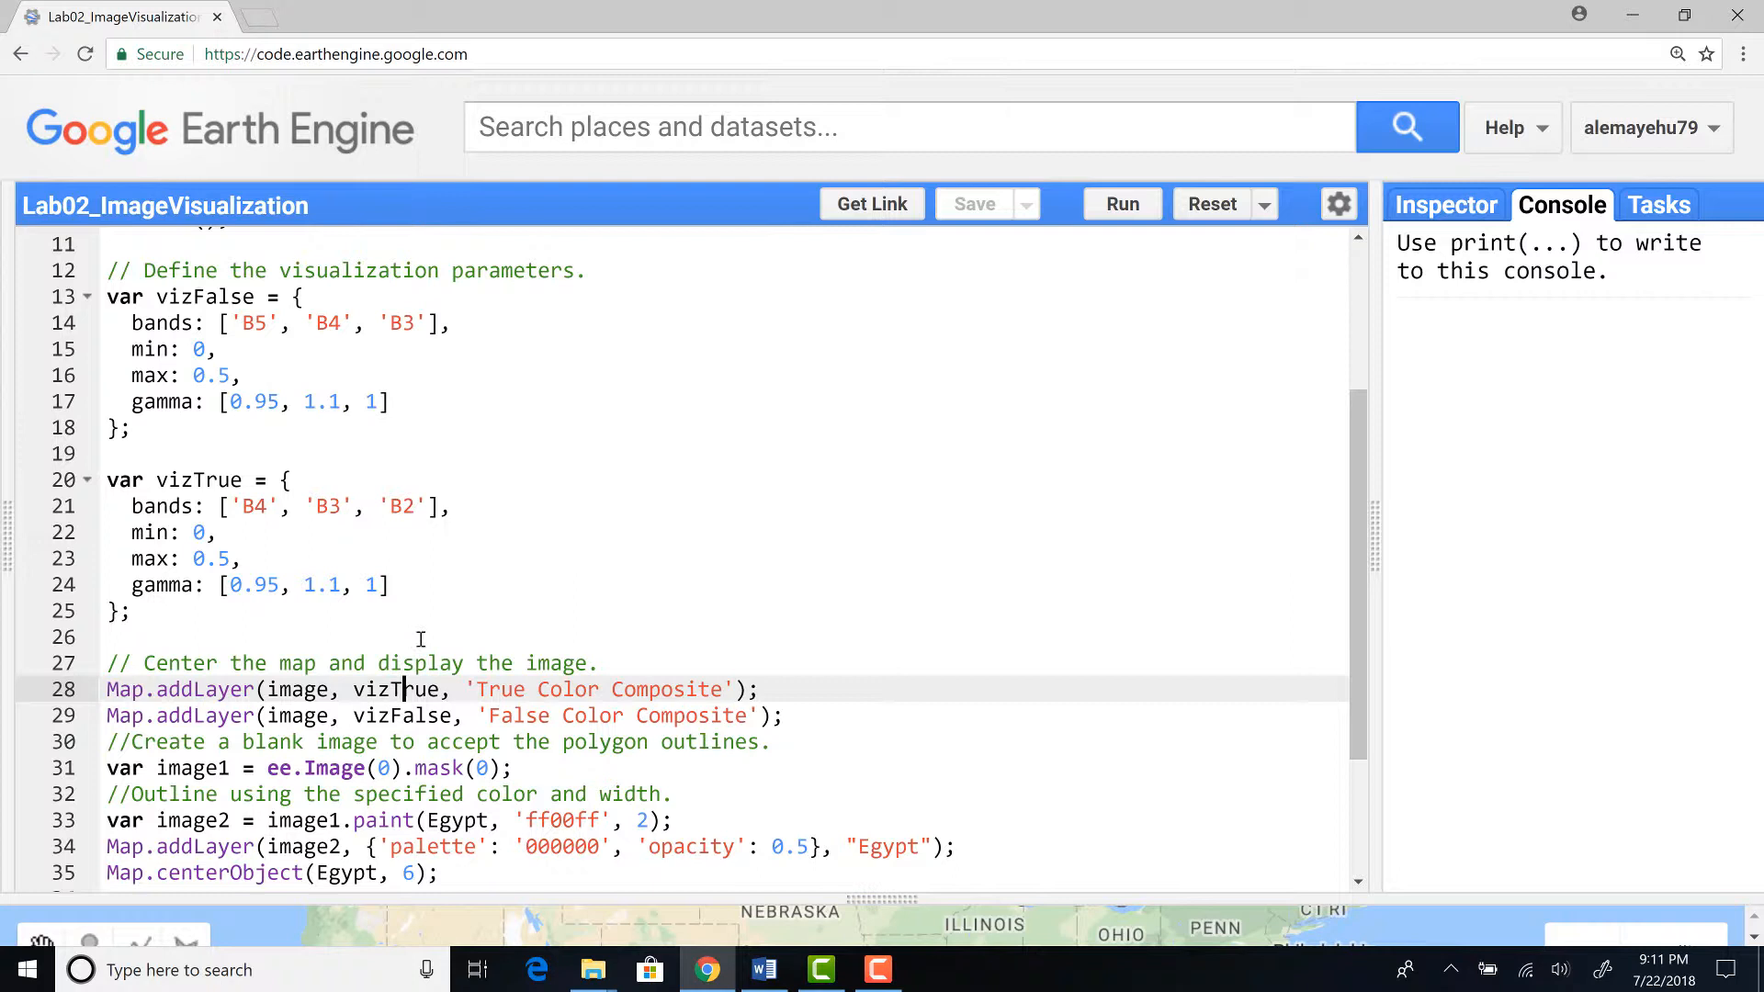
mouse_move(646, 700)
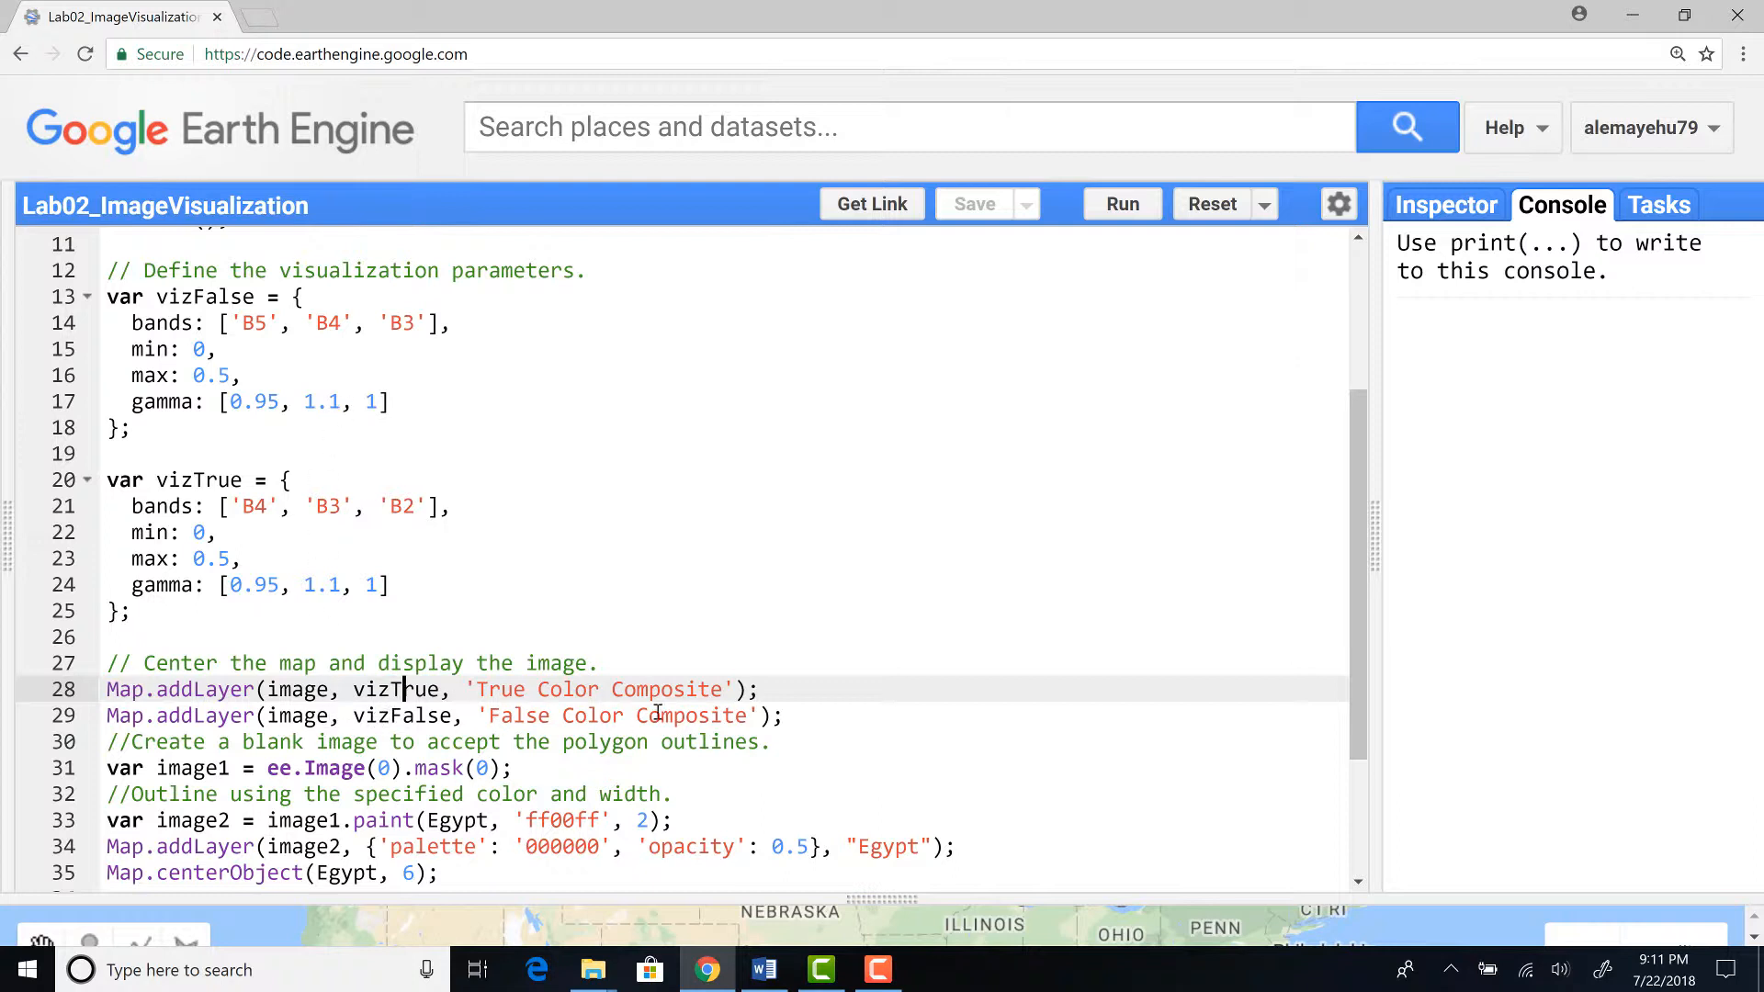
Point out the False Color Composite layer line and its vizFalse parameters in the script.
left_click(355, 715)
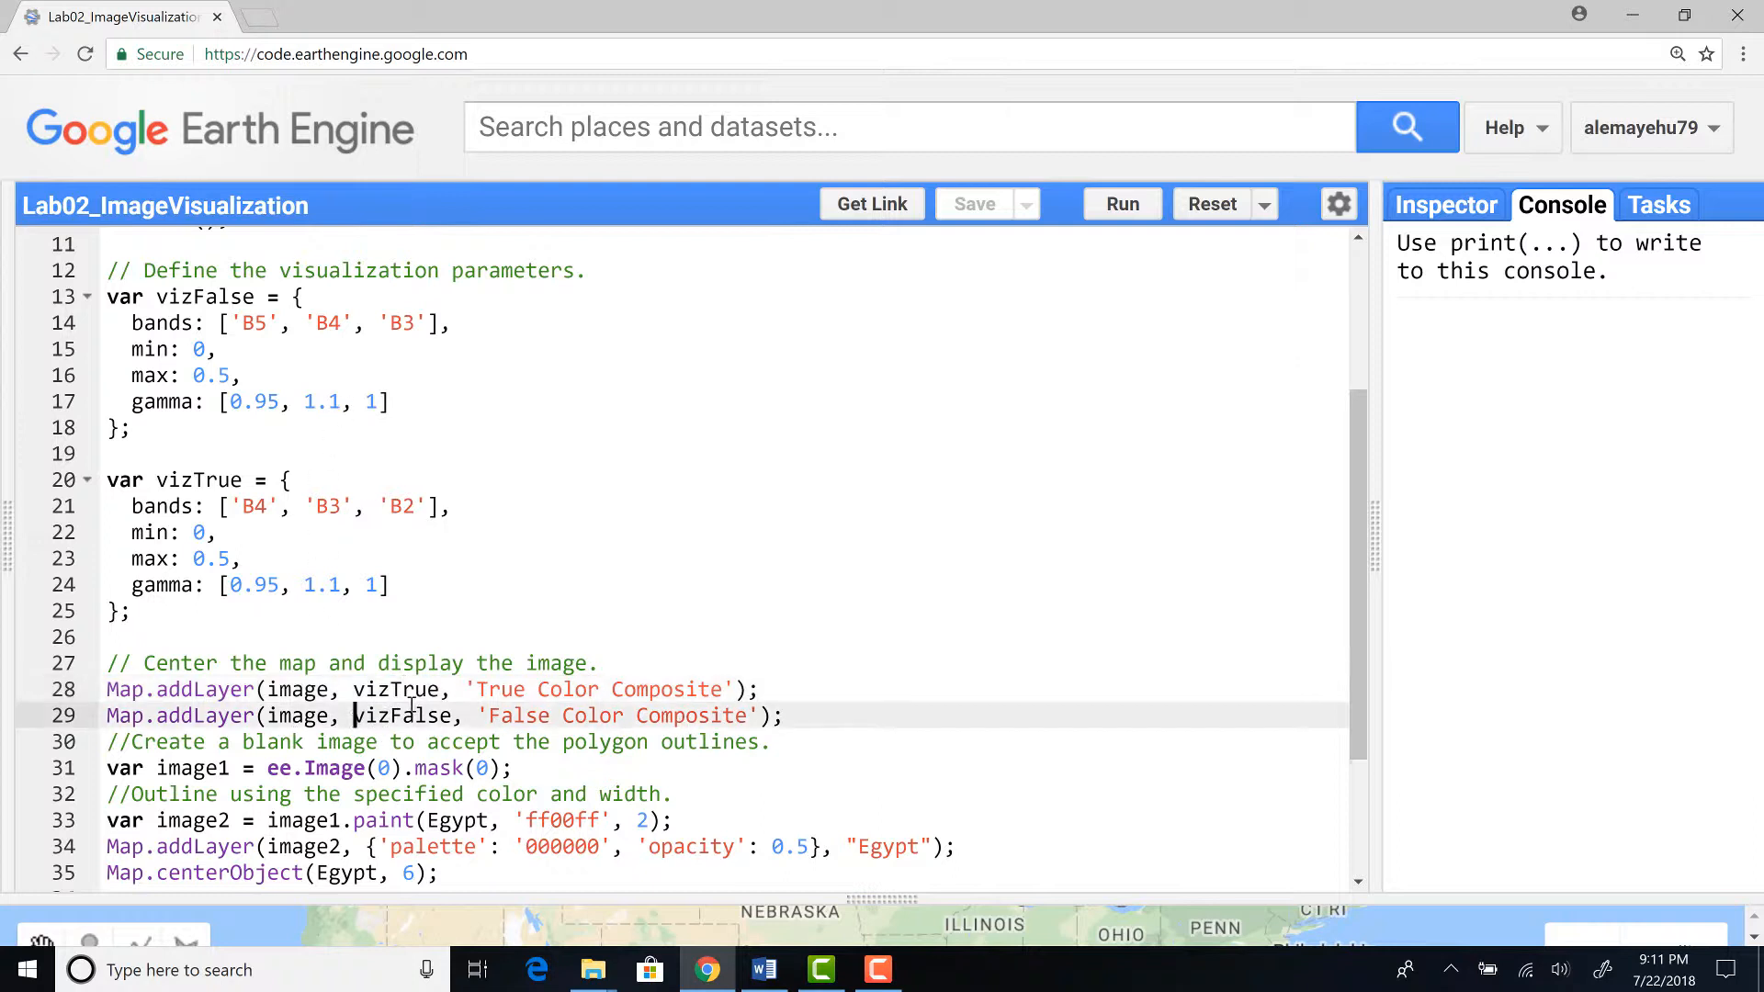
double_click(399, 714)
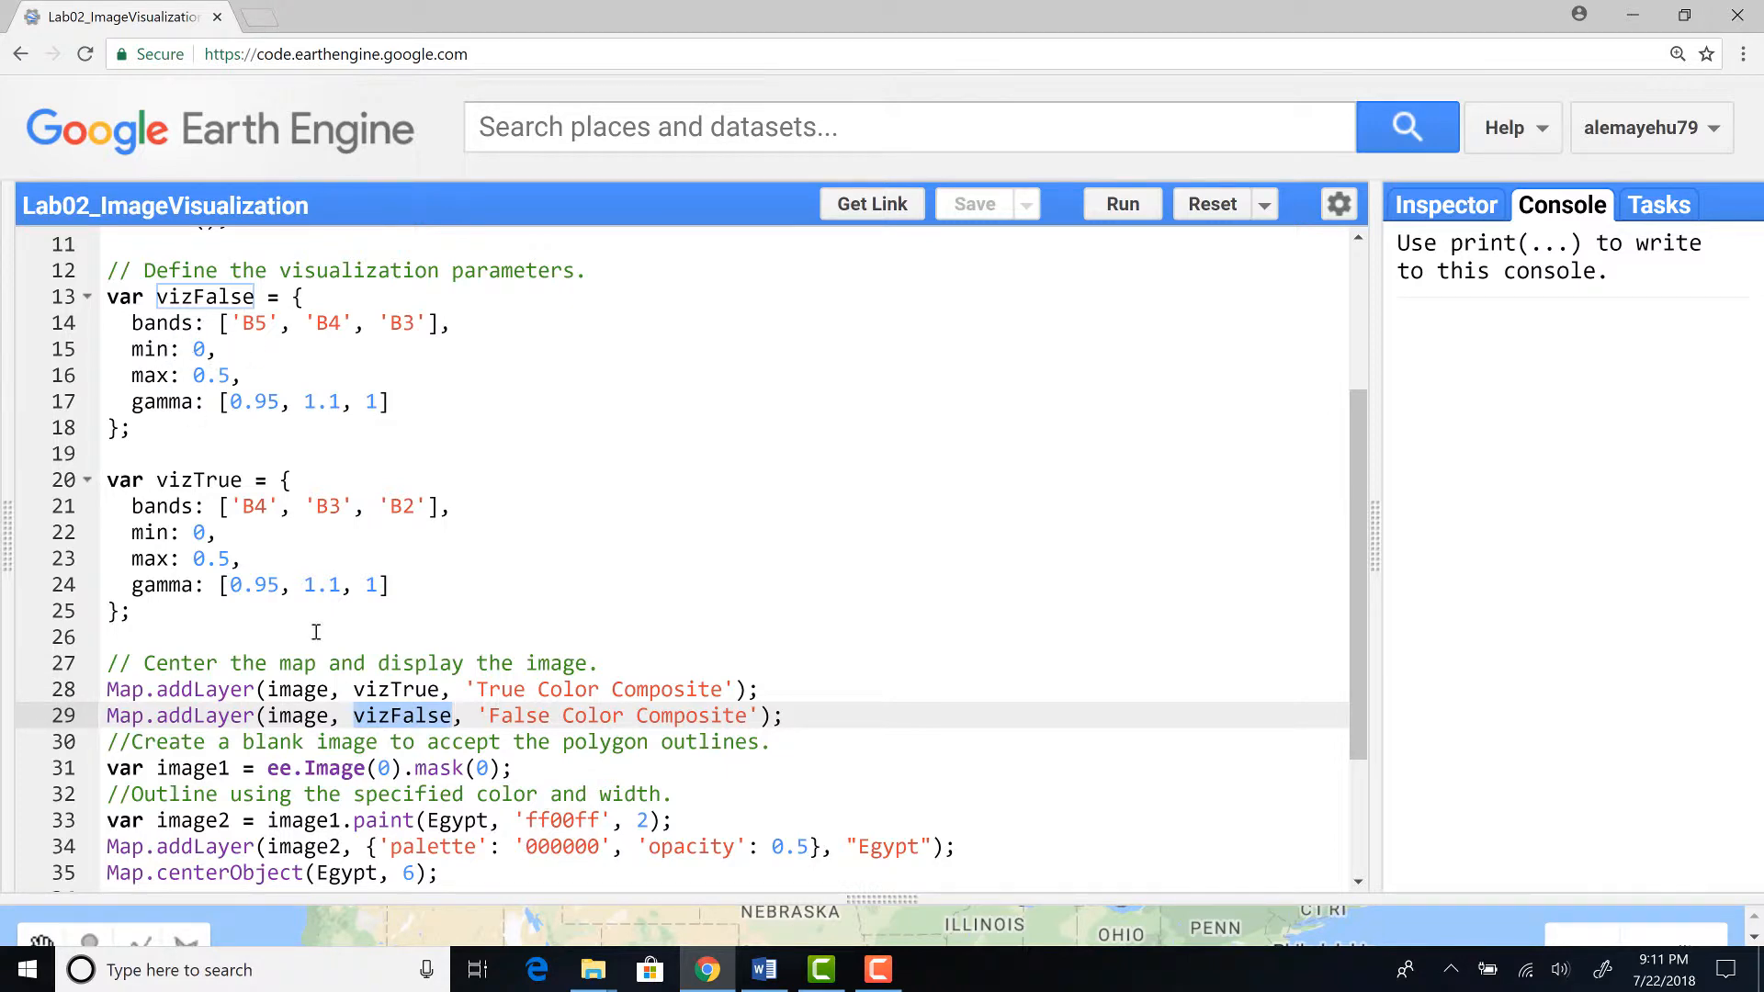
scroll("down", 3)
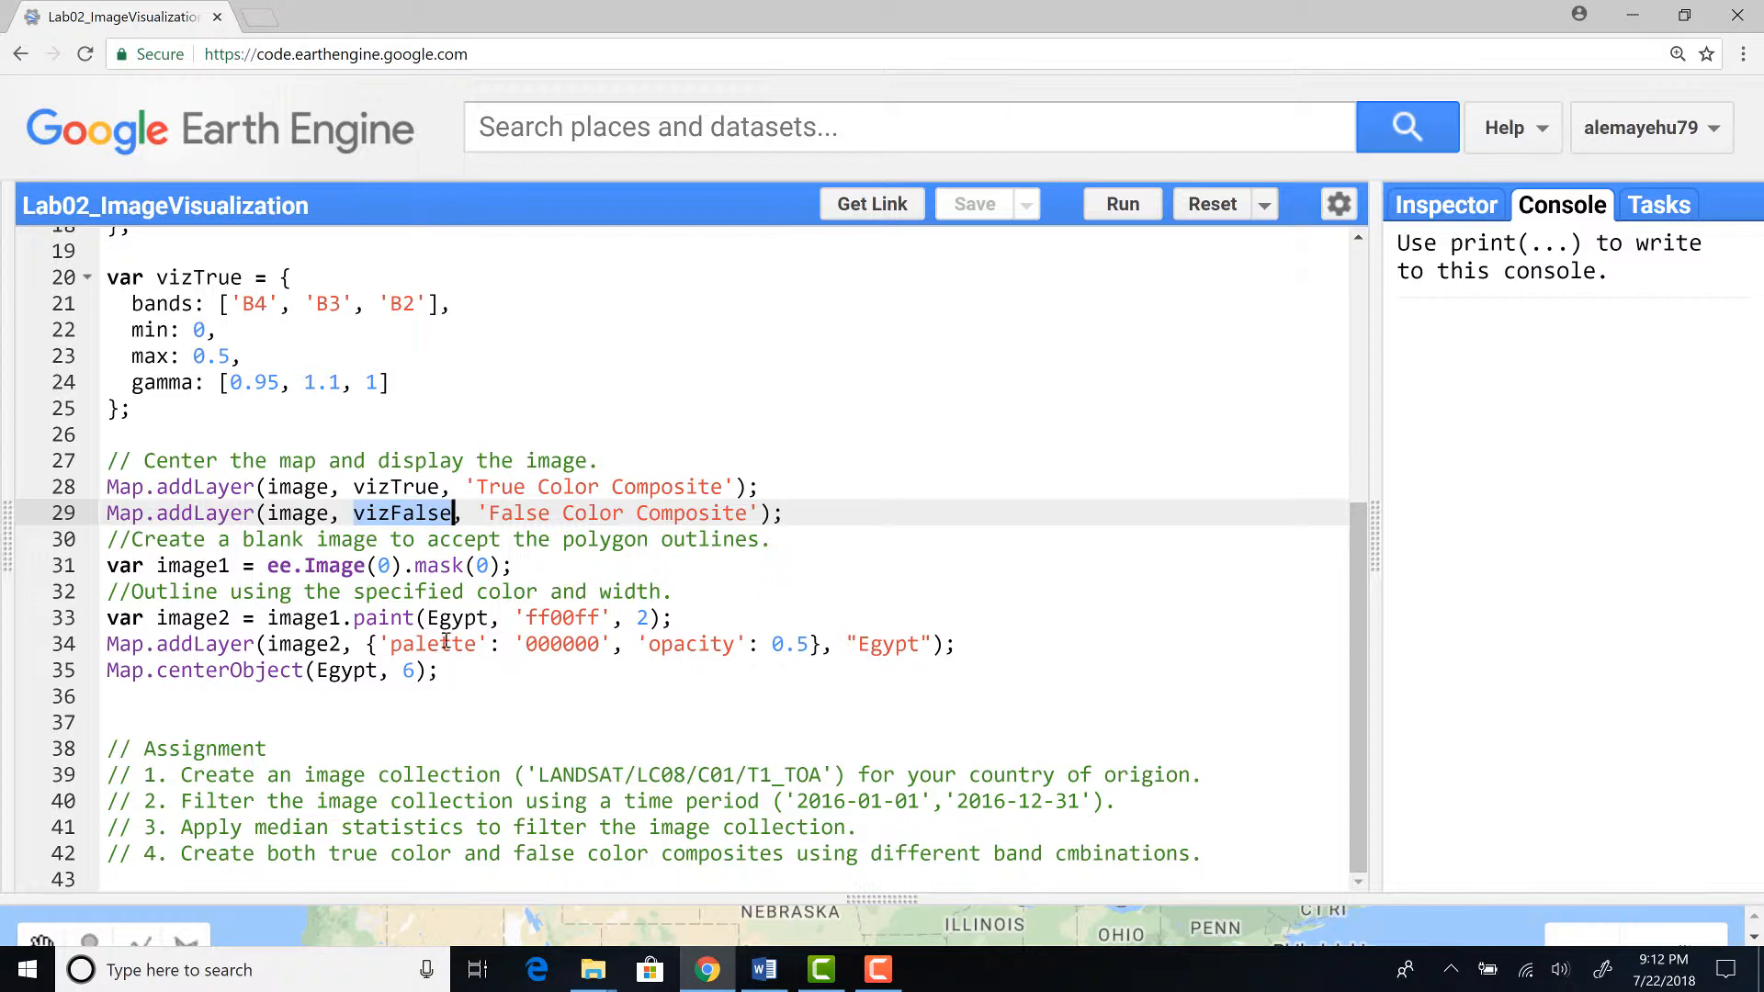
mouse_move(461, 658)
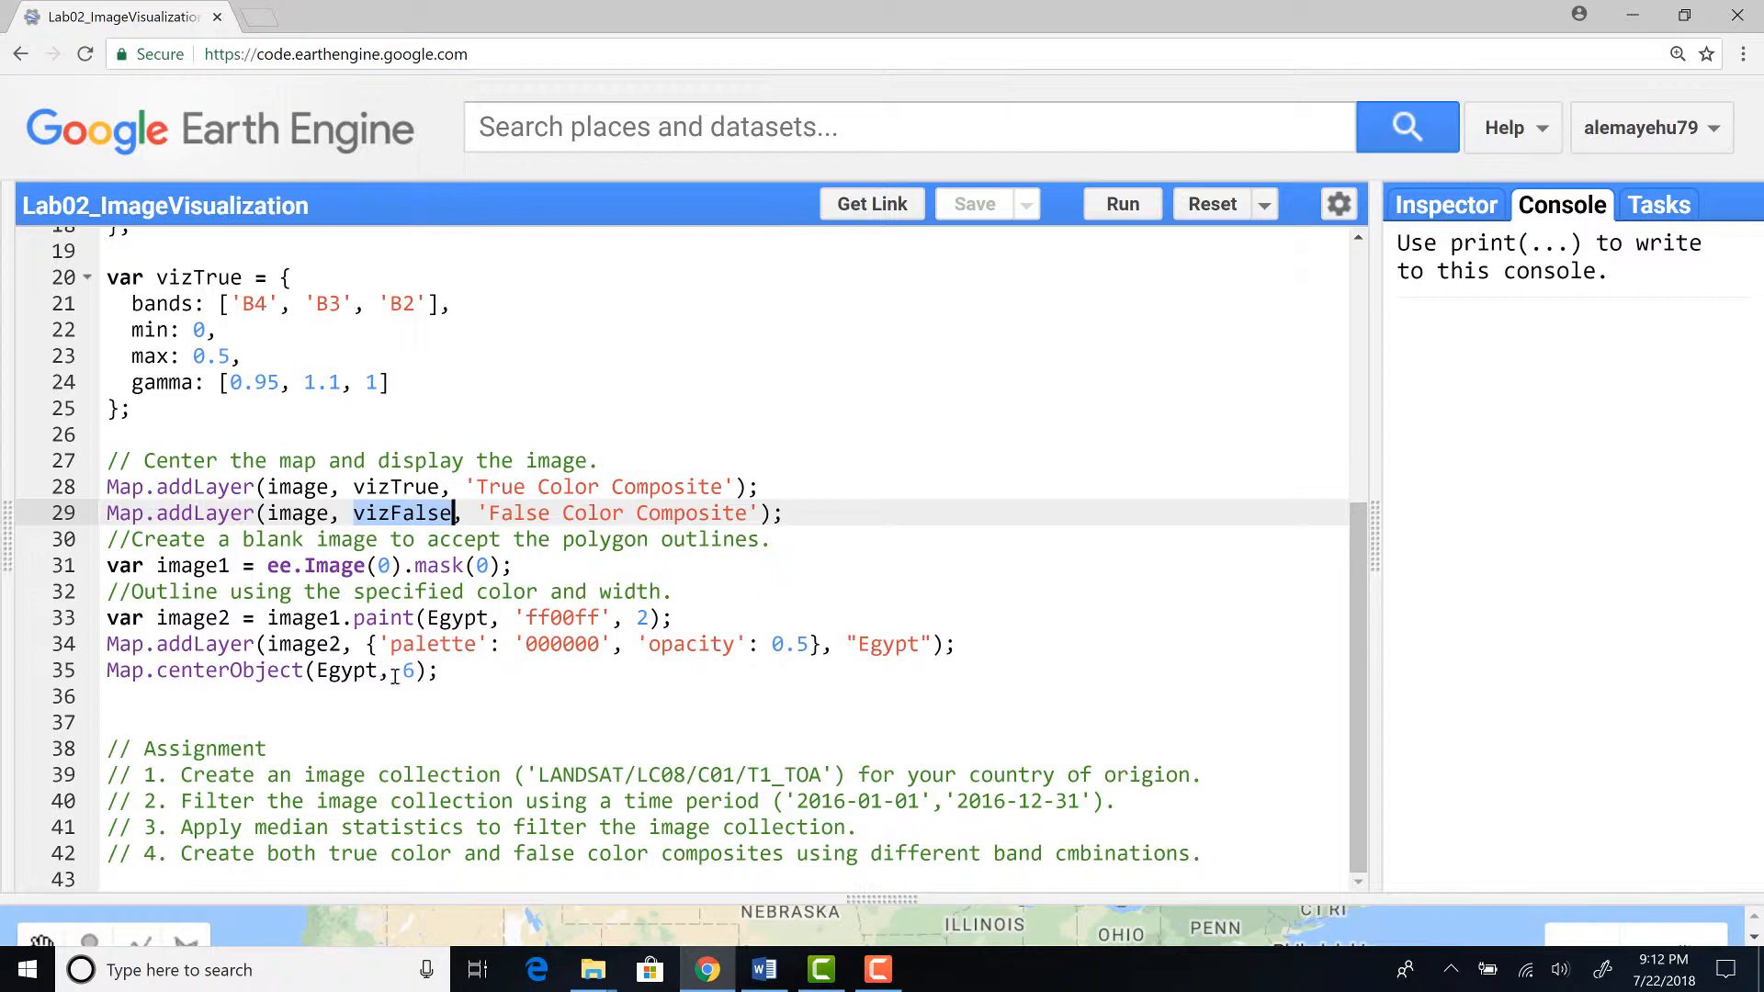
scroll("up", 3)
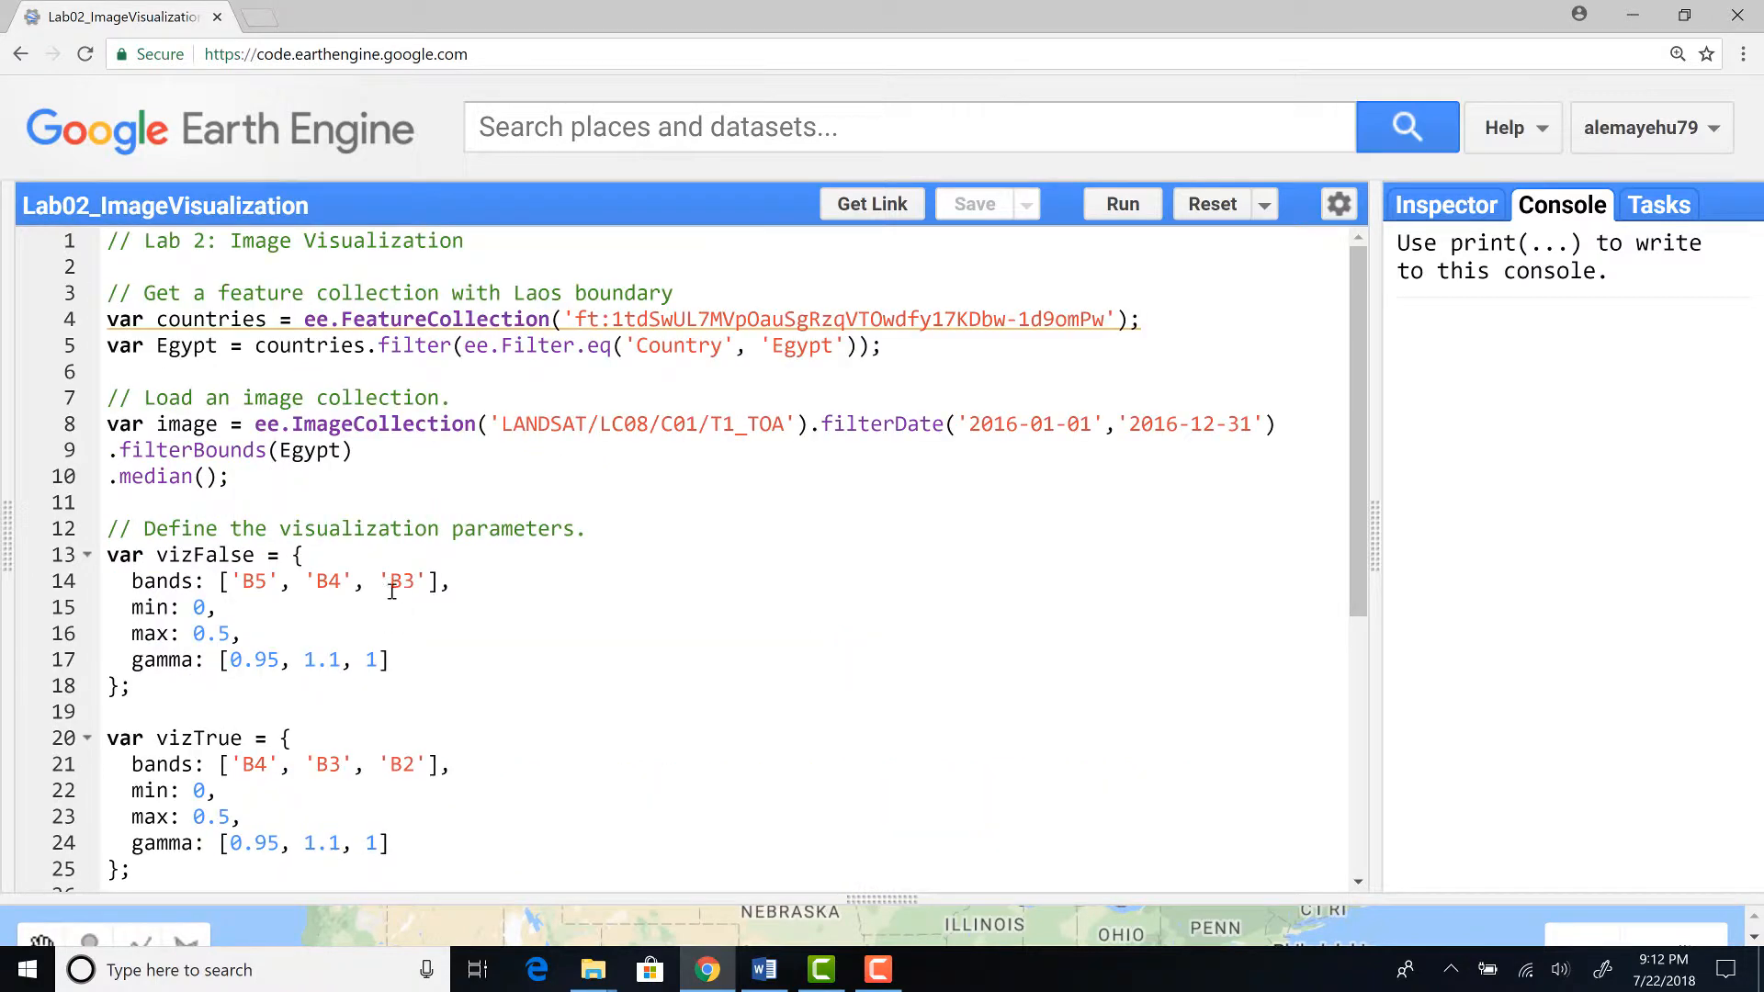
scroll("down", 3)
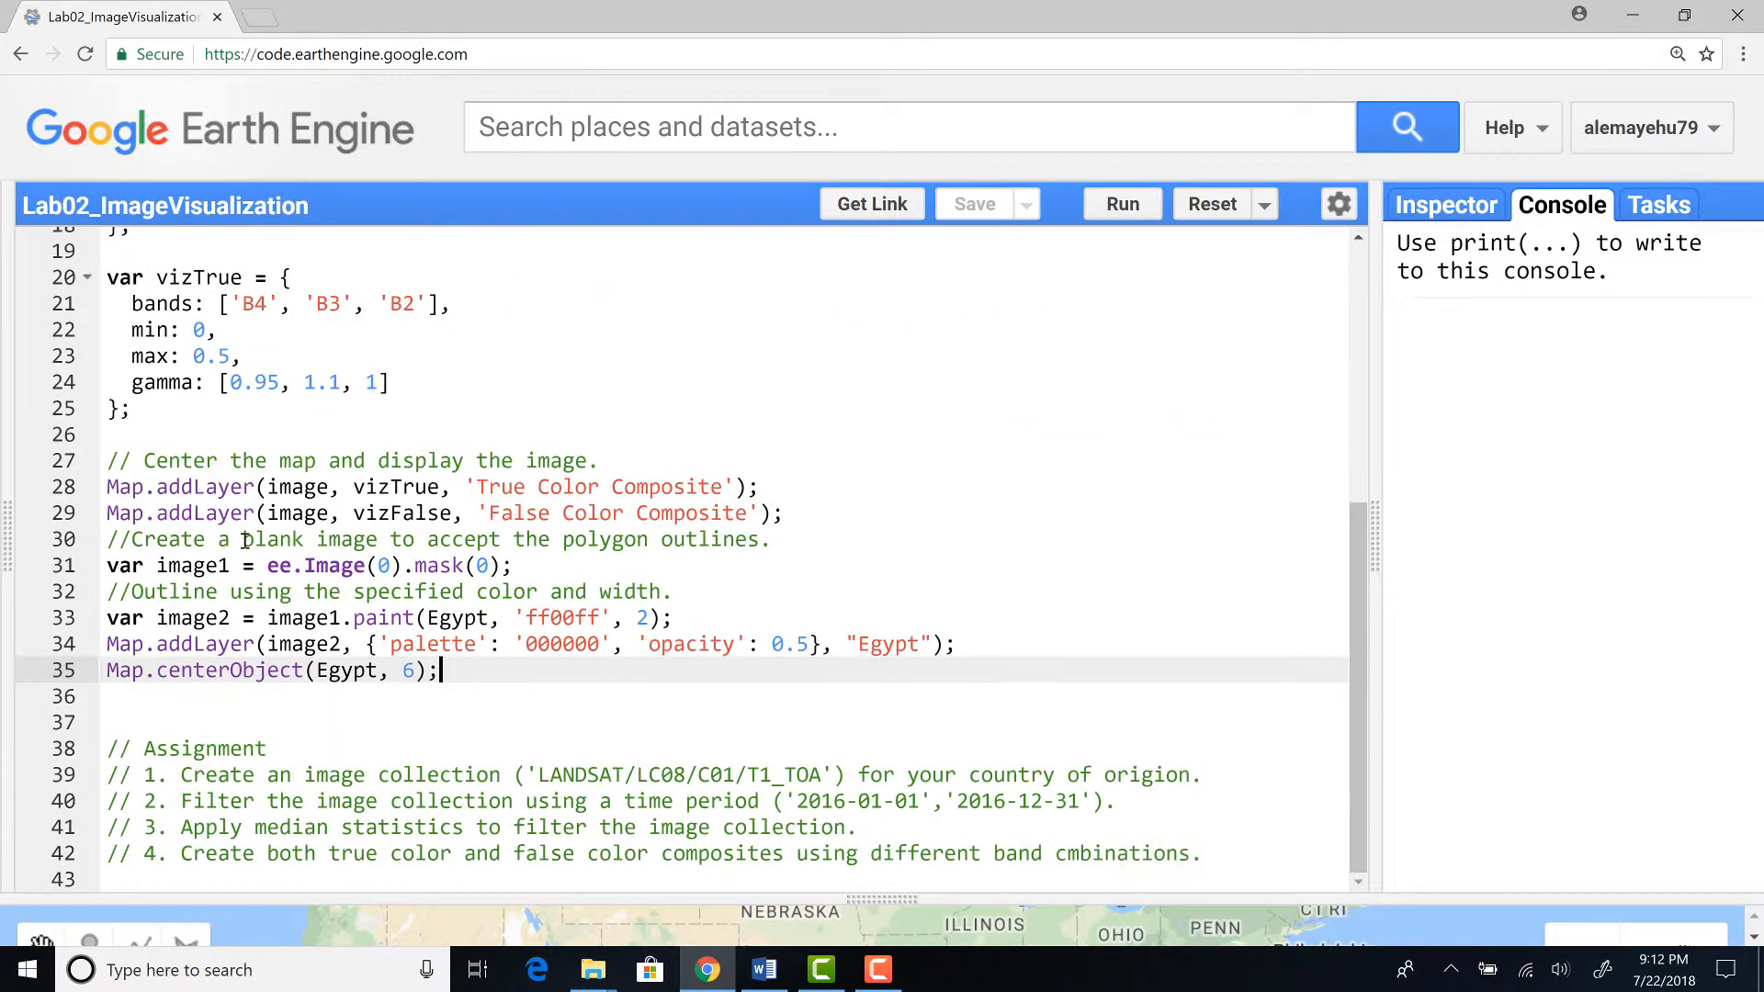
scroll("up", 3)
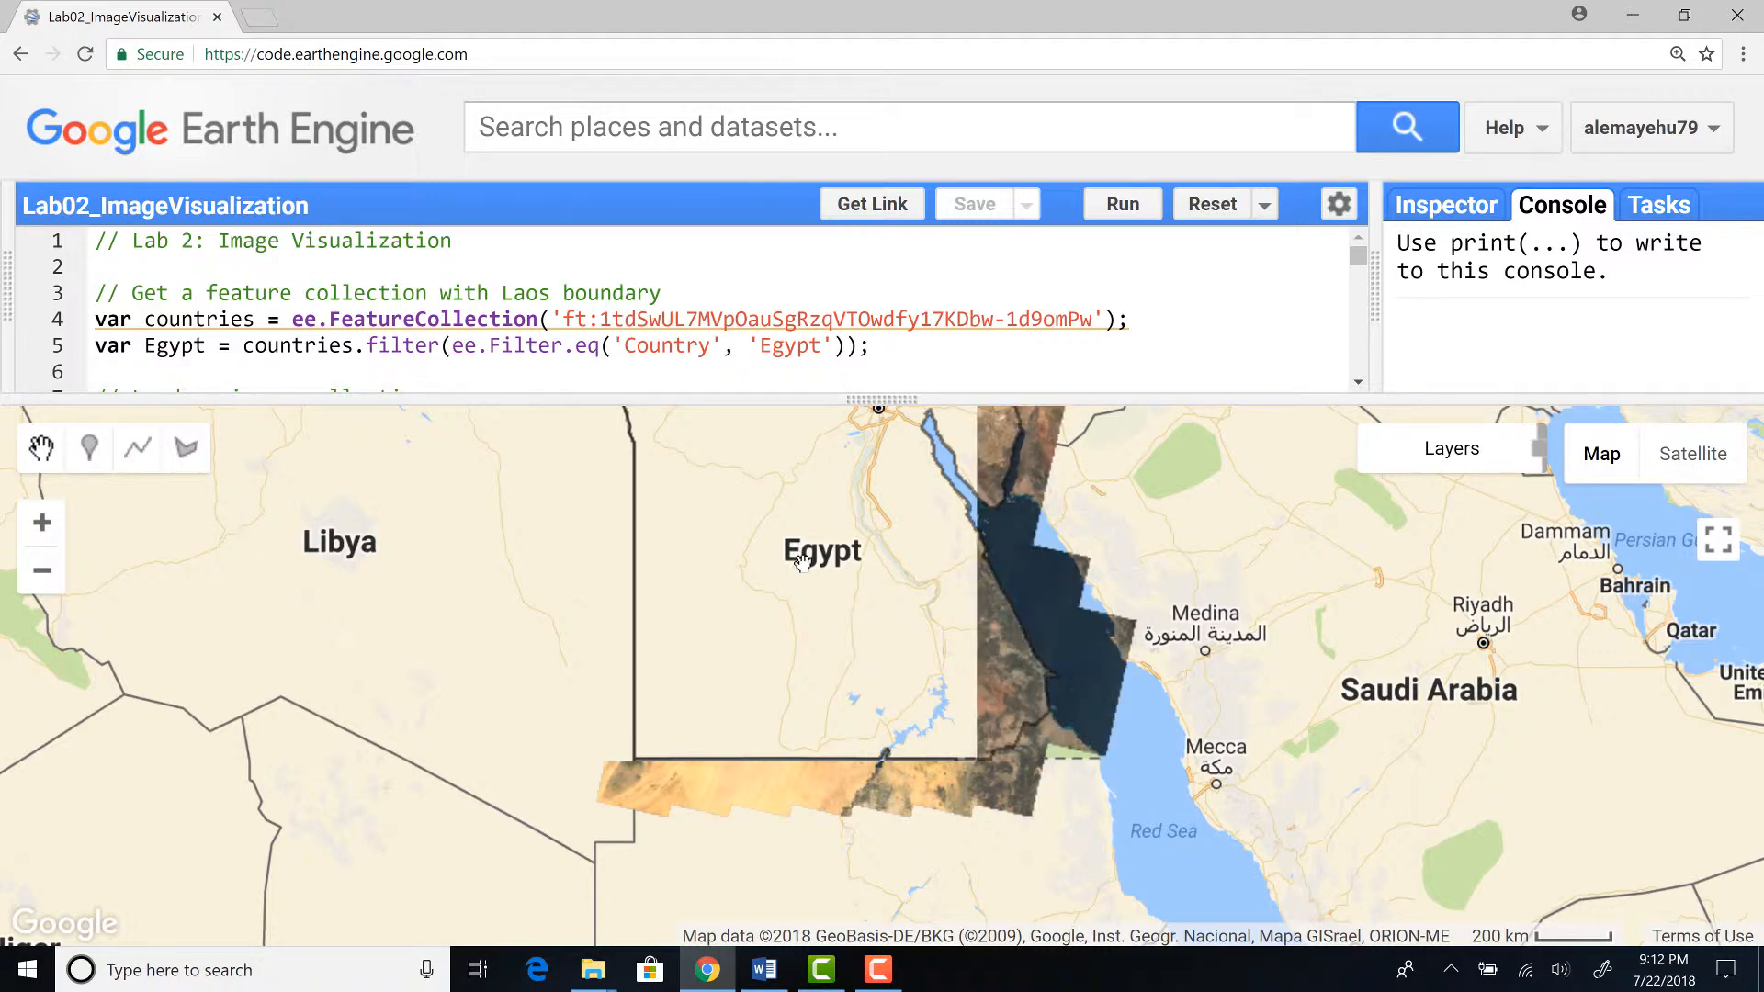
mouse_move(1061, 571)
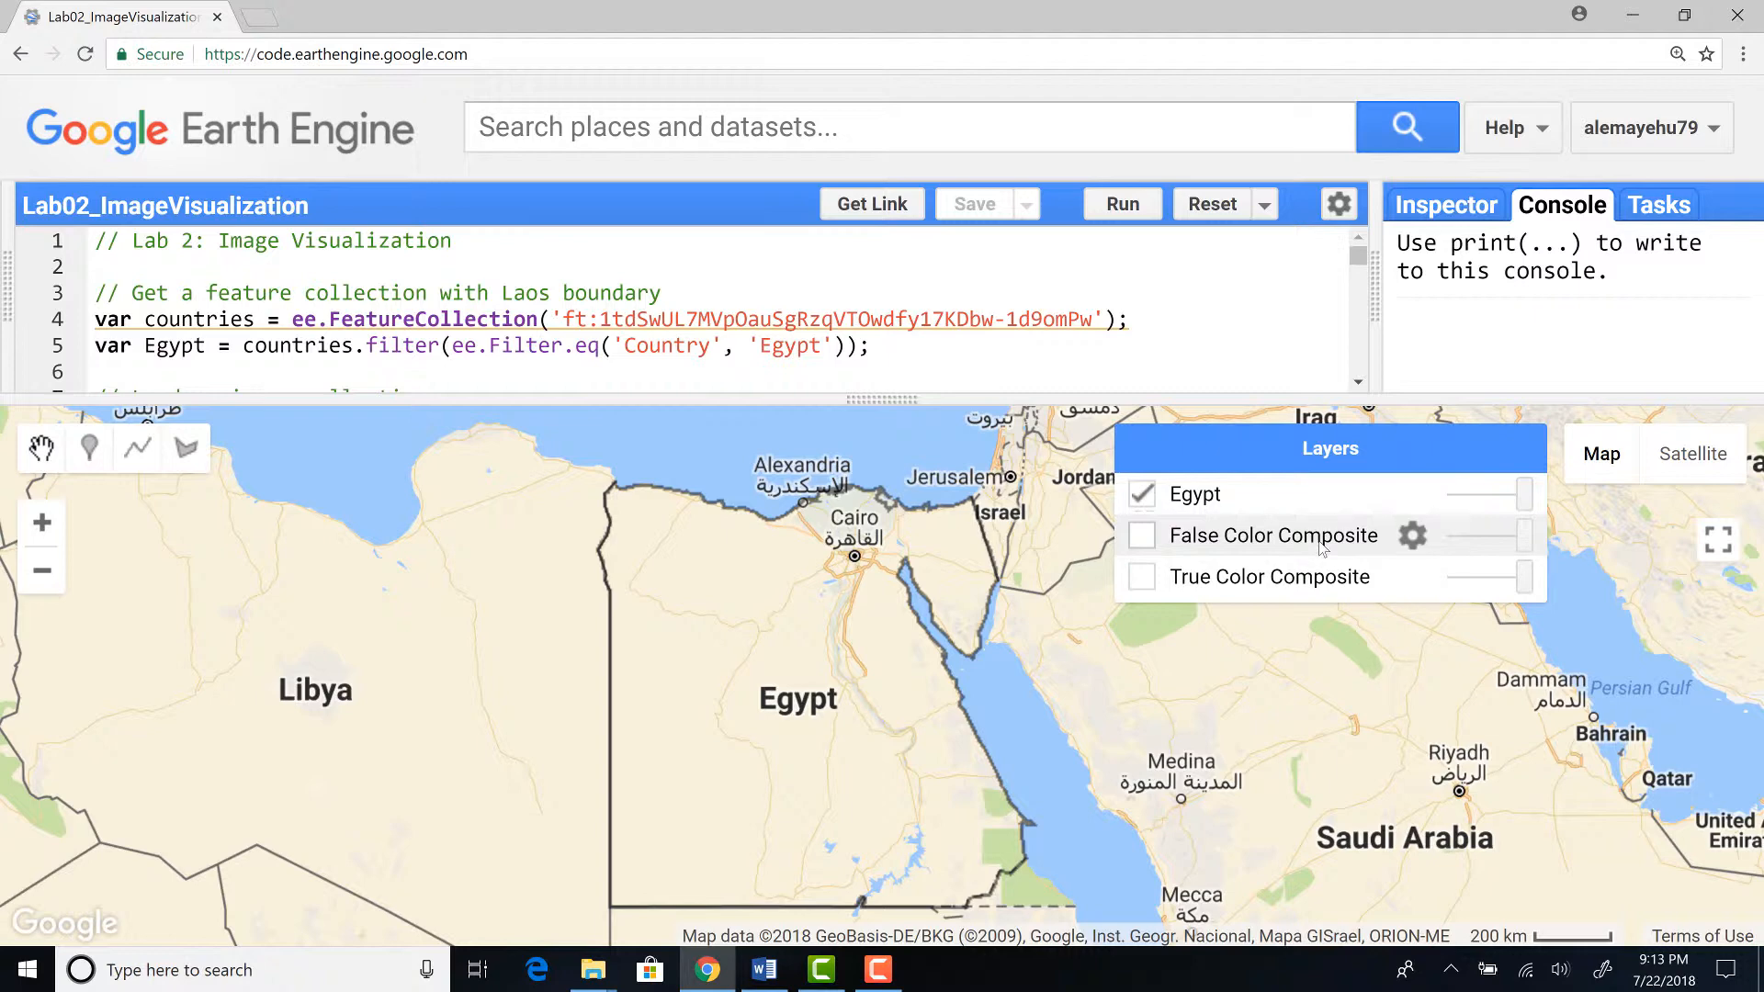
mouse_move(1256, 586)
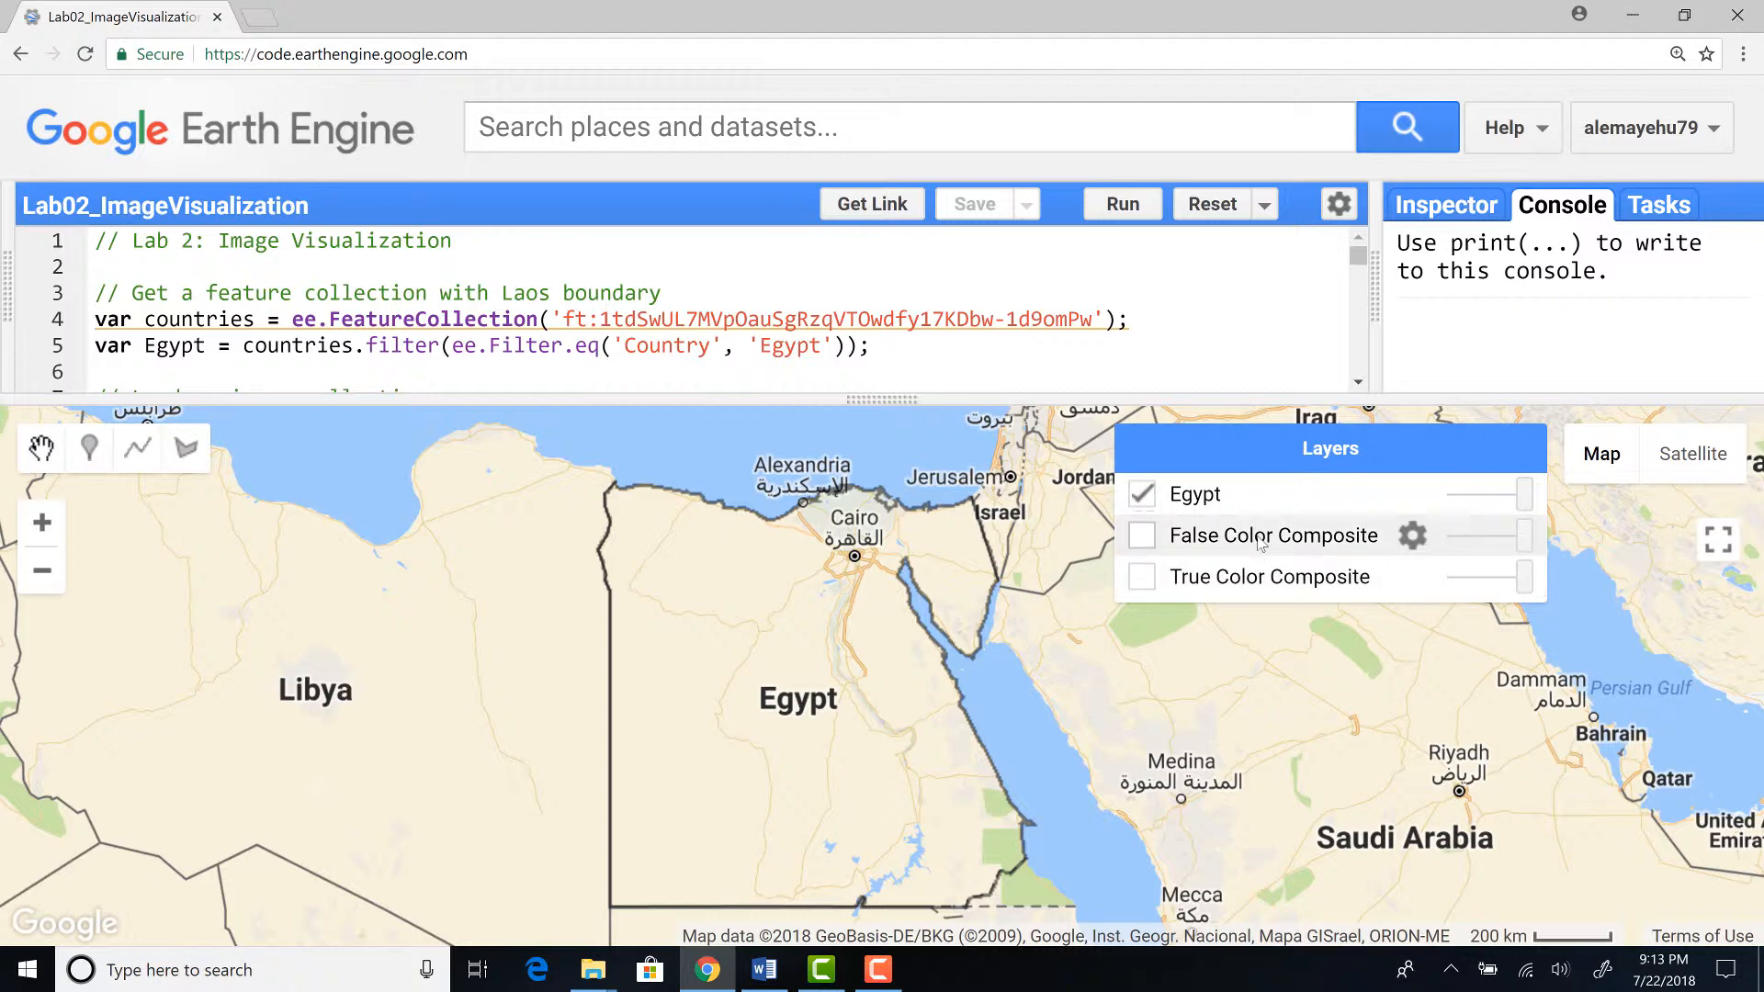
Switch on the False Color Composite layer and zoom into the red-toned Nile Delta vegetation.
left_click(1141, 534)
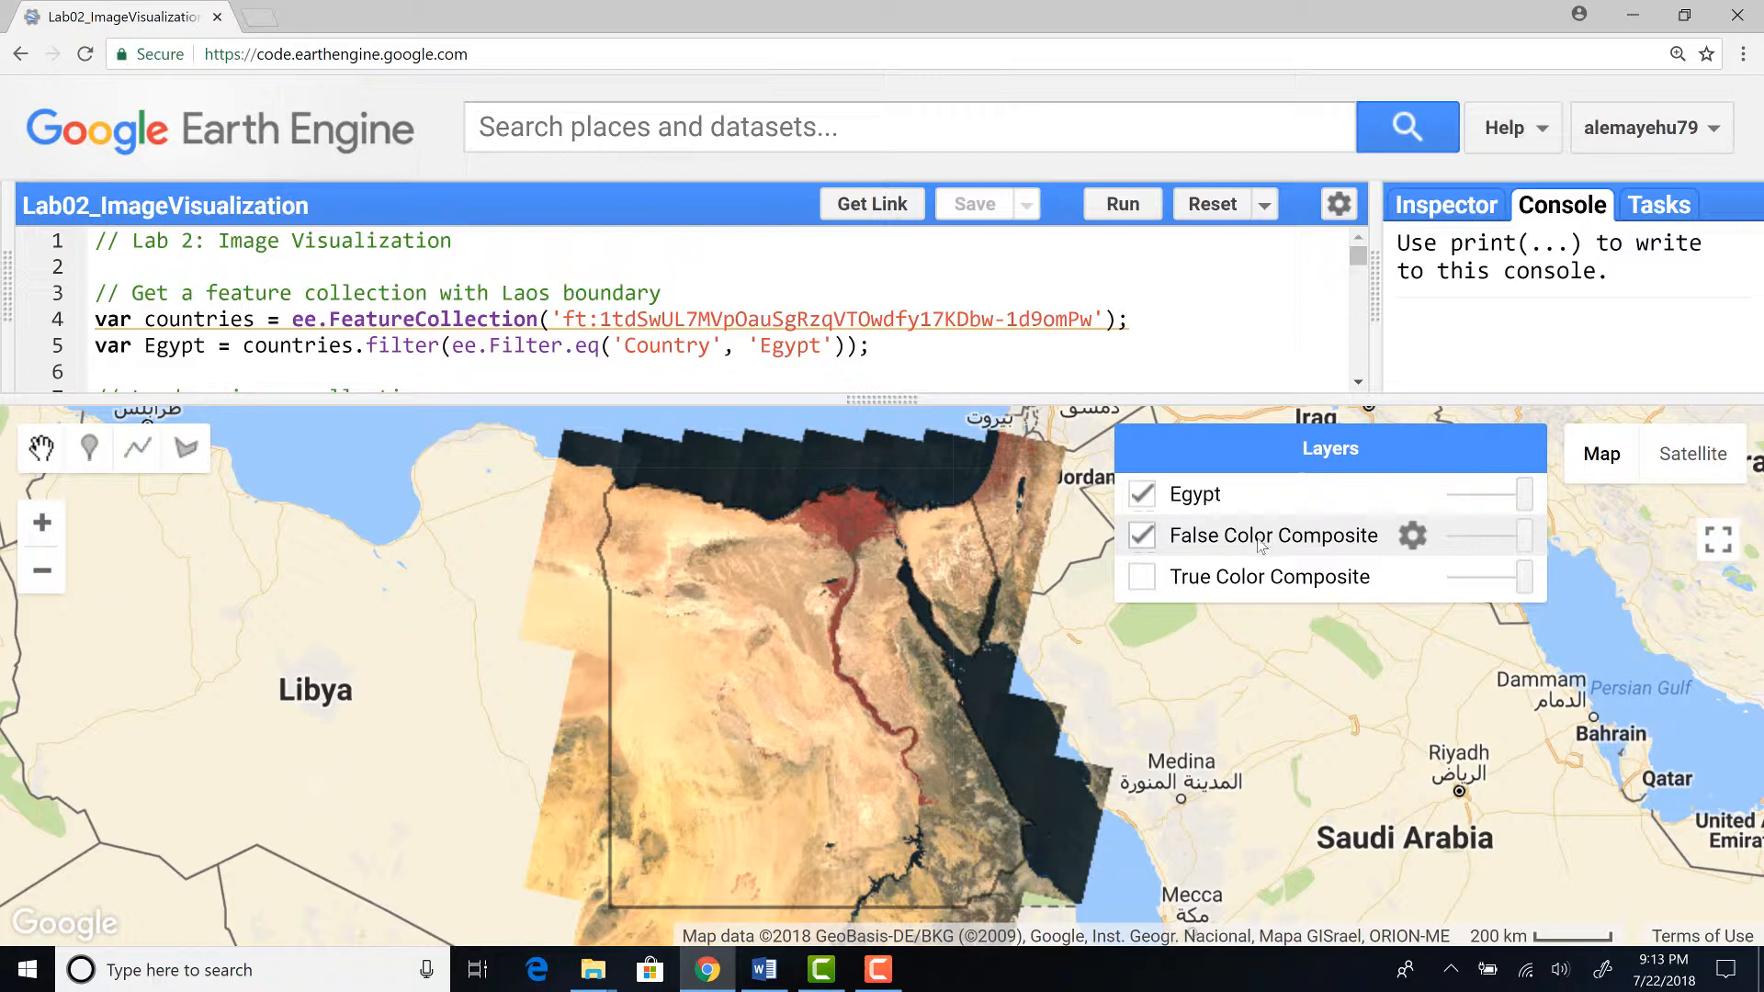
left_click(1328, 449)
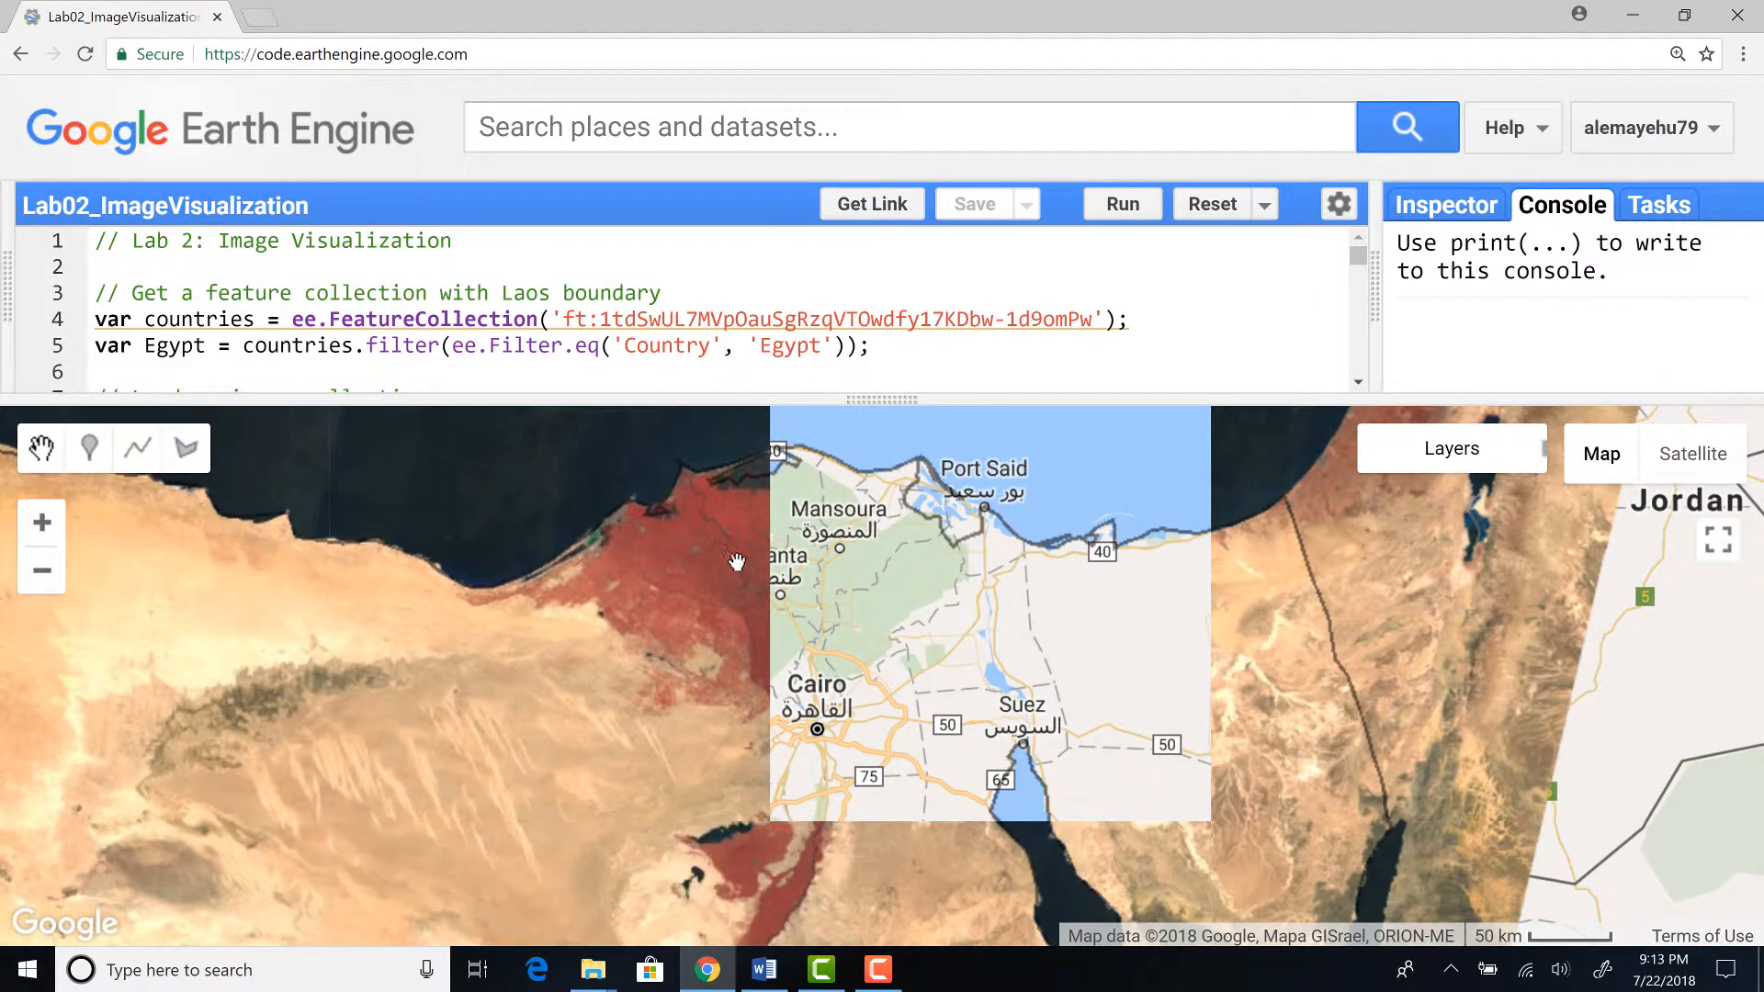
left_click(1451, 448)
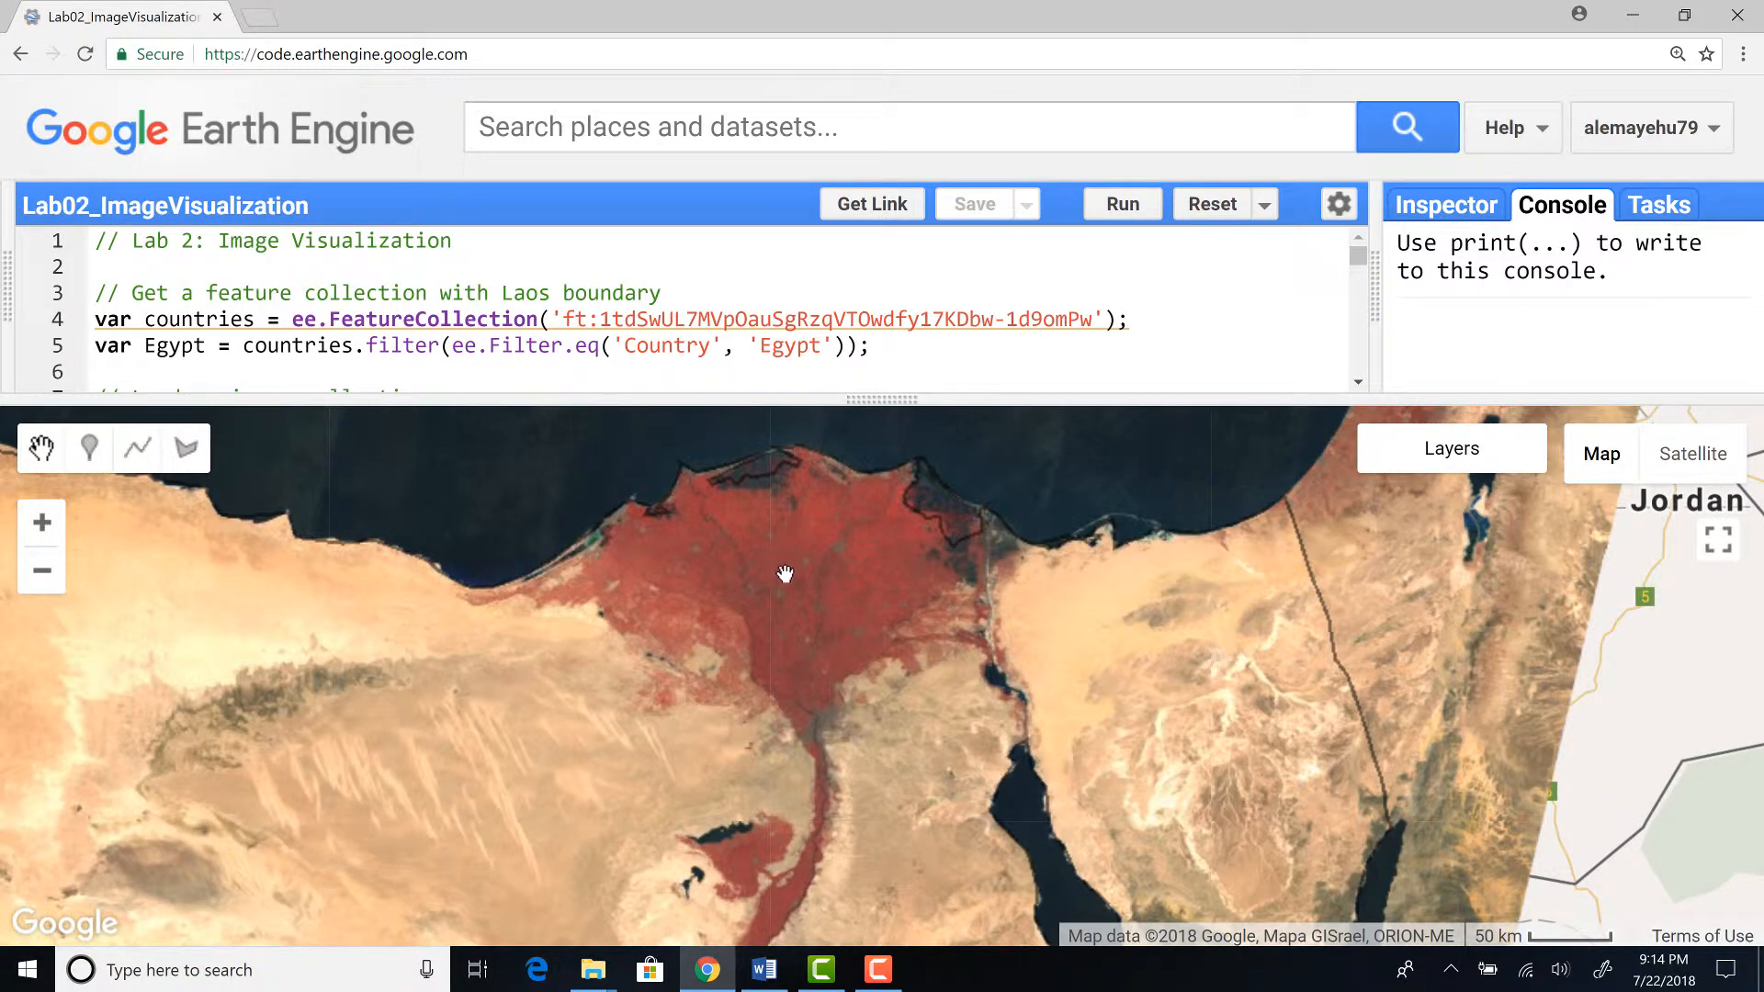
left_click(1452, 449)
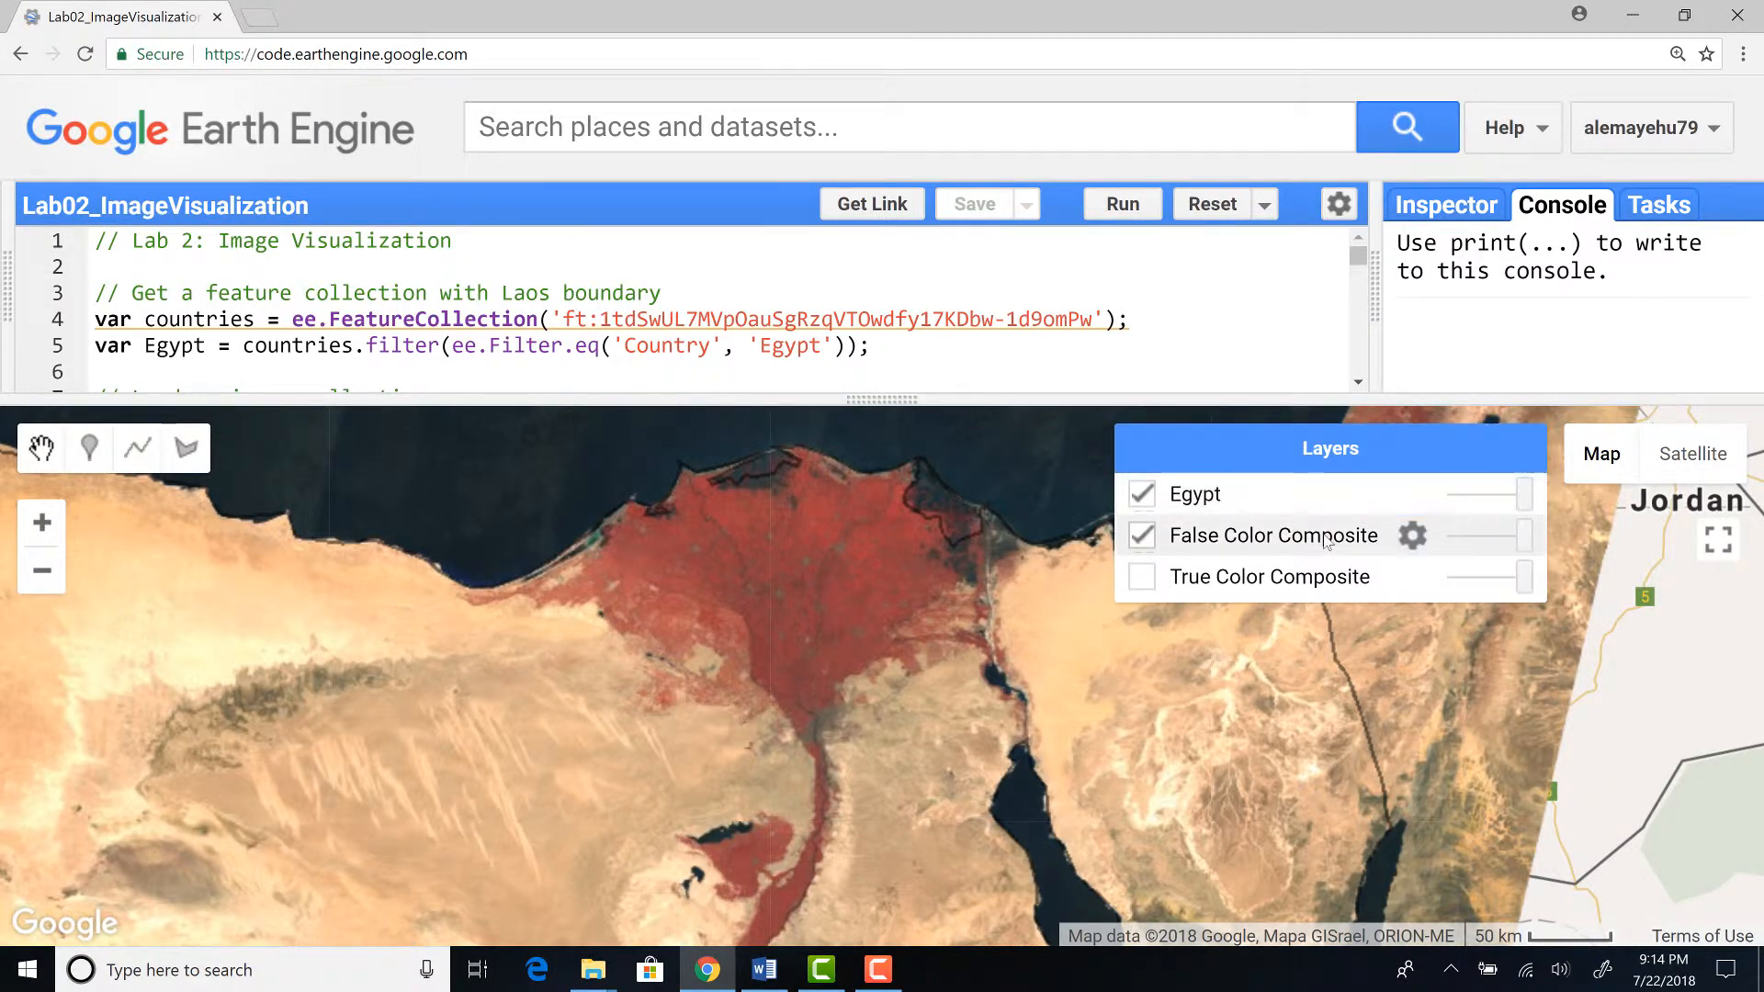
Switch off the False Color Composite and switch on the True Color Composite layer.
left_click(1140, 535)
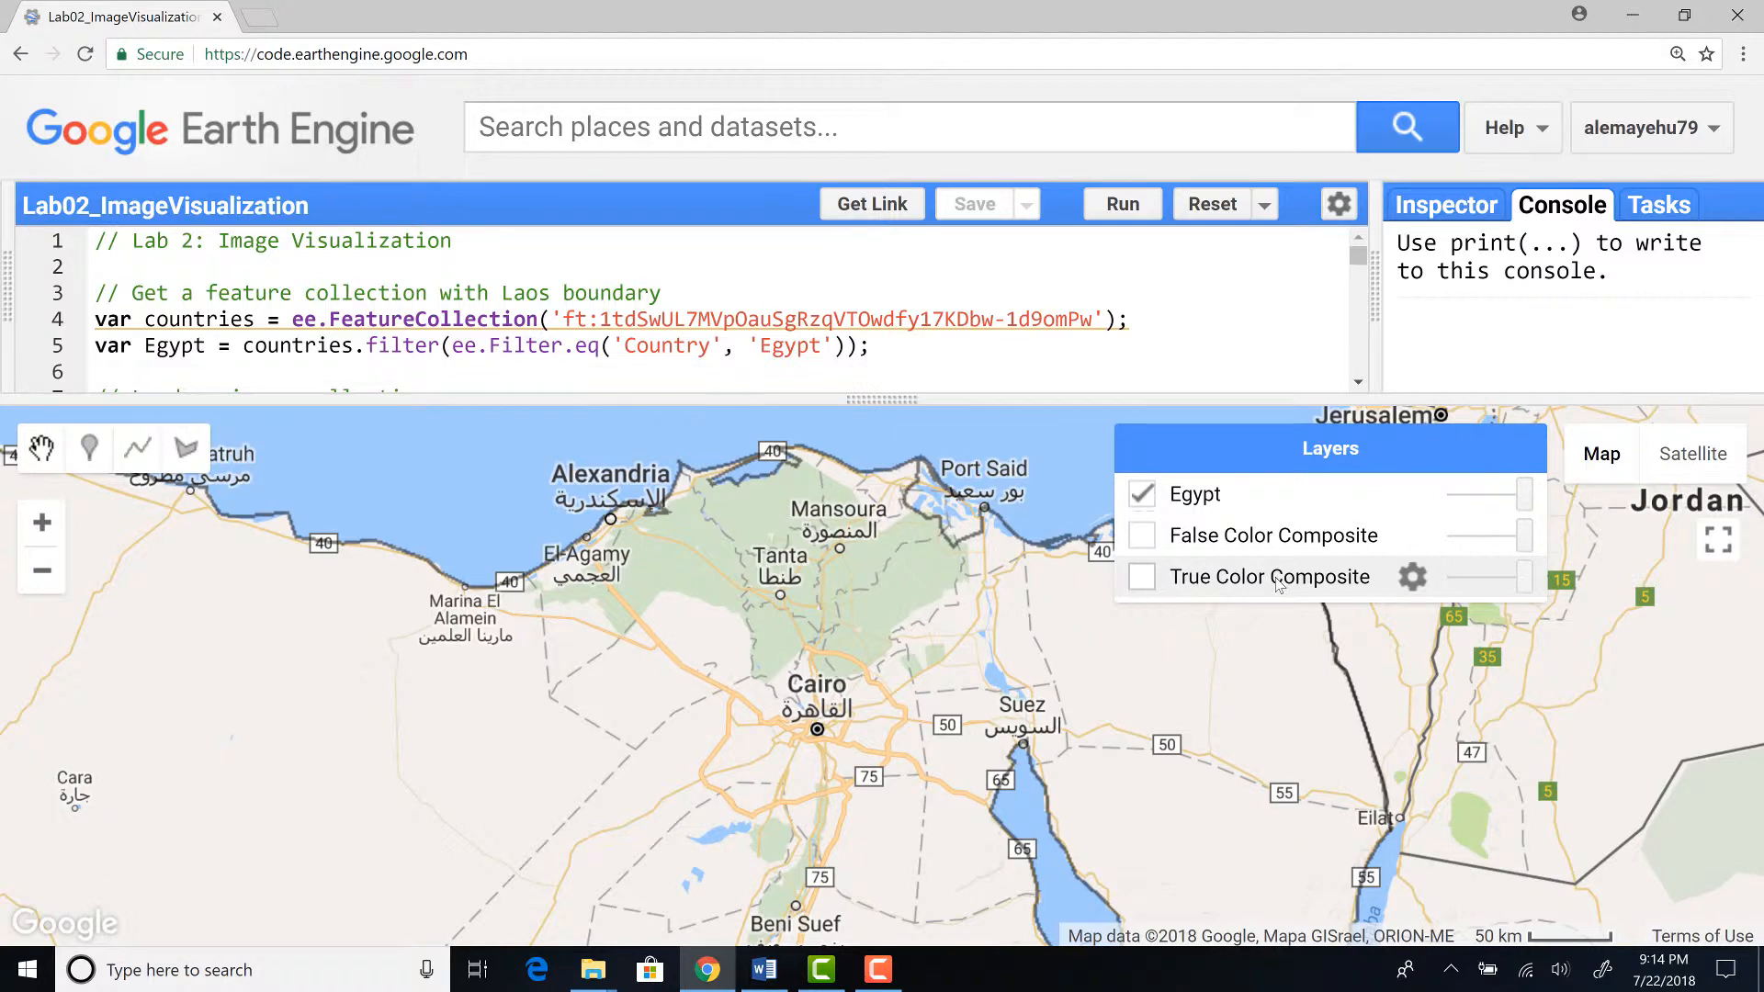
left_click(1141, 575)
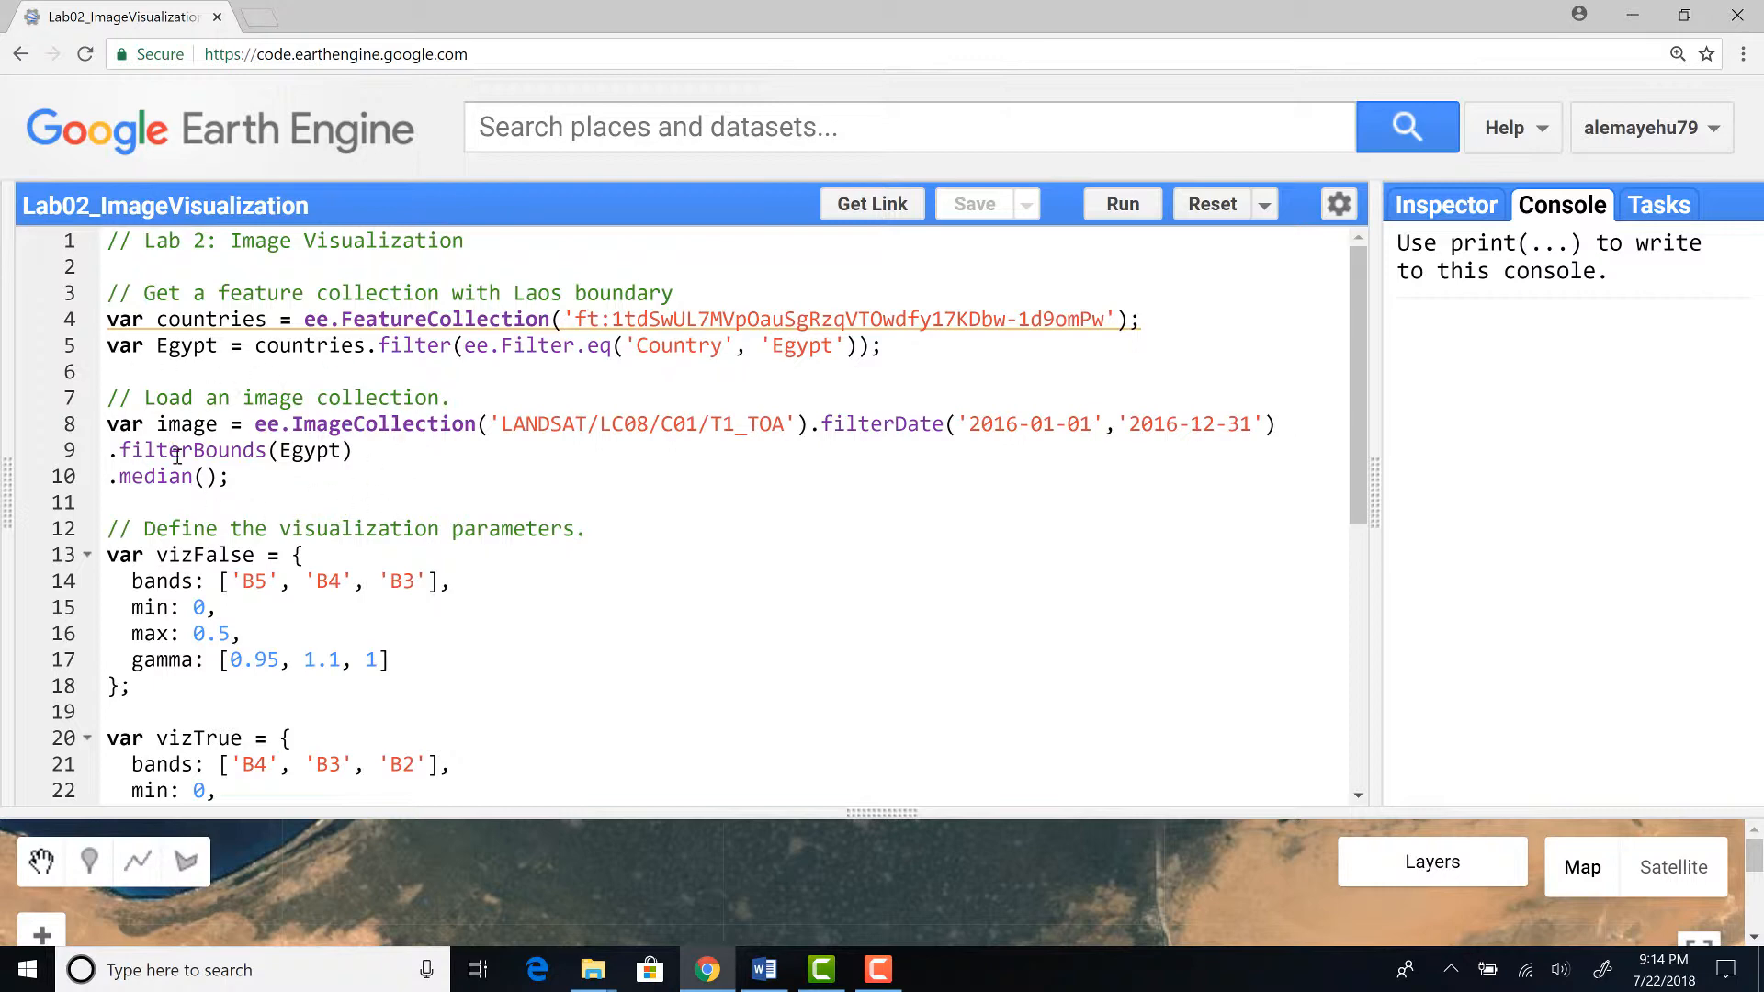
mouse_move(332, 424)
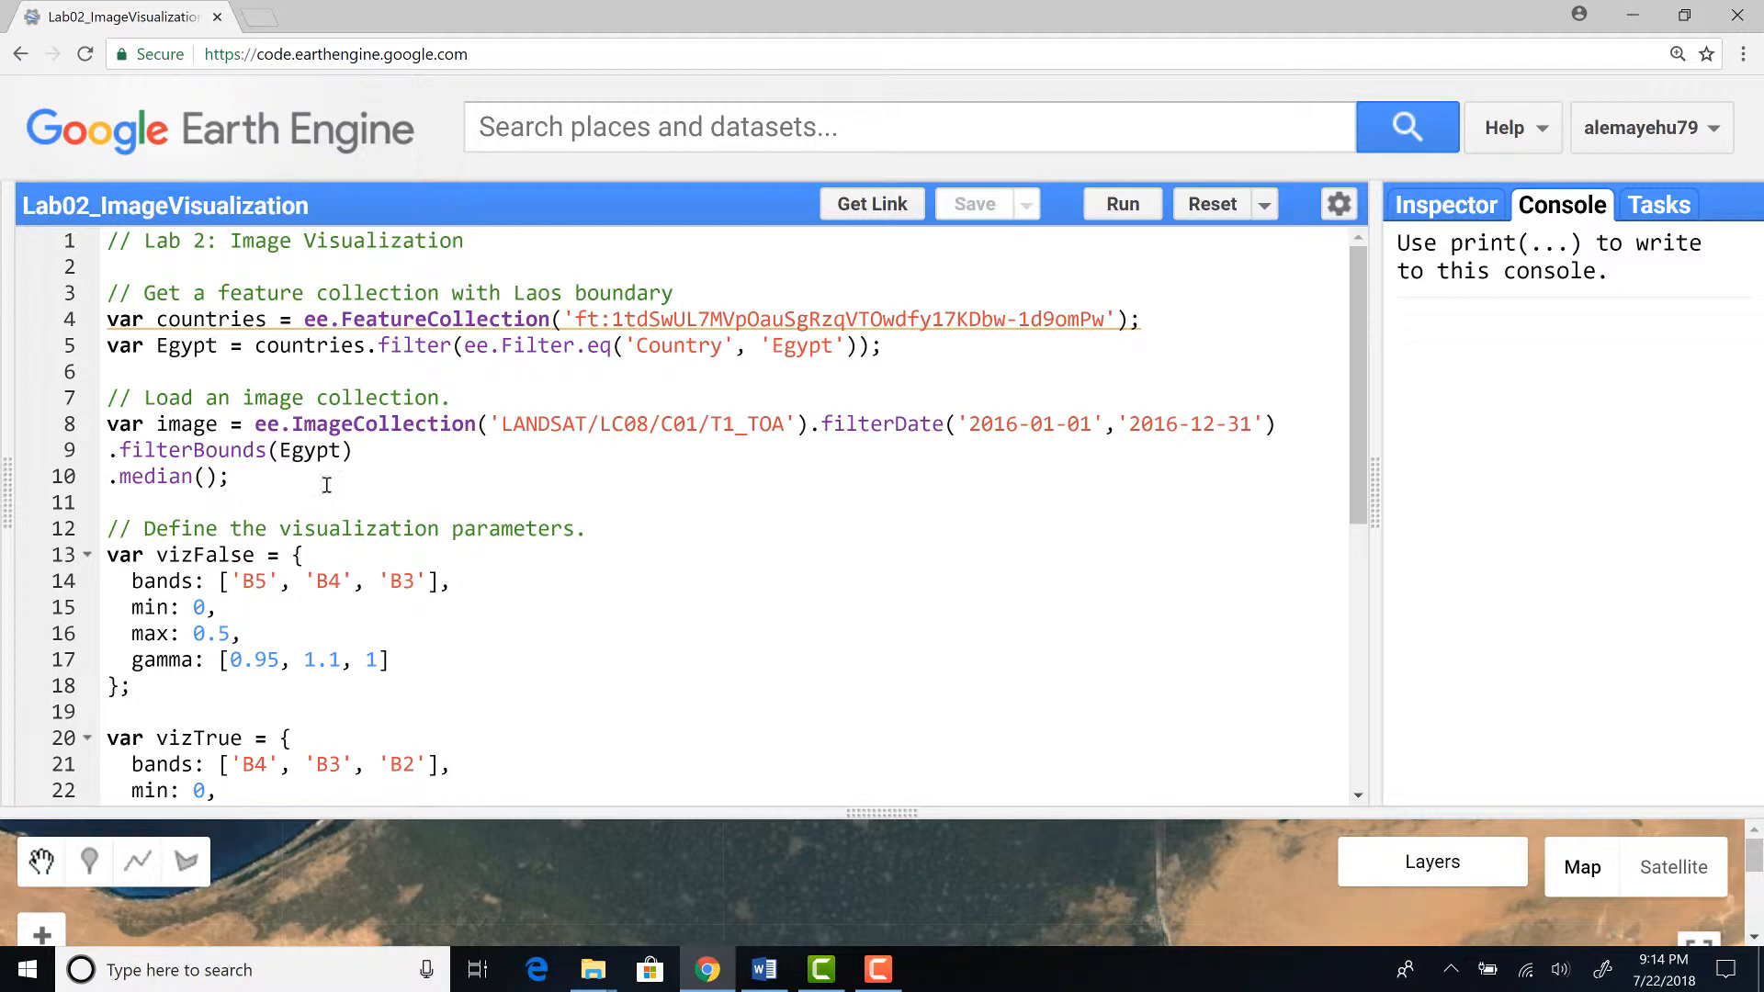
Zoom the map out to show the full true color Landsat mosaic across Egypt and Sinai.
scroll("down", 3)
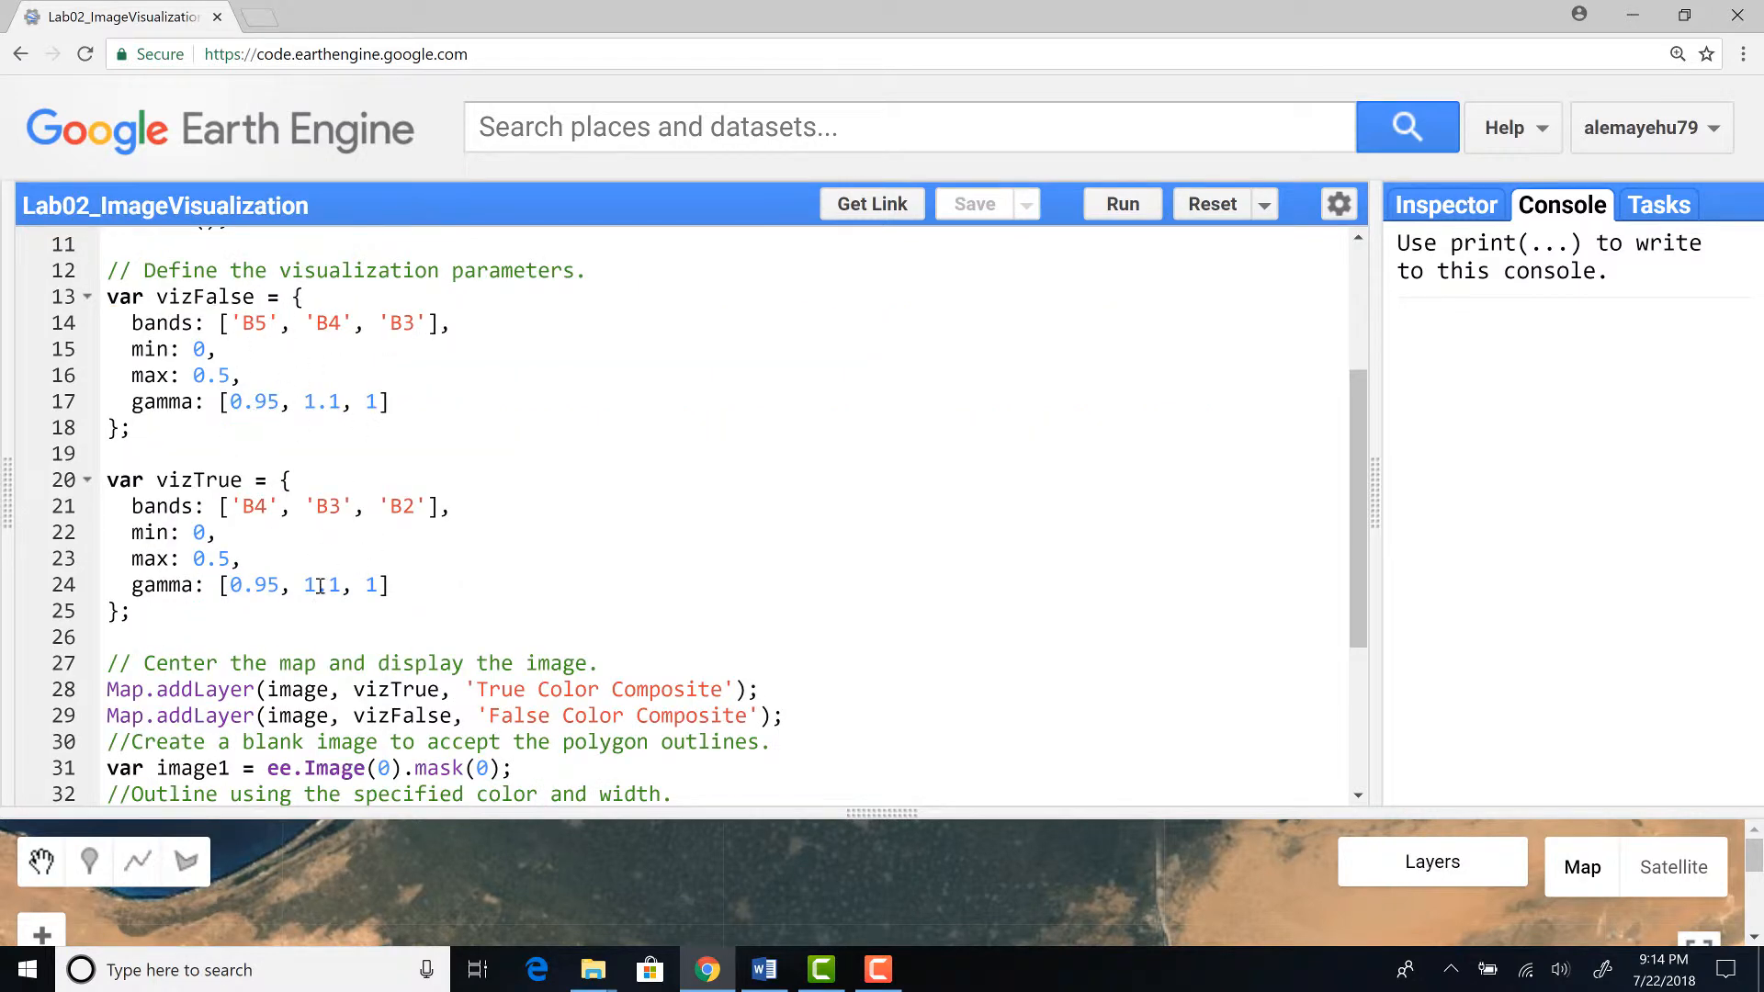
scroll("down", 3)
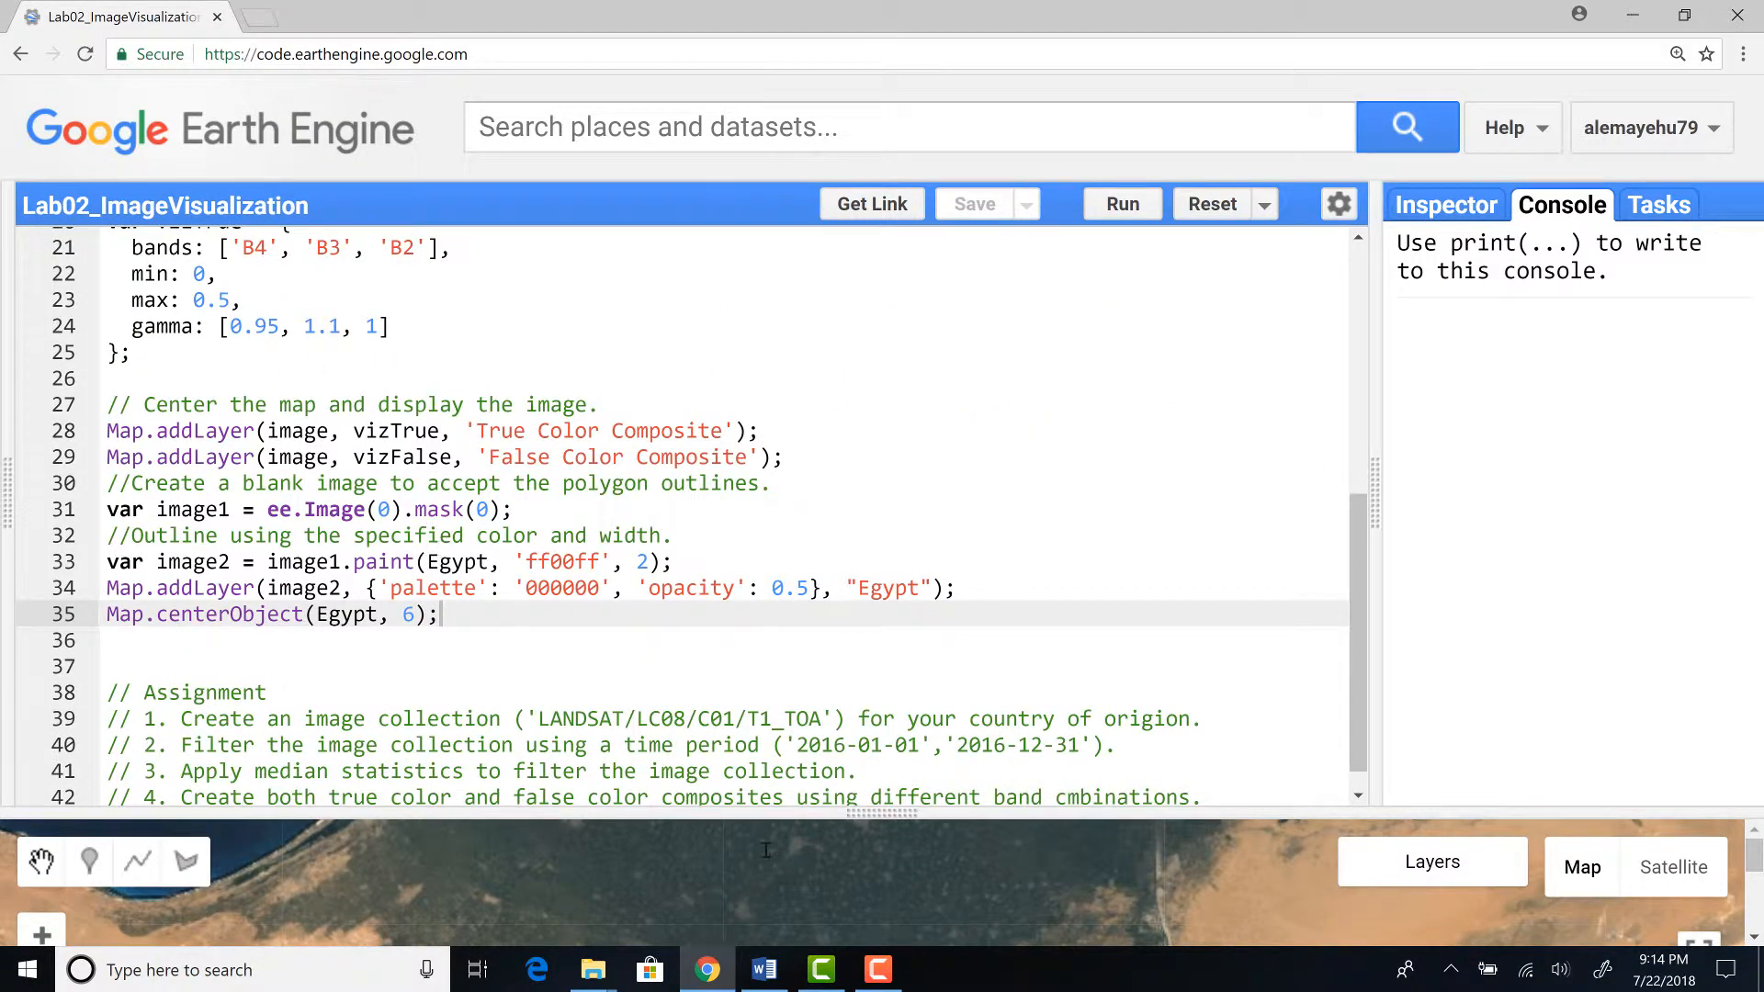
mouse_move(1001, 361)
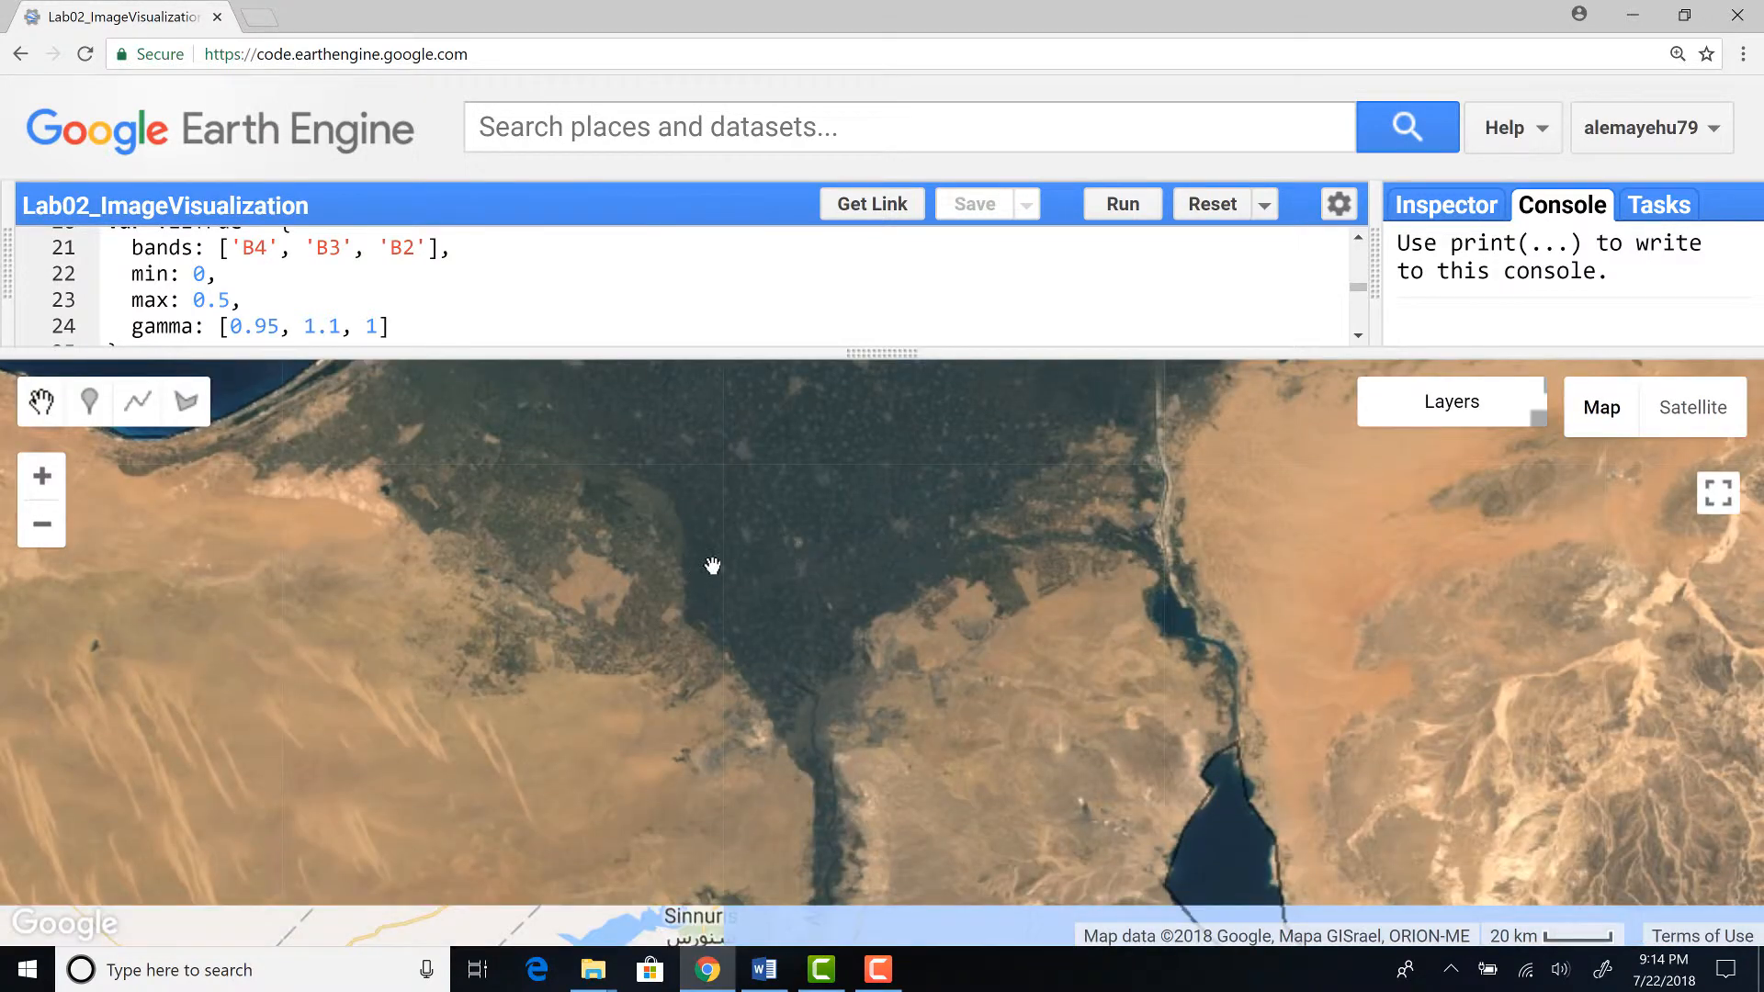
left_click(1600, 408)
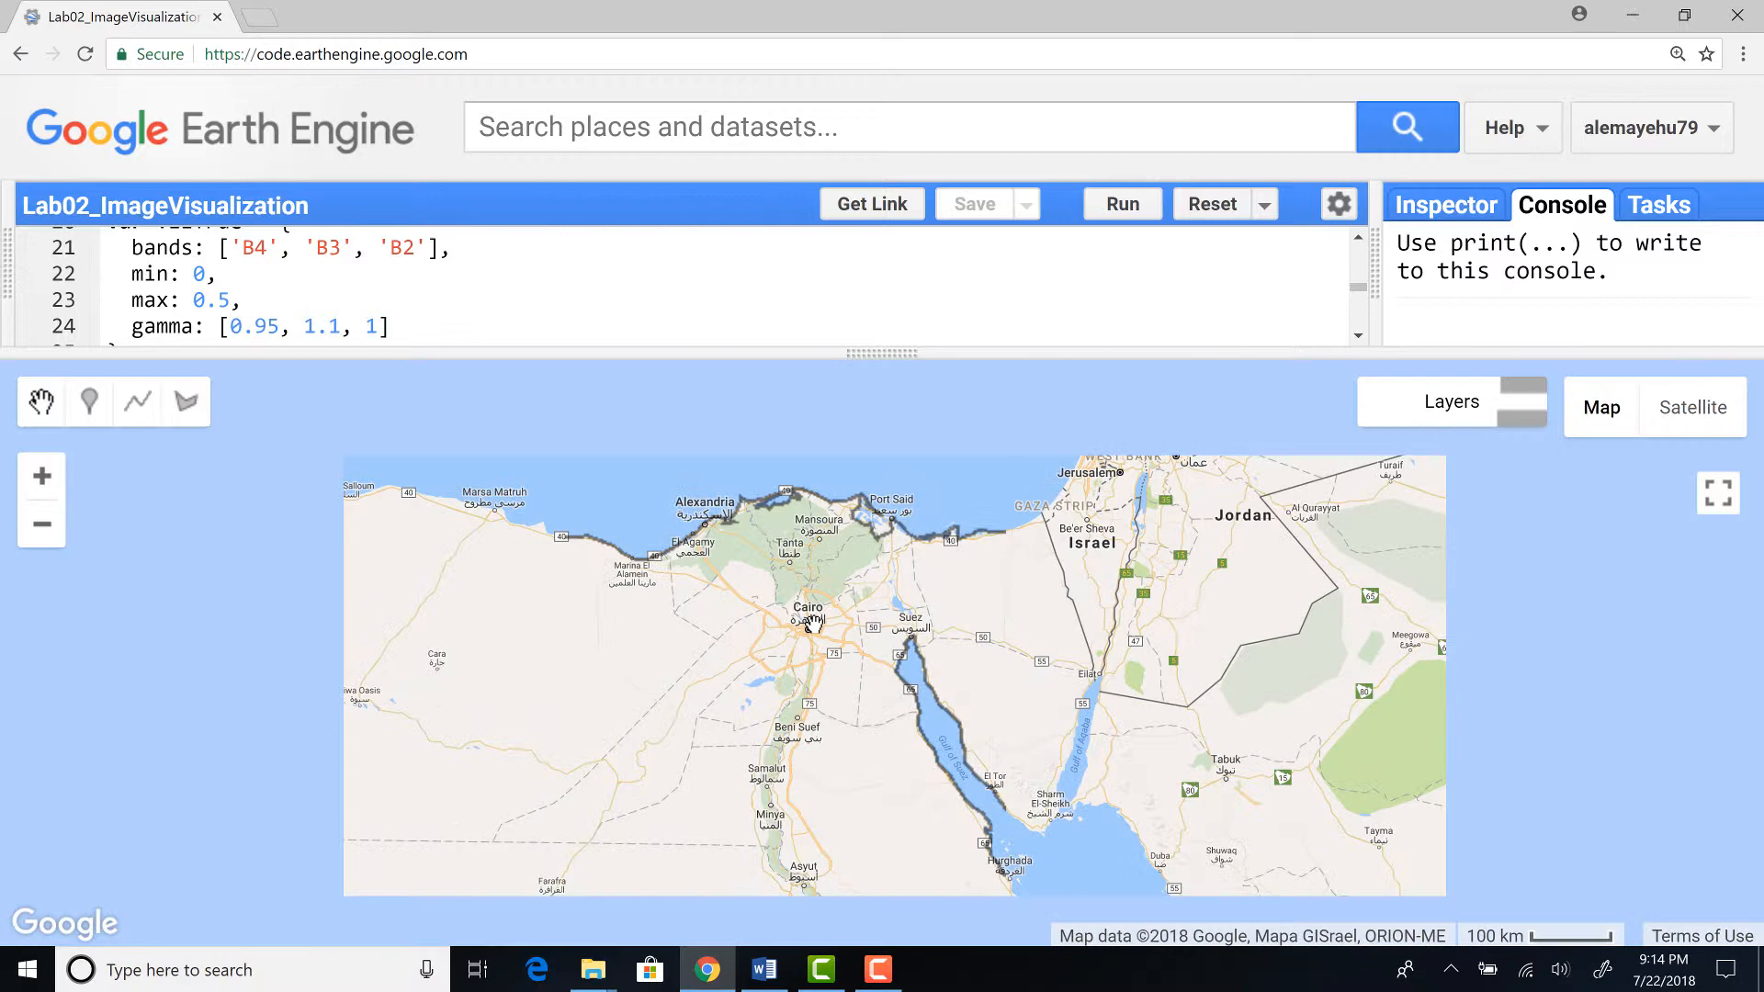
left_click(1120, 204)
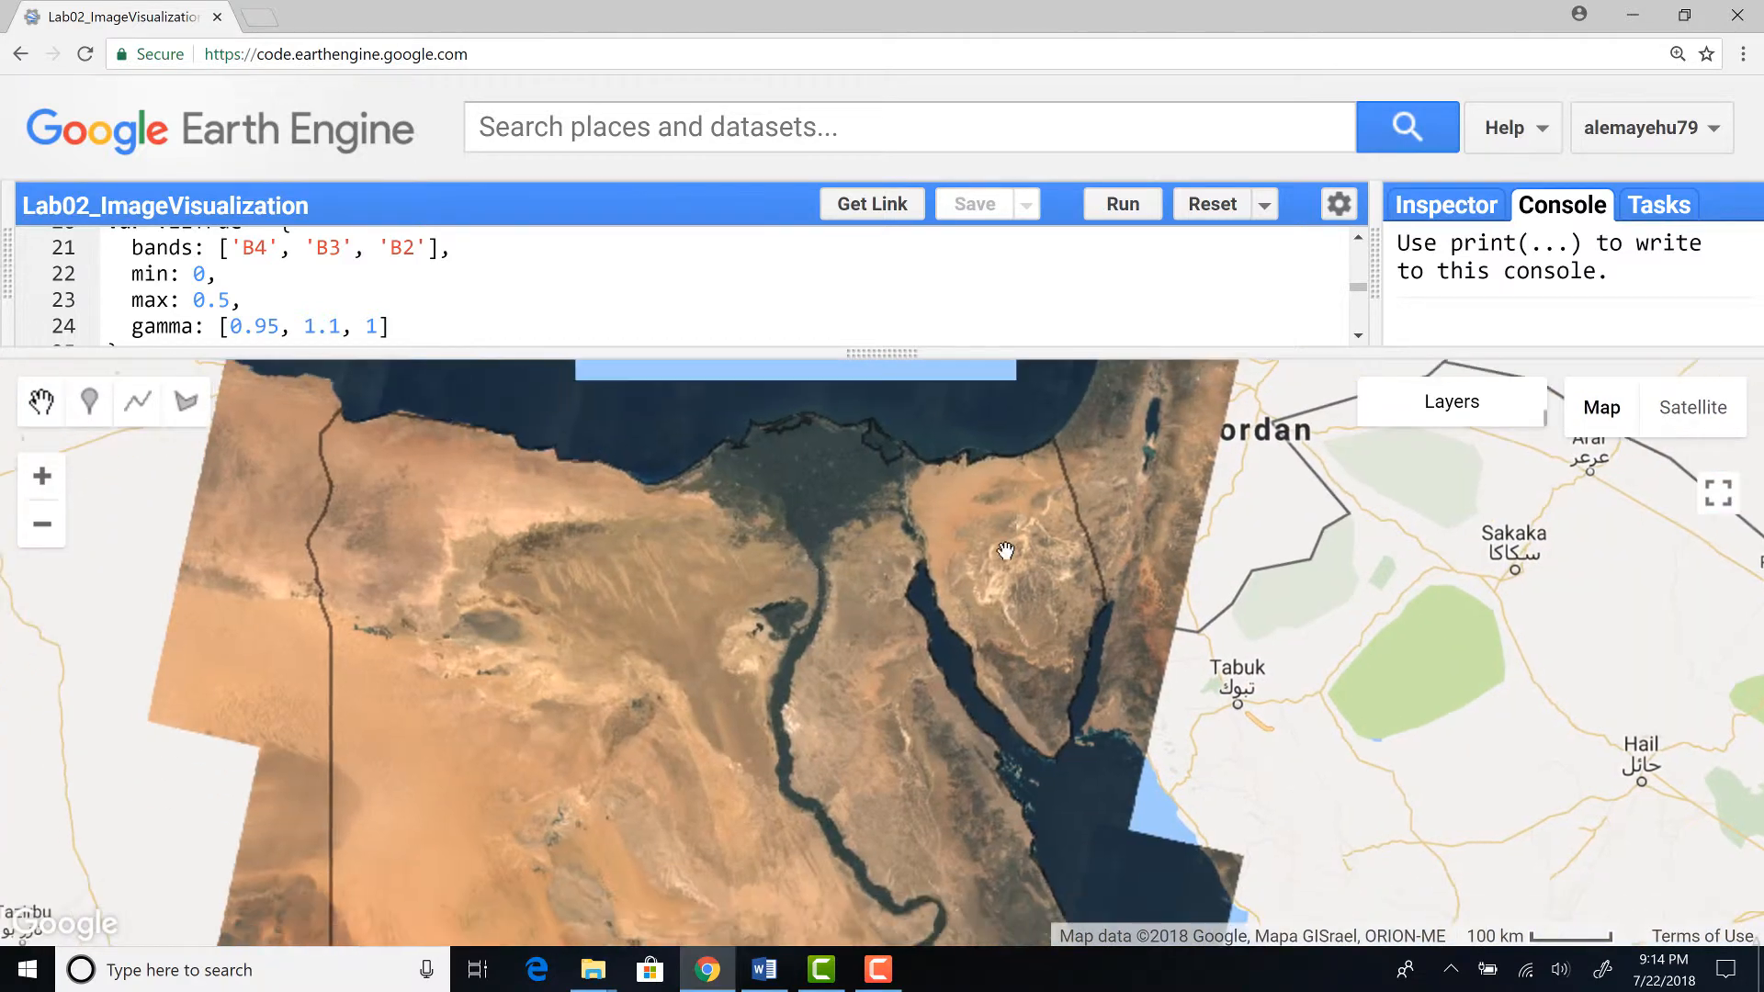